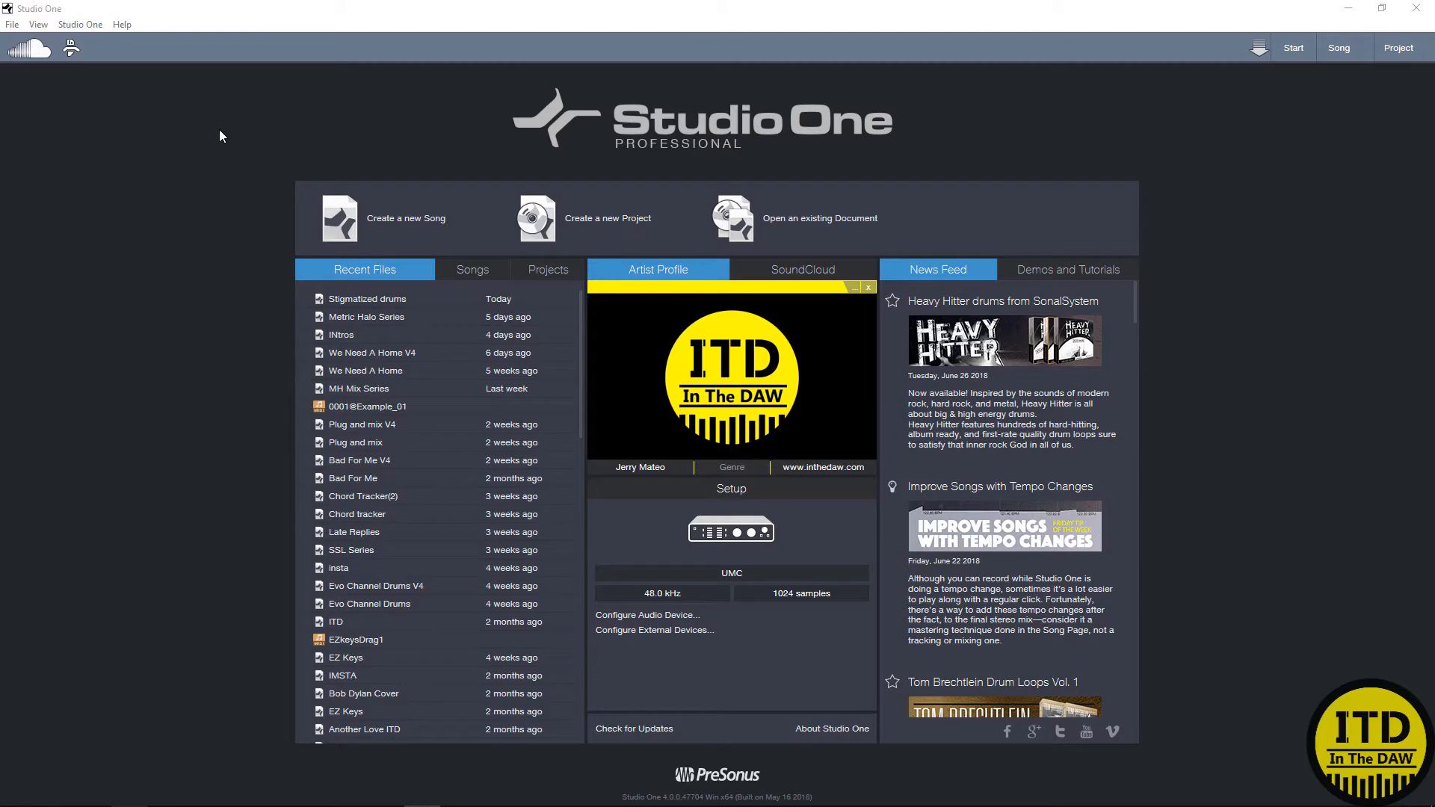
mouse_move(427, 182)
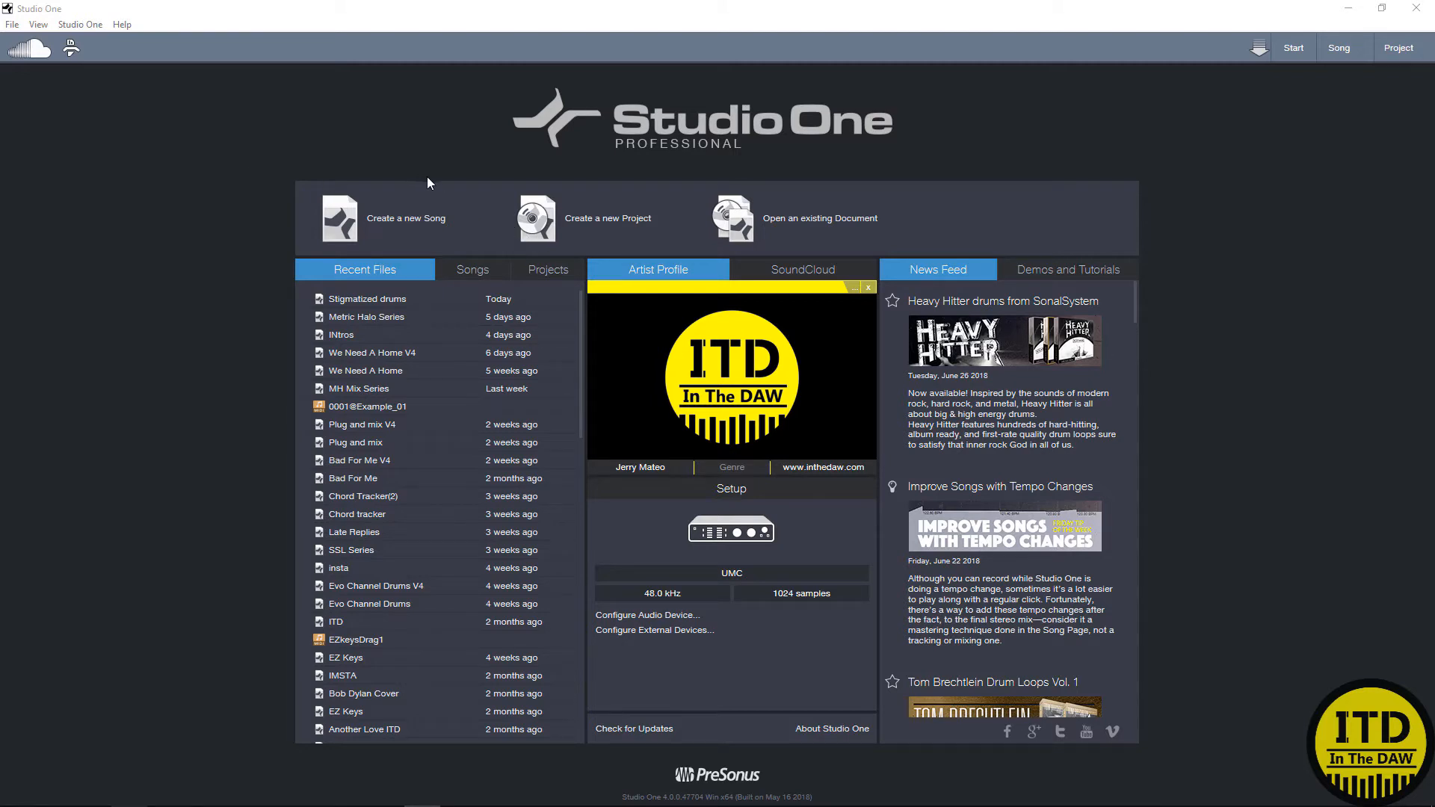
mouse_move(471, 220)
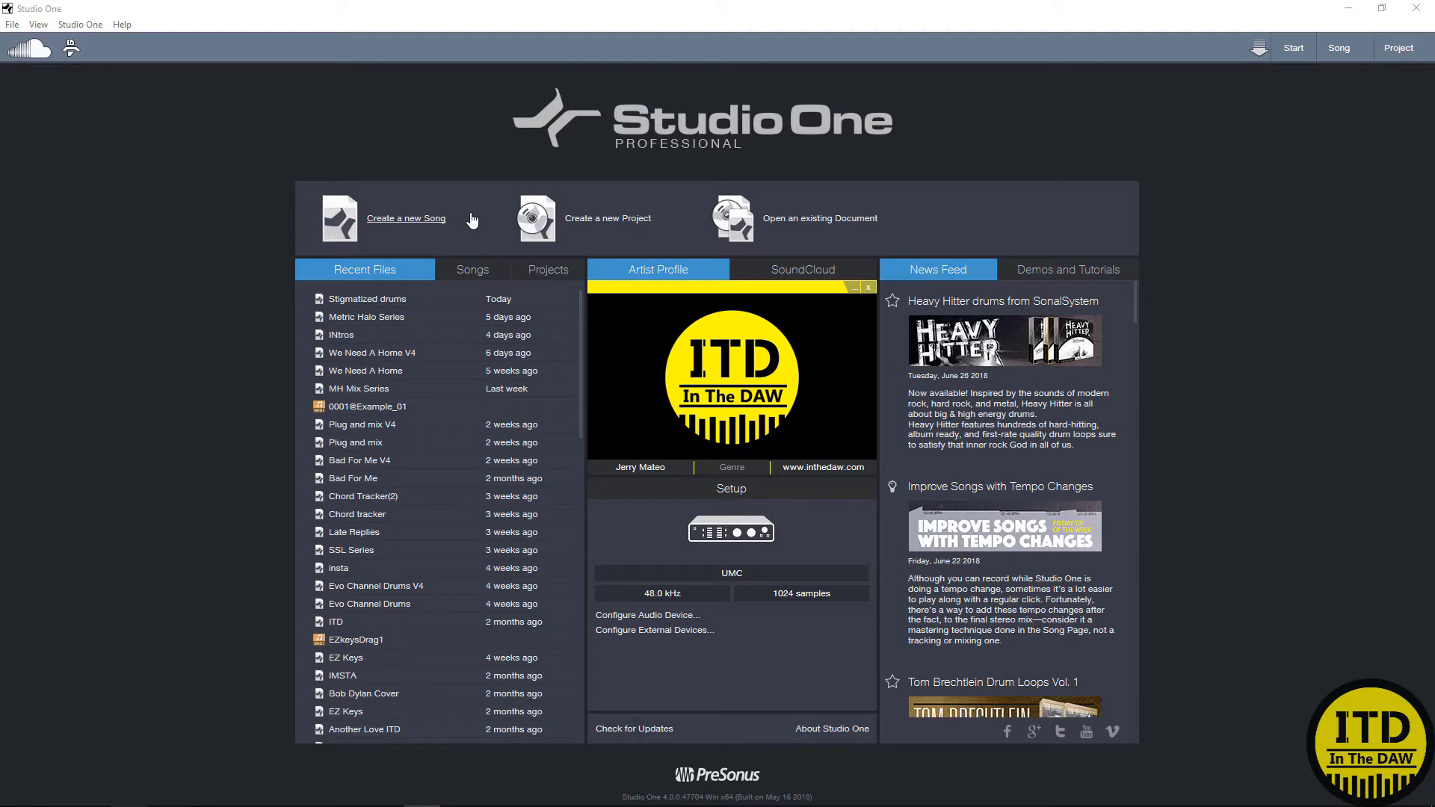
mouse_move(709, 556)
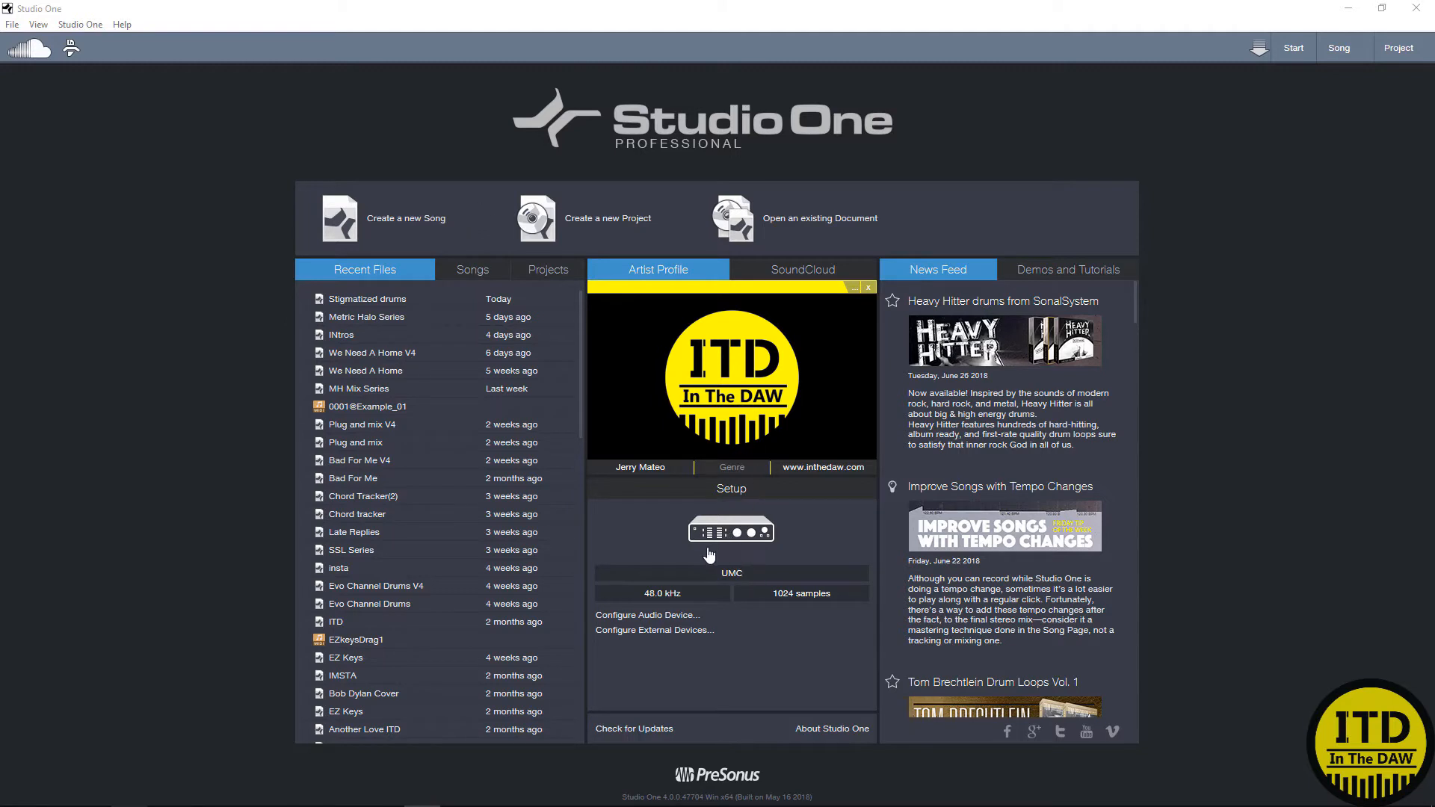
mouse_move(647, 614)
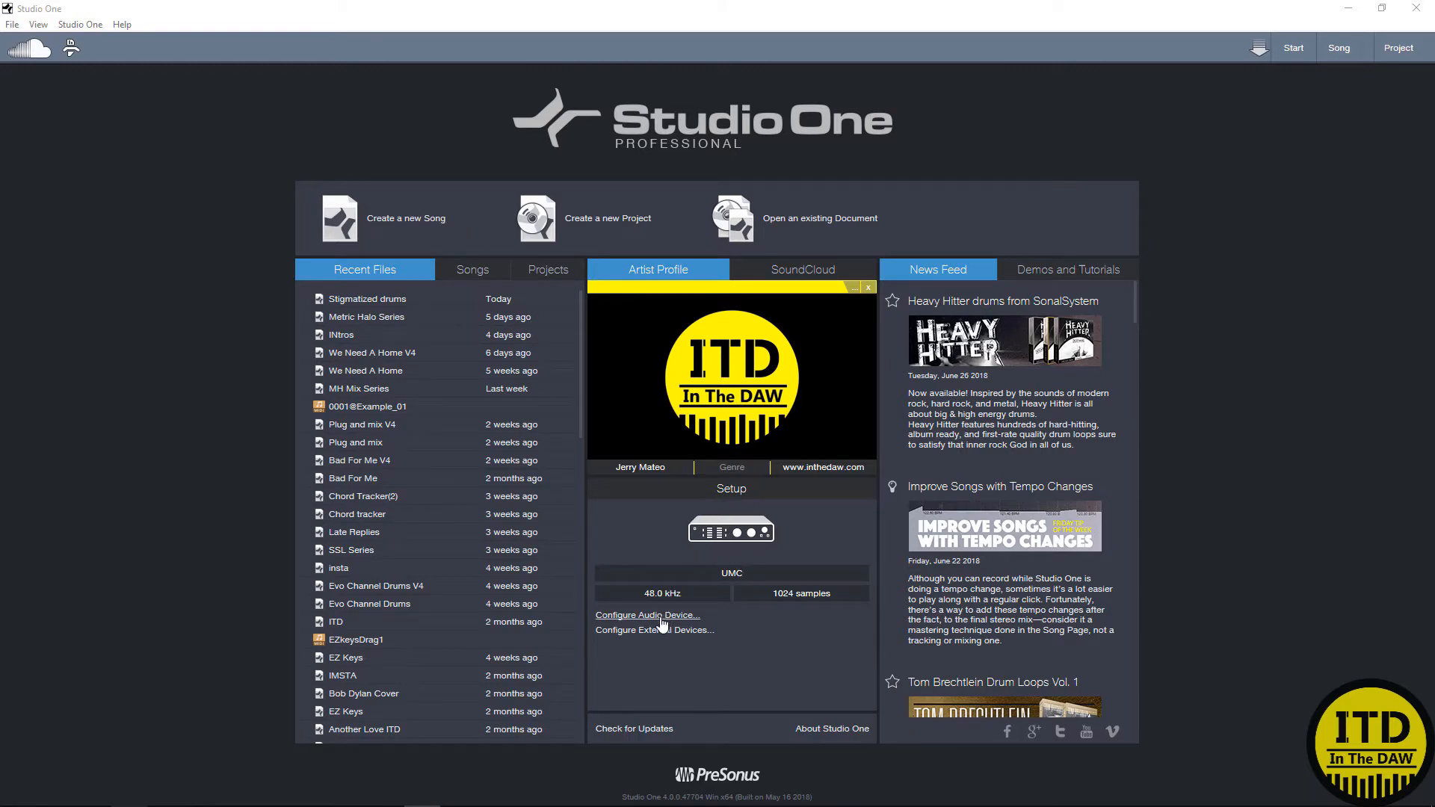
Step: Keep UMC as the audio device and confirm the audio settings
click(647, 614)
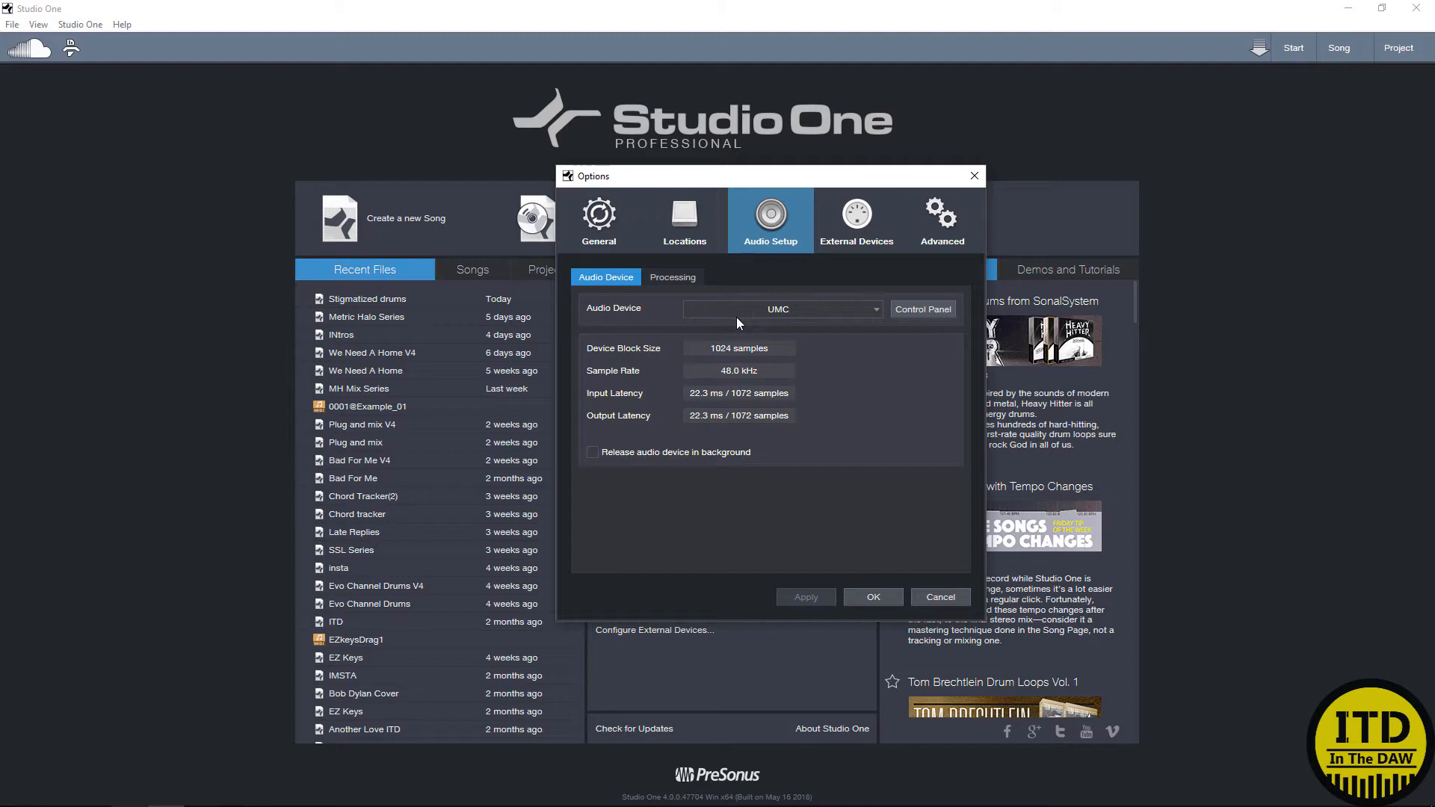
mouse_move(763, 318)
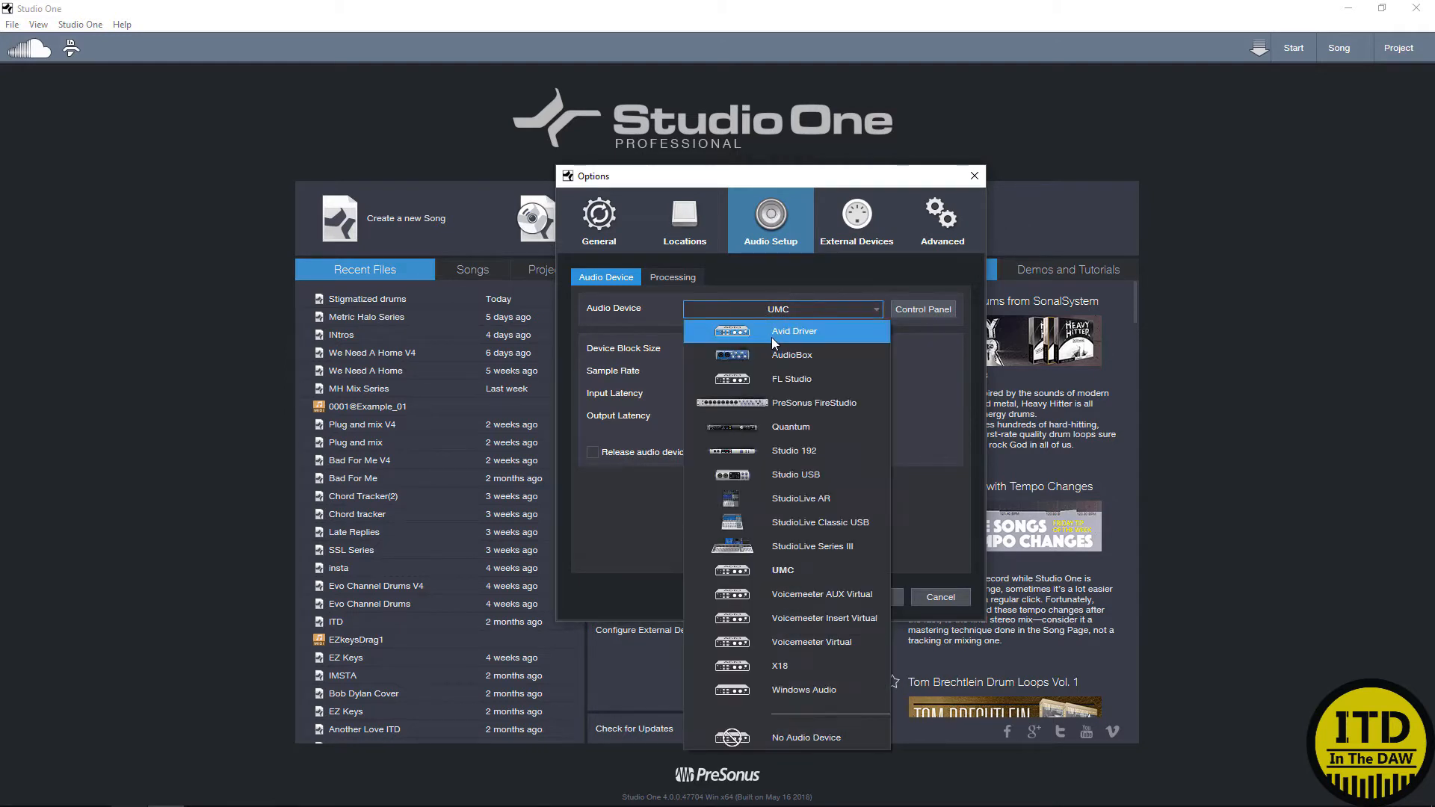
mouse_move(801, 641)
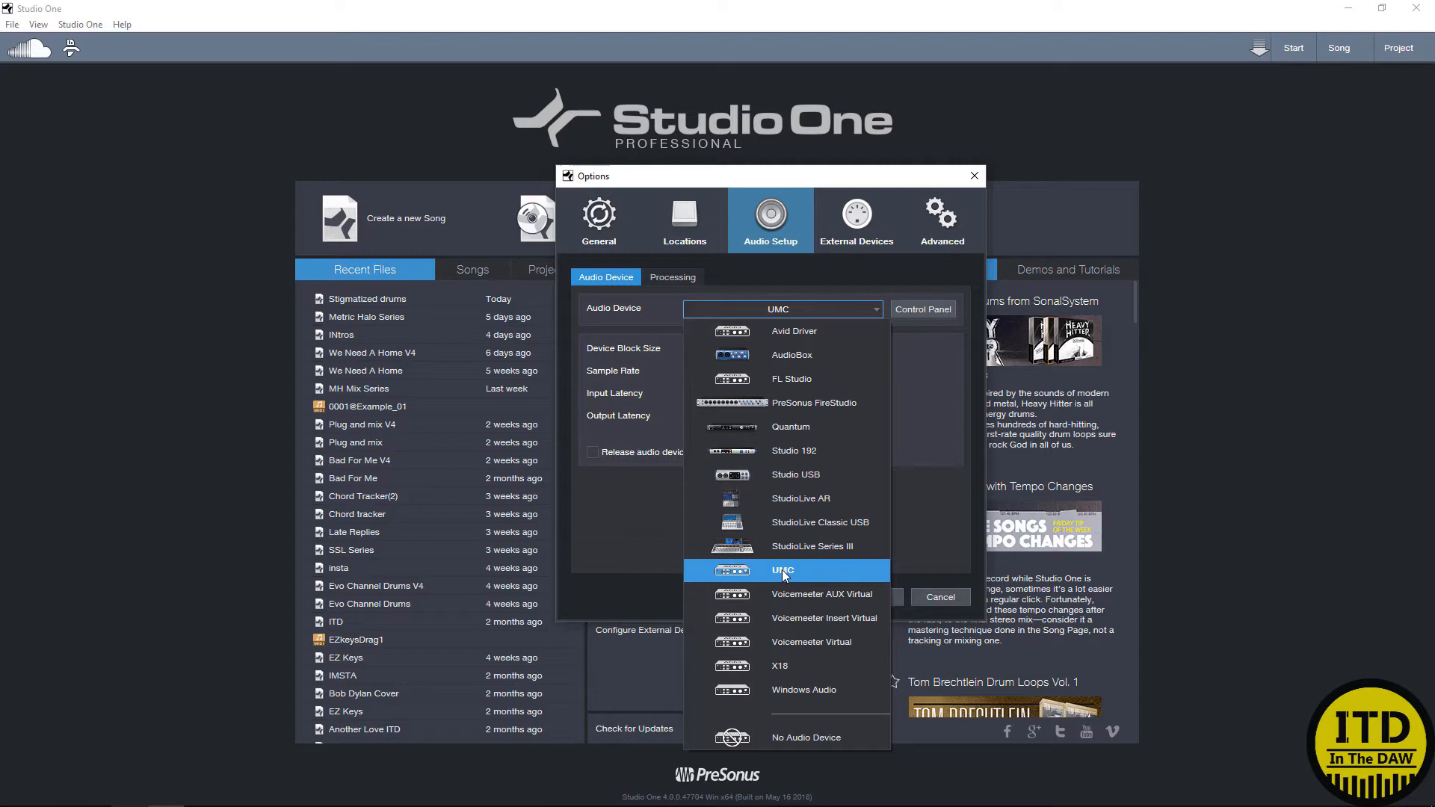
click(780, 571)
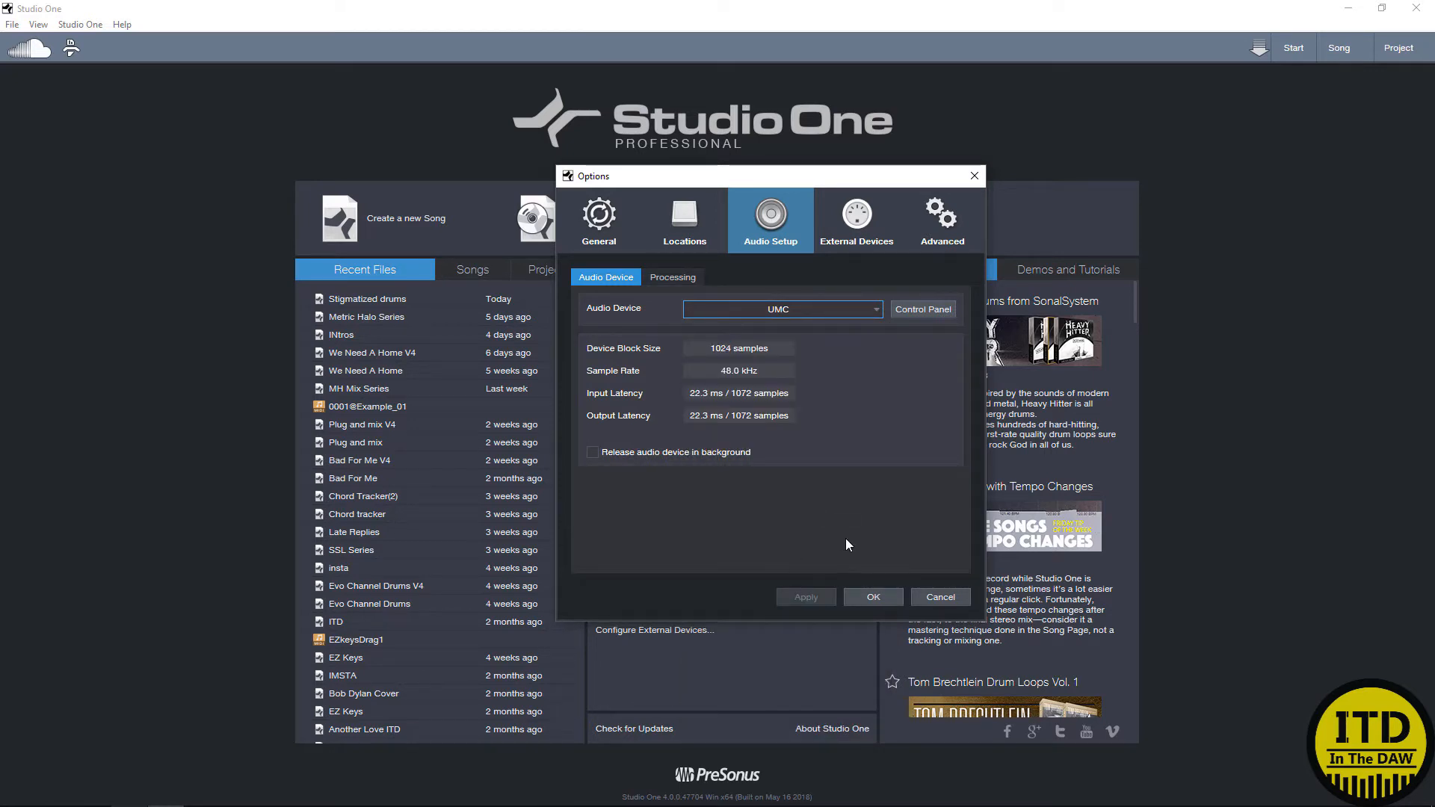
click(870, 596)
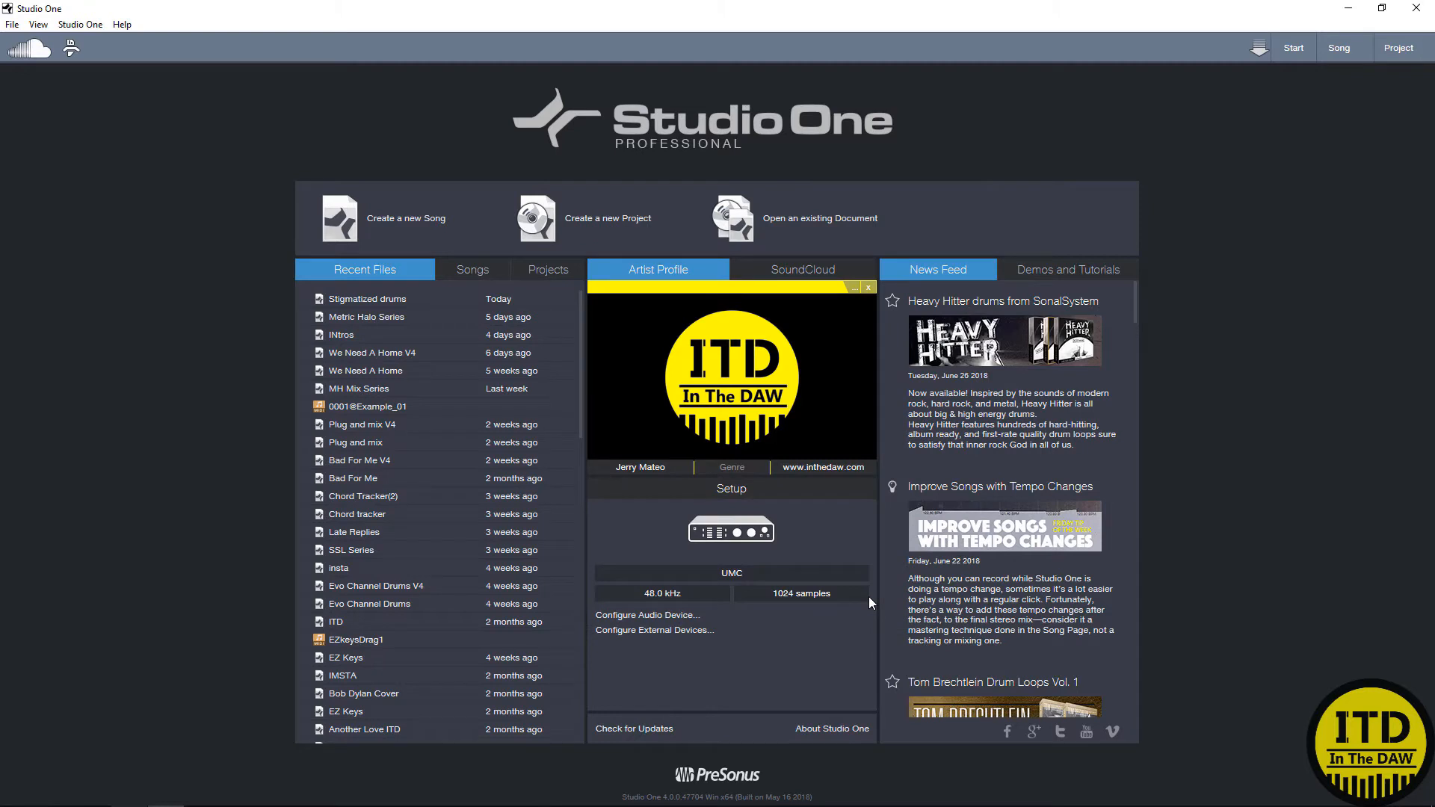
Step: Start a new song, browsing Styles and User templates, then the Interfaces template list
click(404, 218)
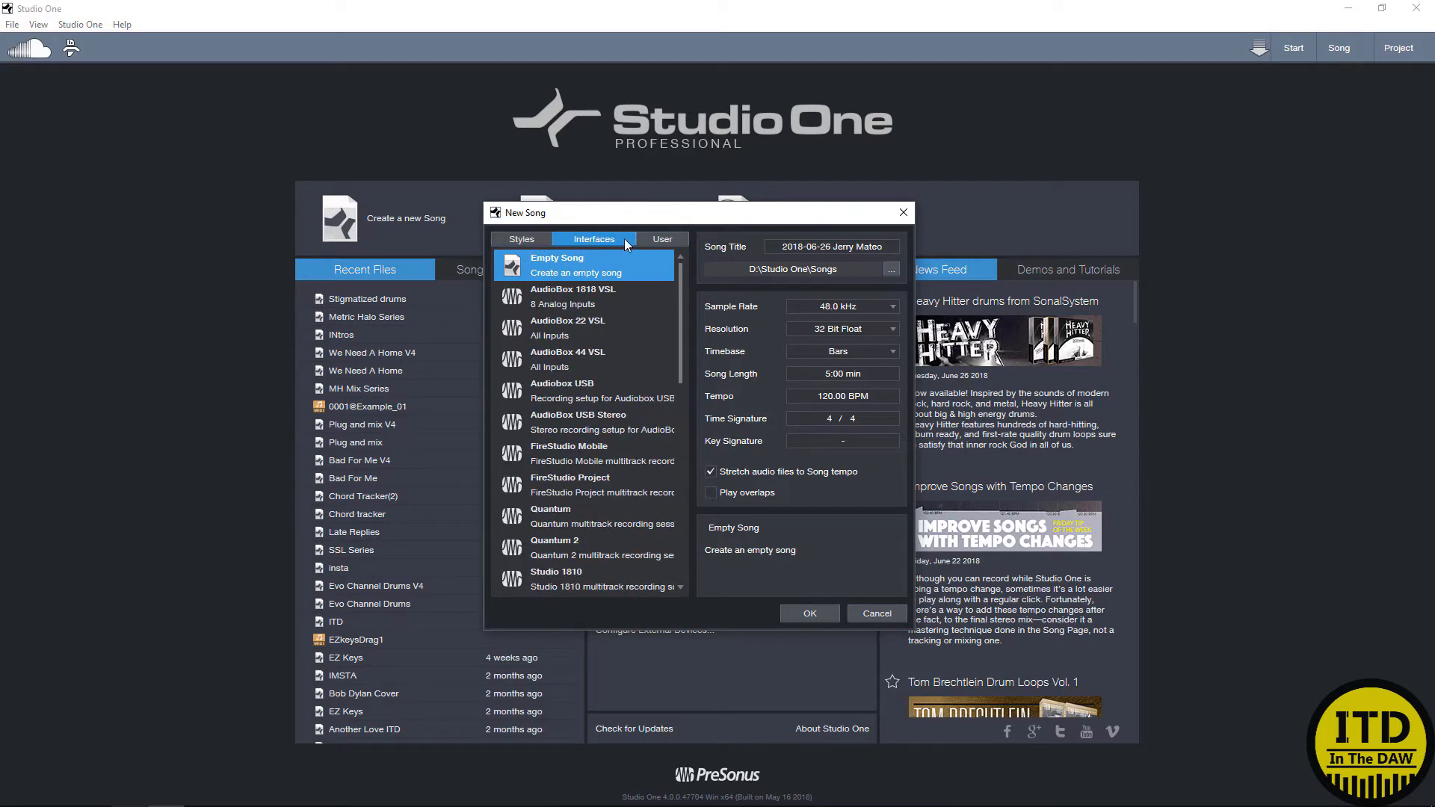
click(521, 239)
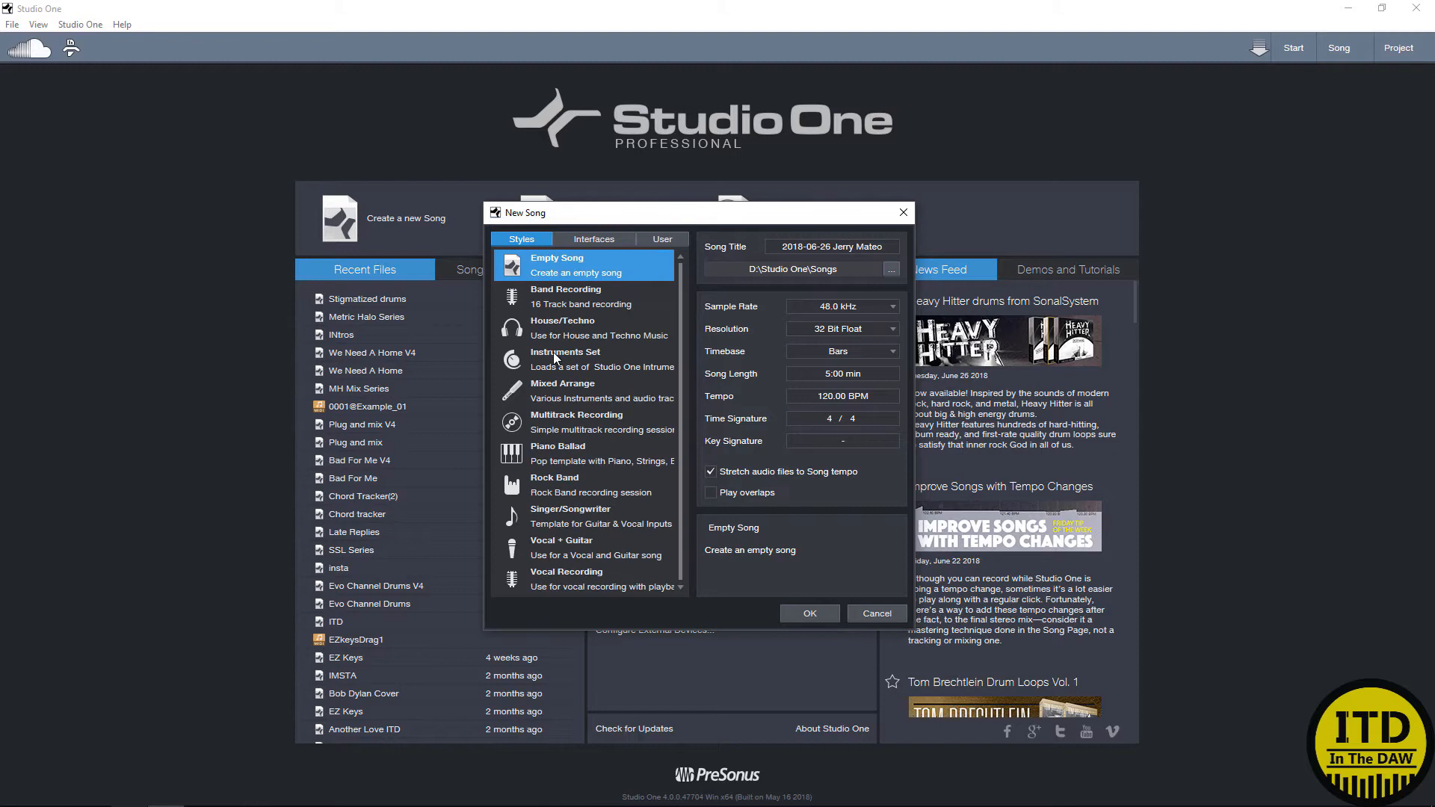
click(661, 239)
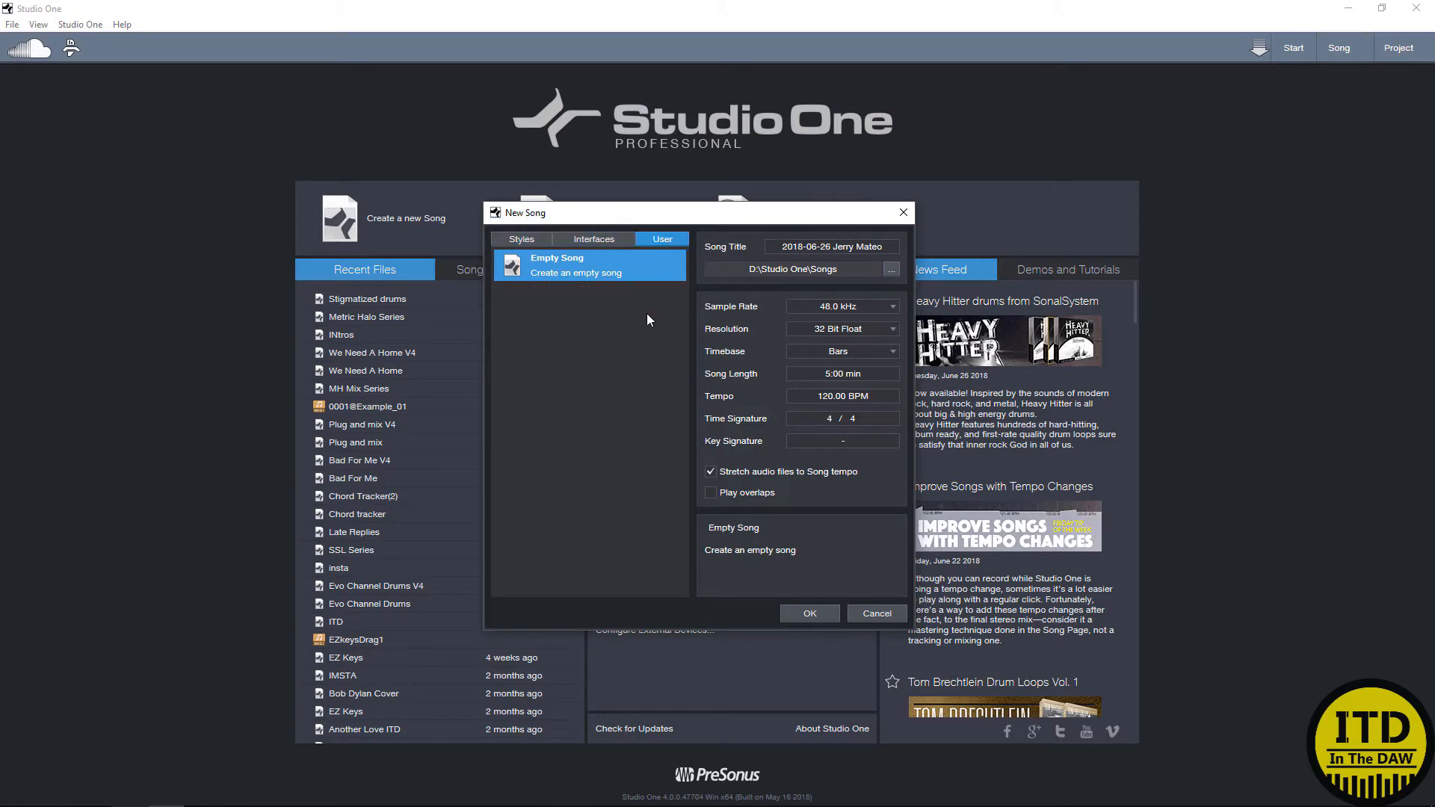
click(520, 239)
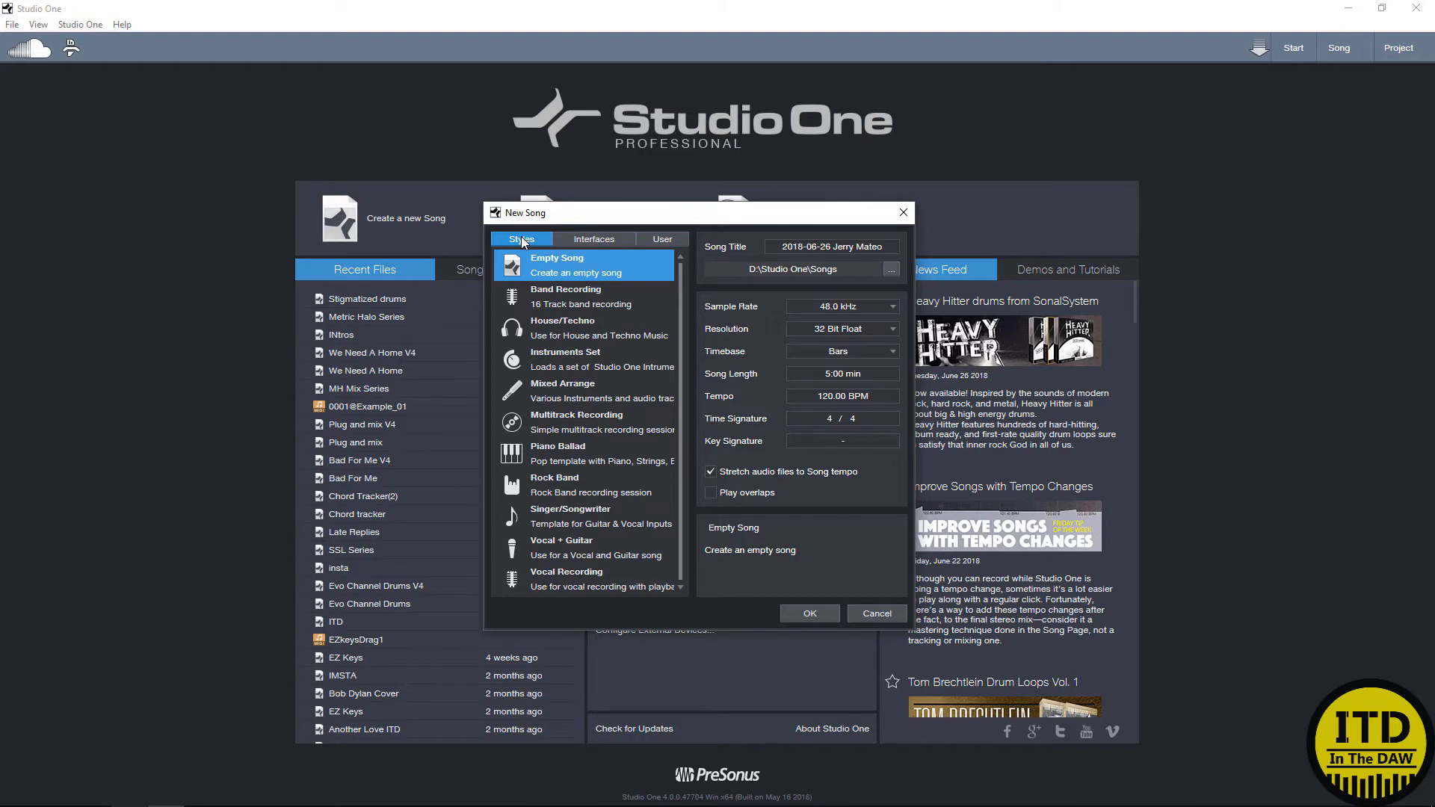
mouse_move(533, 269)
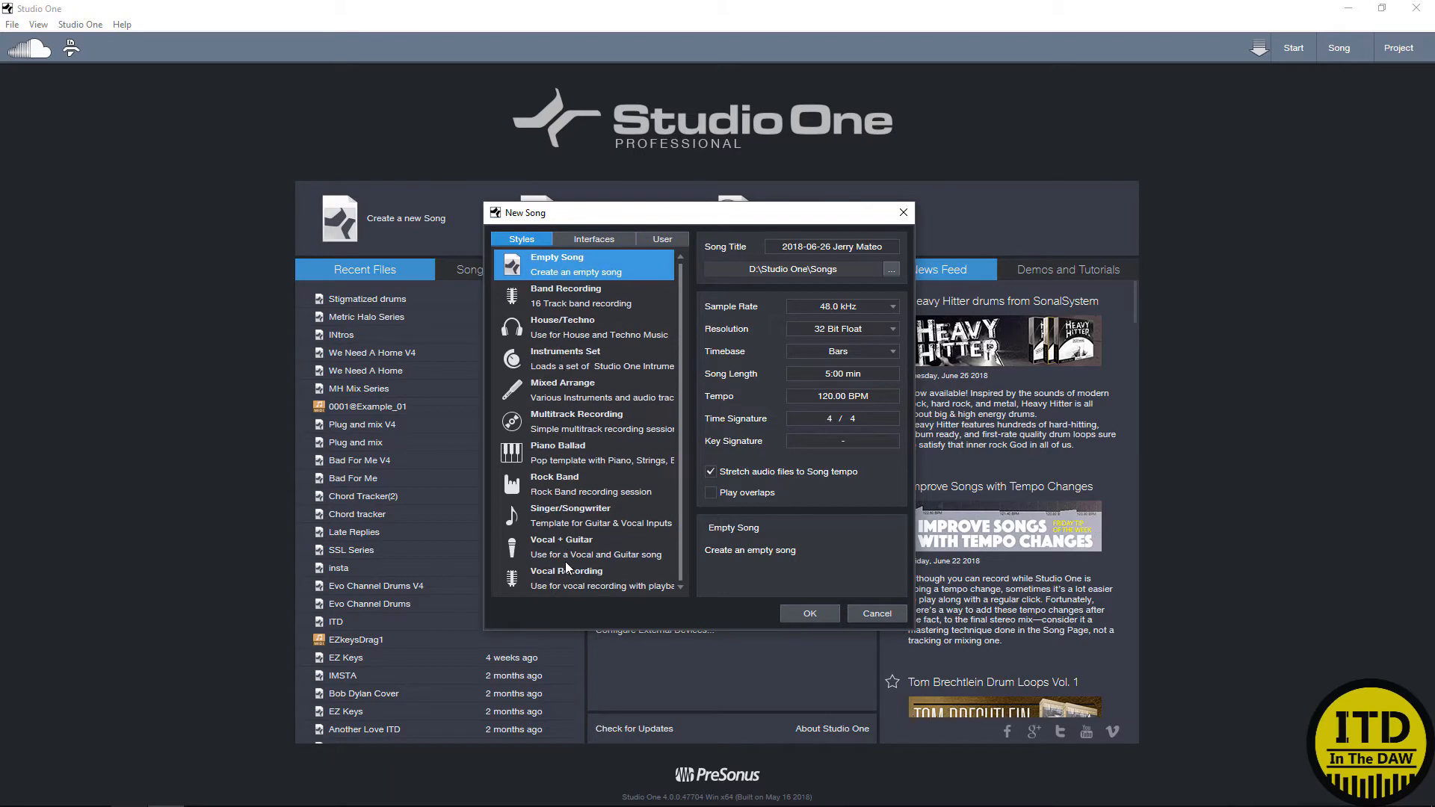
mouse_move(562, 526)
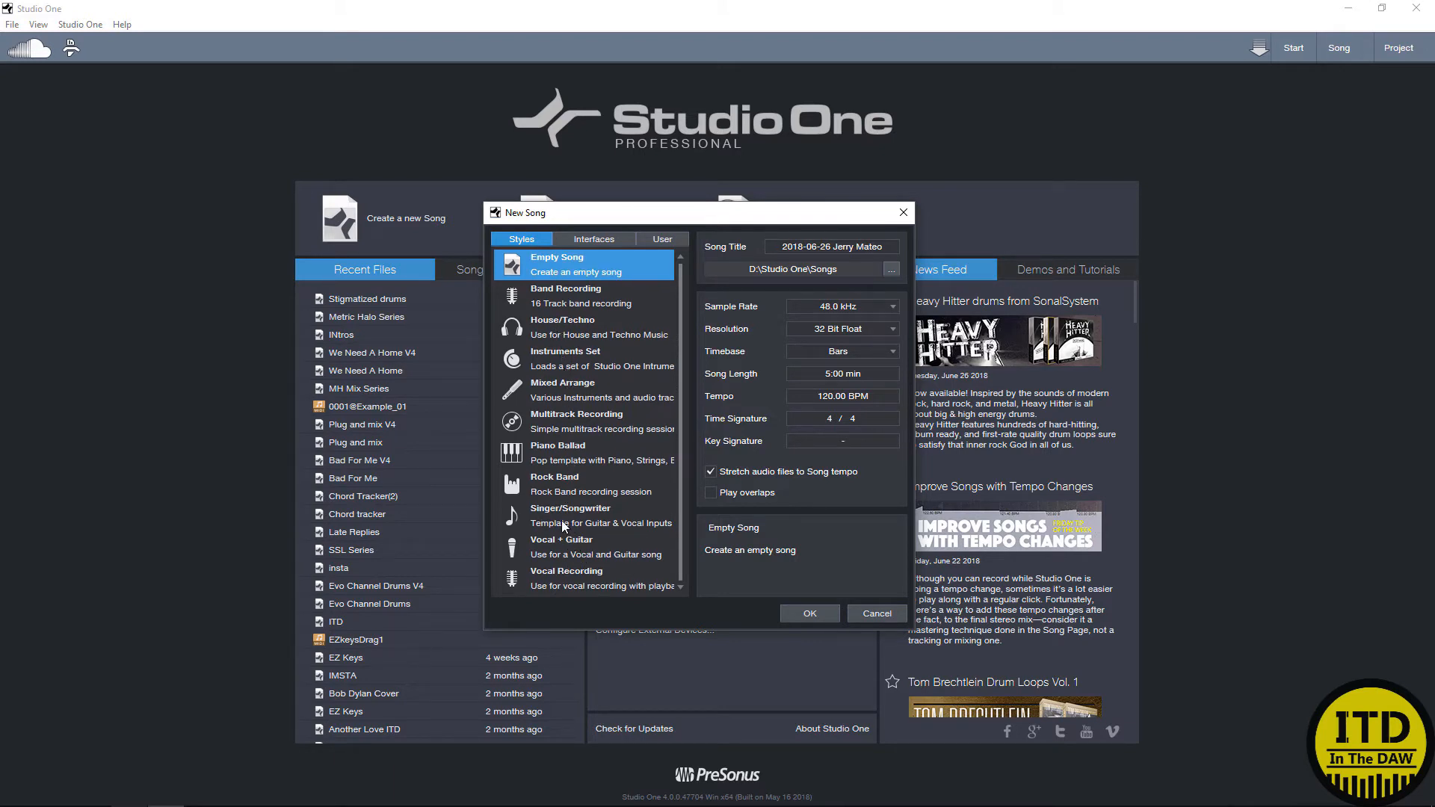
click(593, 239)
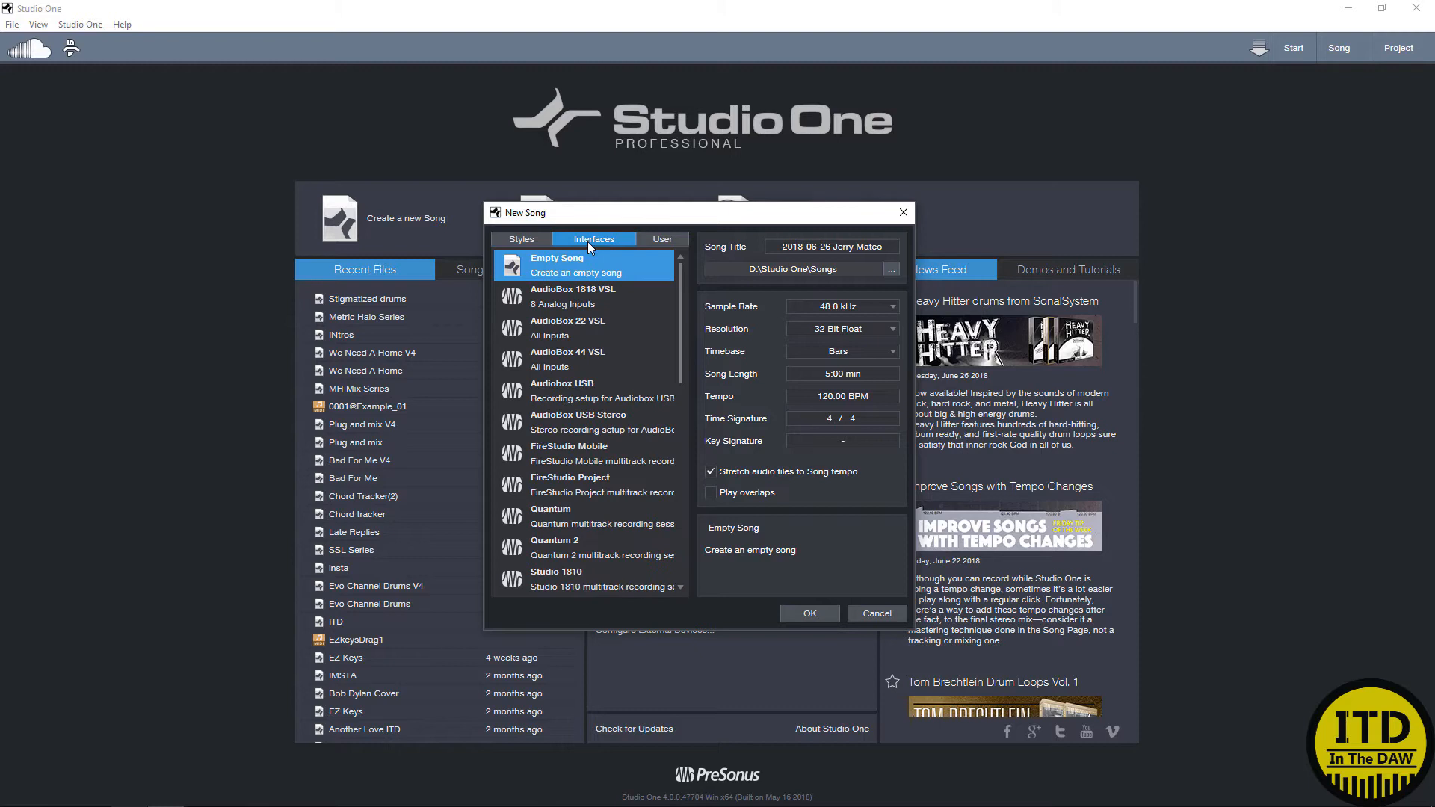
mouse_move(591, 258)
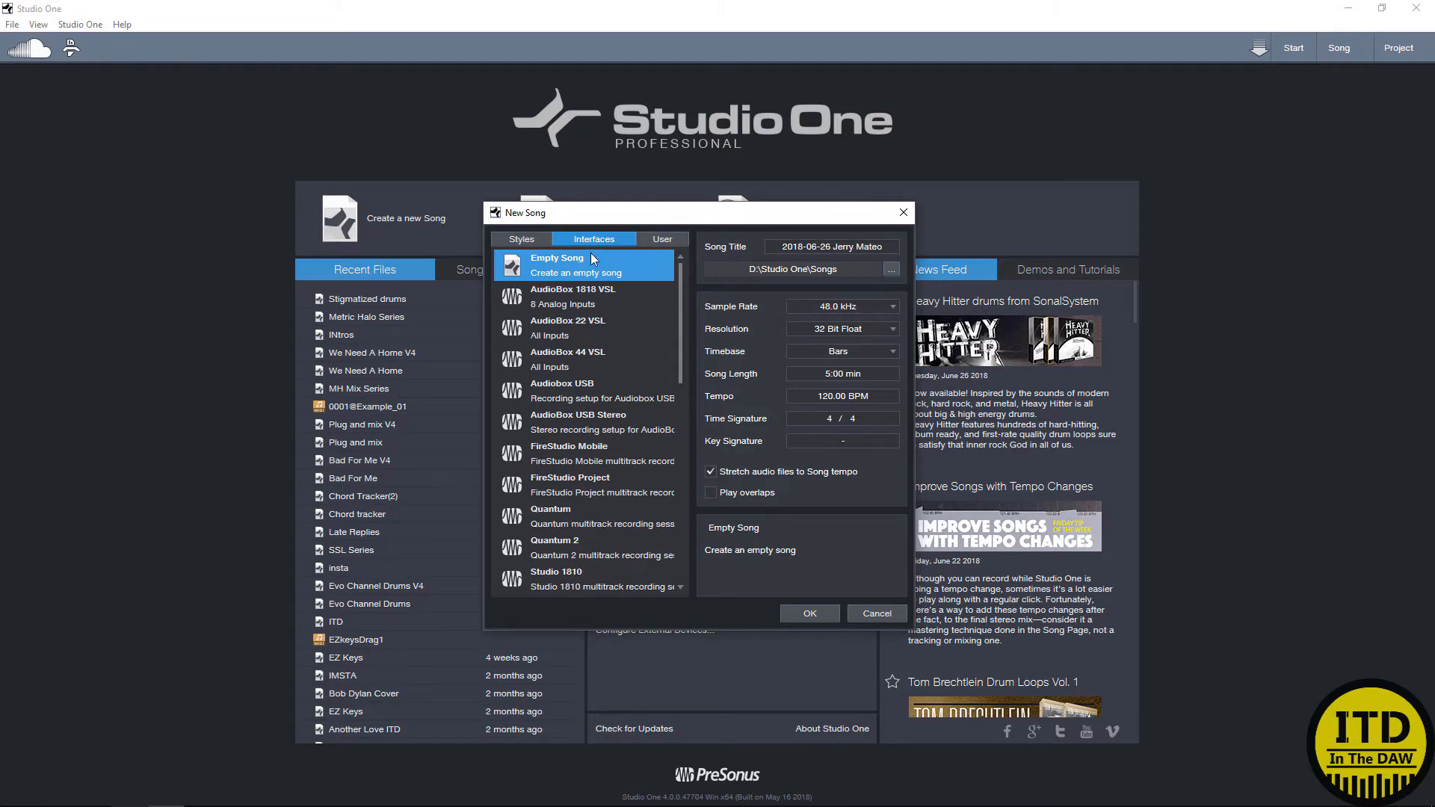
mouse_move(576, 320)
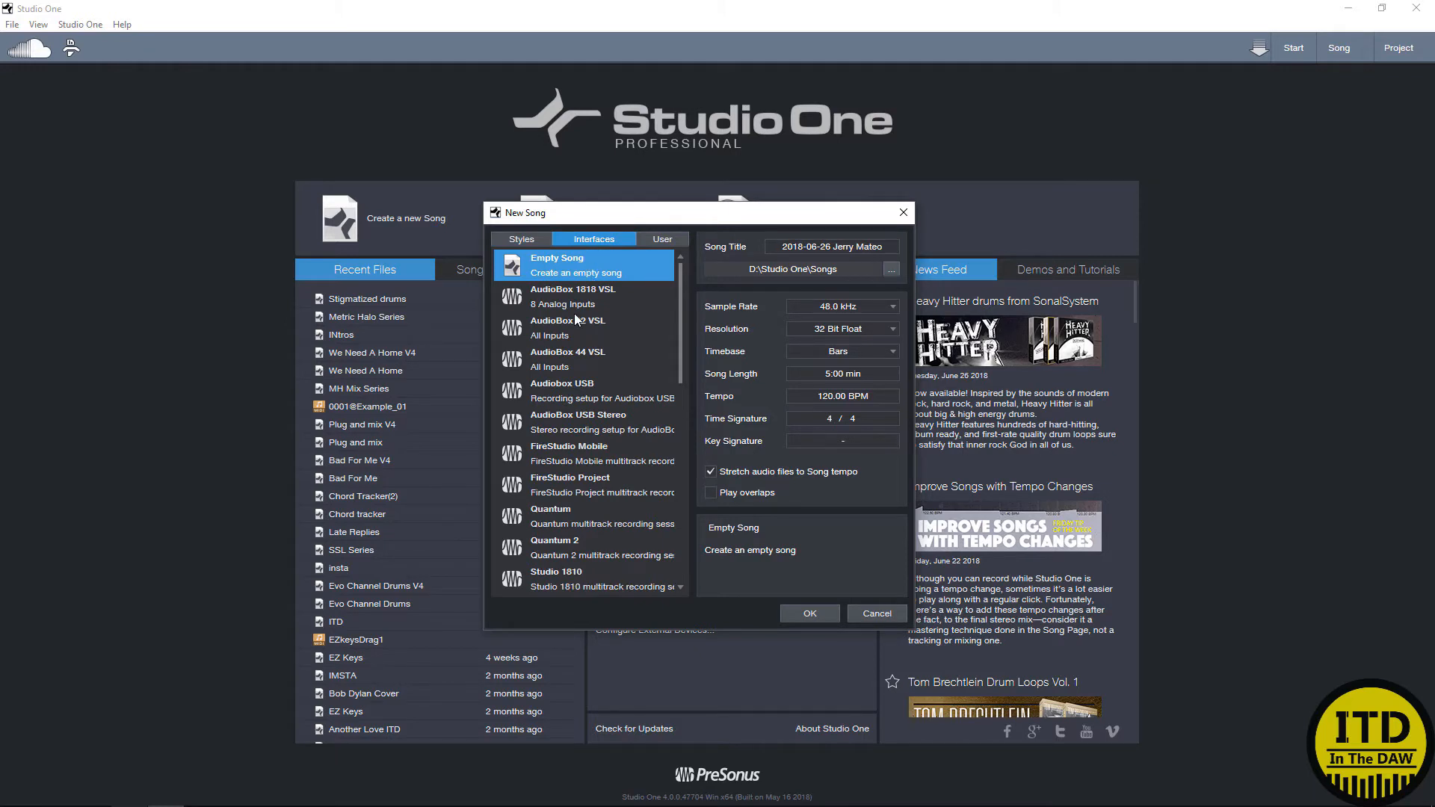
mouse_move(590, 356)
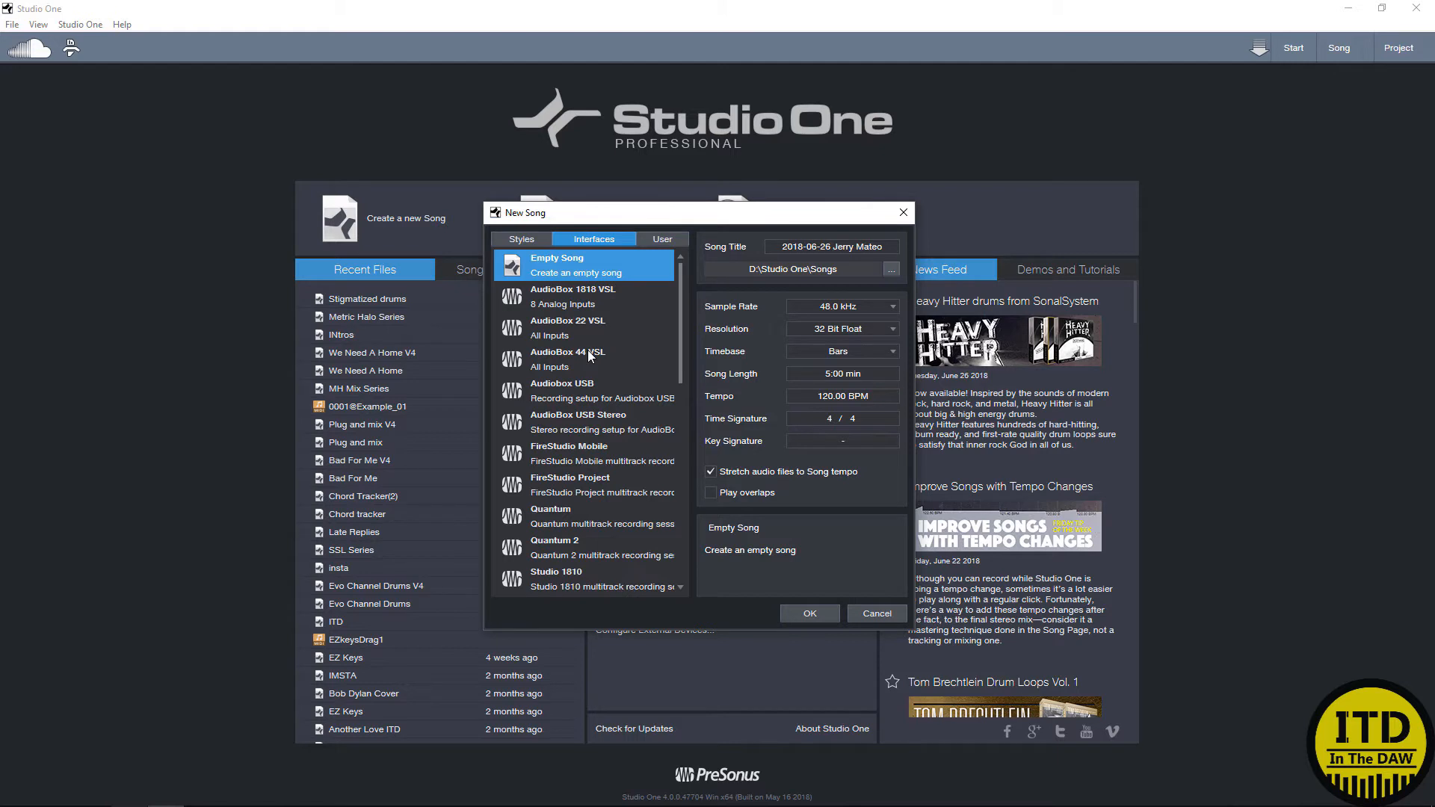
scroll(down, 3)
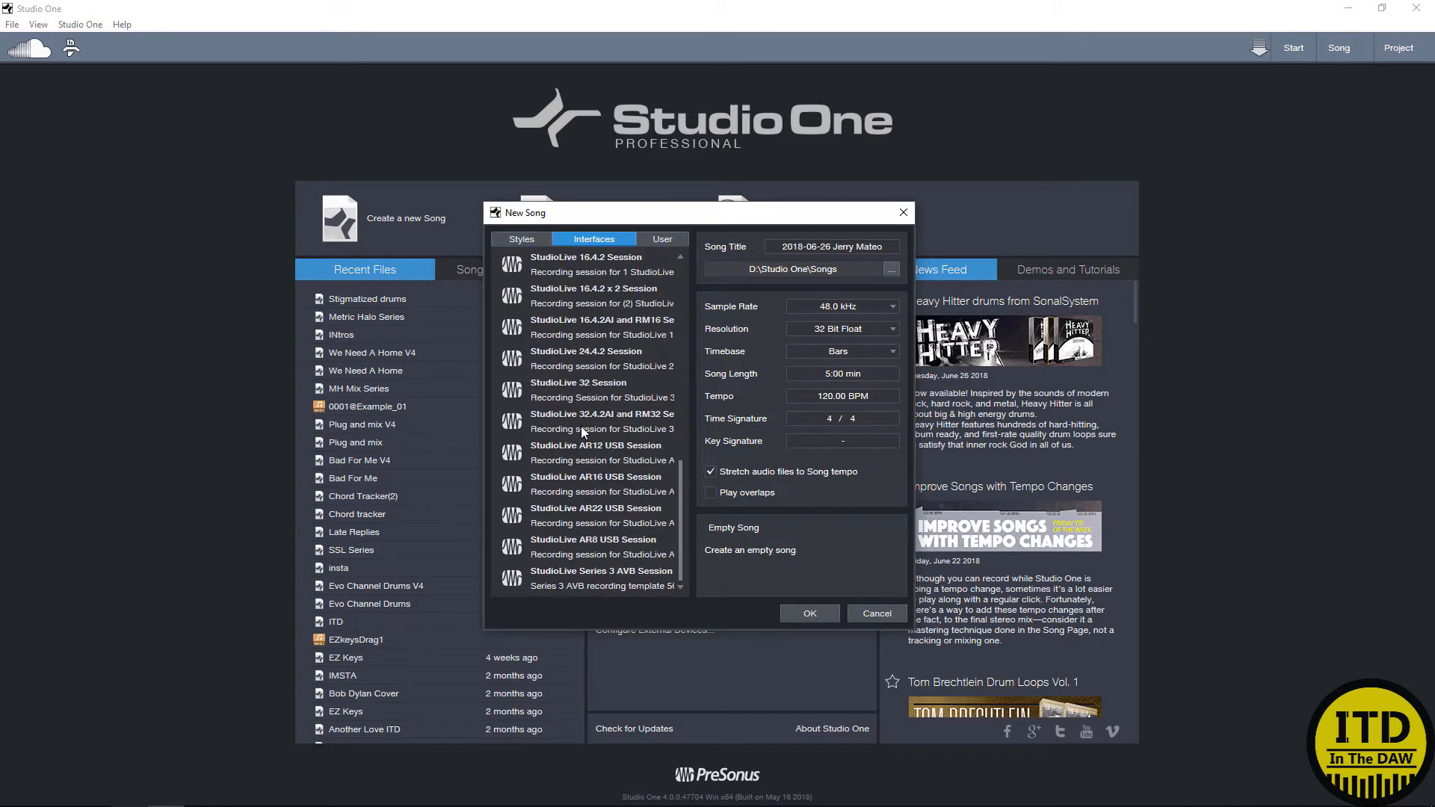
mouse_move(579, 357)
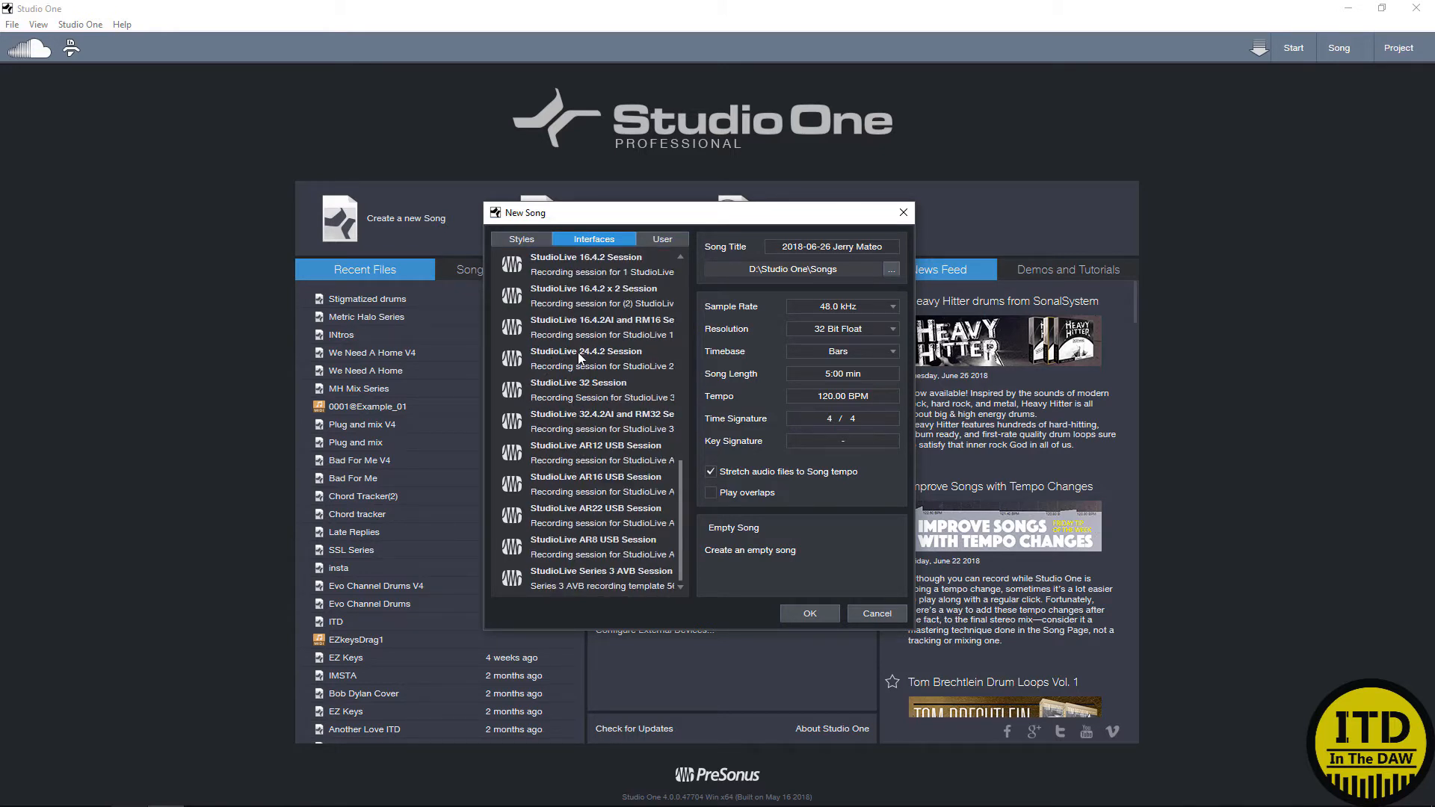
Step: Title the song 'ITD Start Series' at 48 kHz with 32 Bit Float resolution
click(595, 327)
text(ITD Start Series)
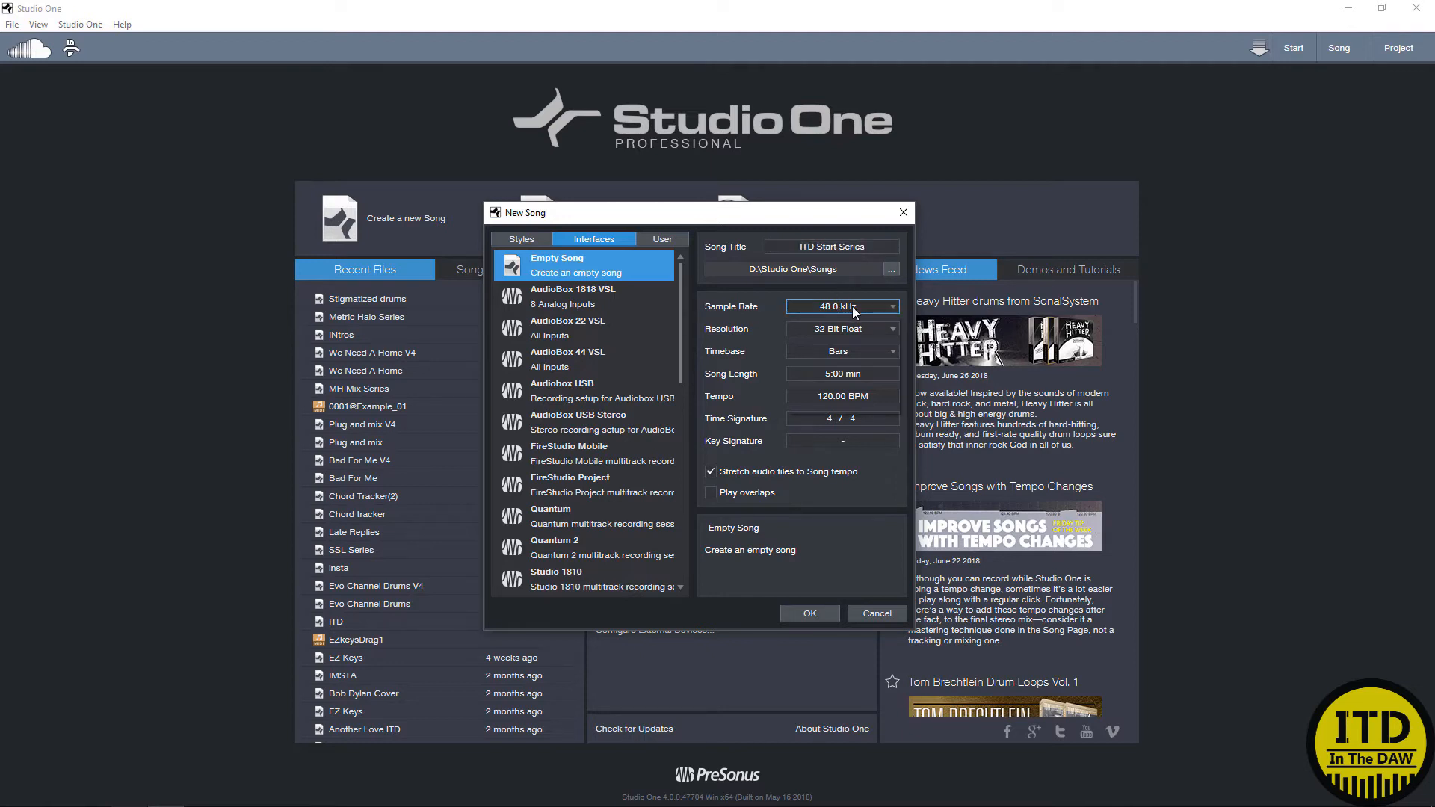
click(889, 306)
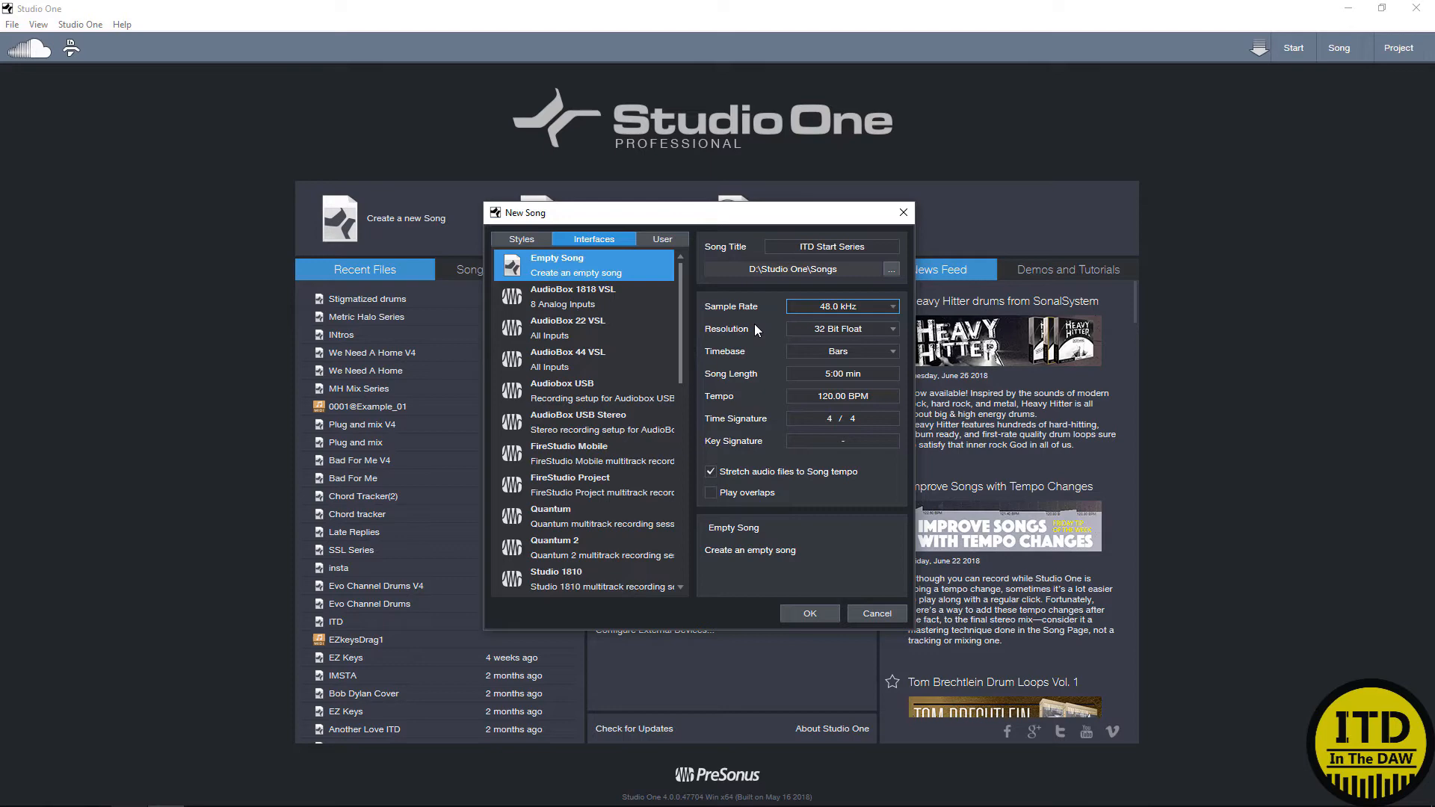
mouse_move(817, 341)
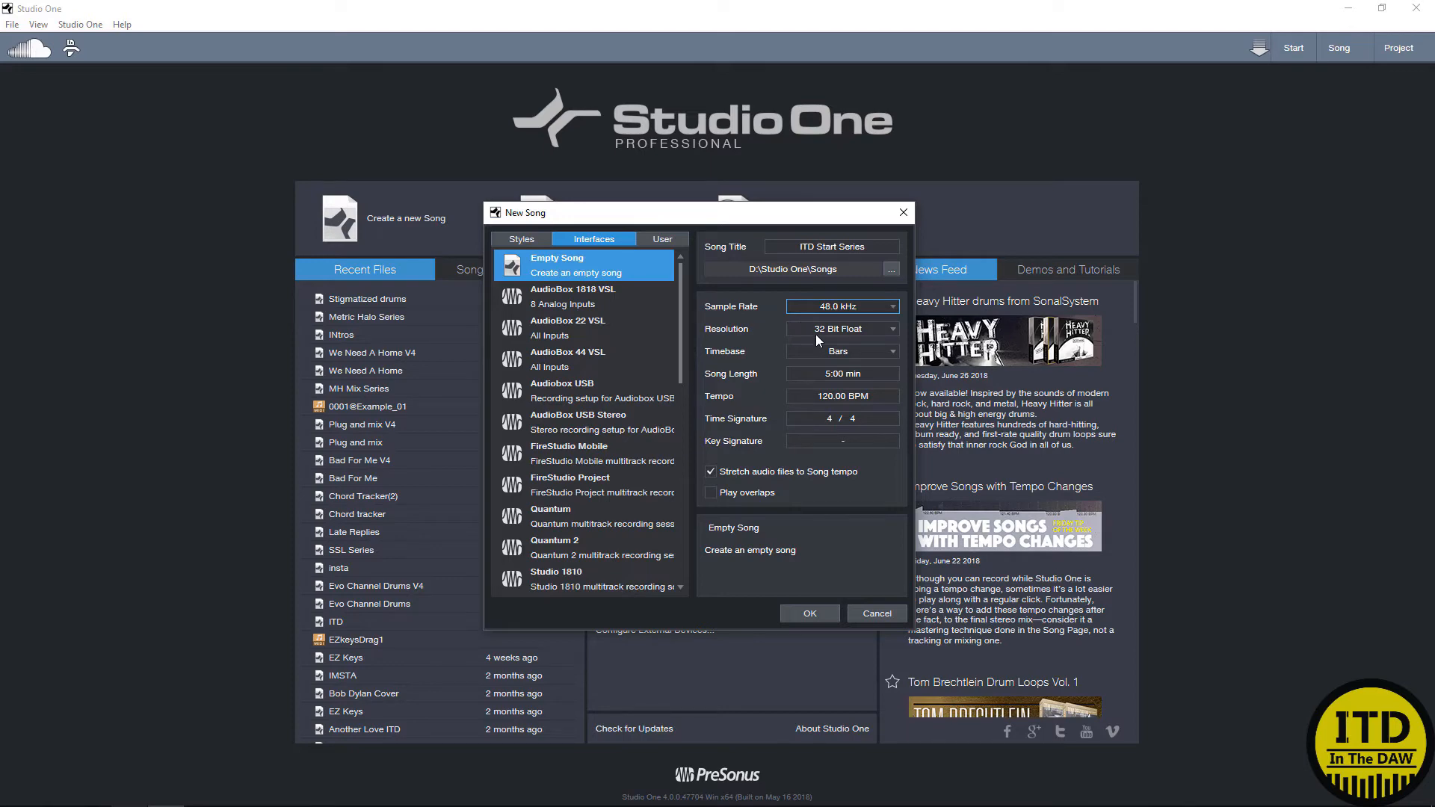
click(837, 329)
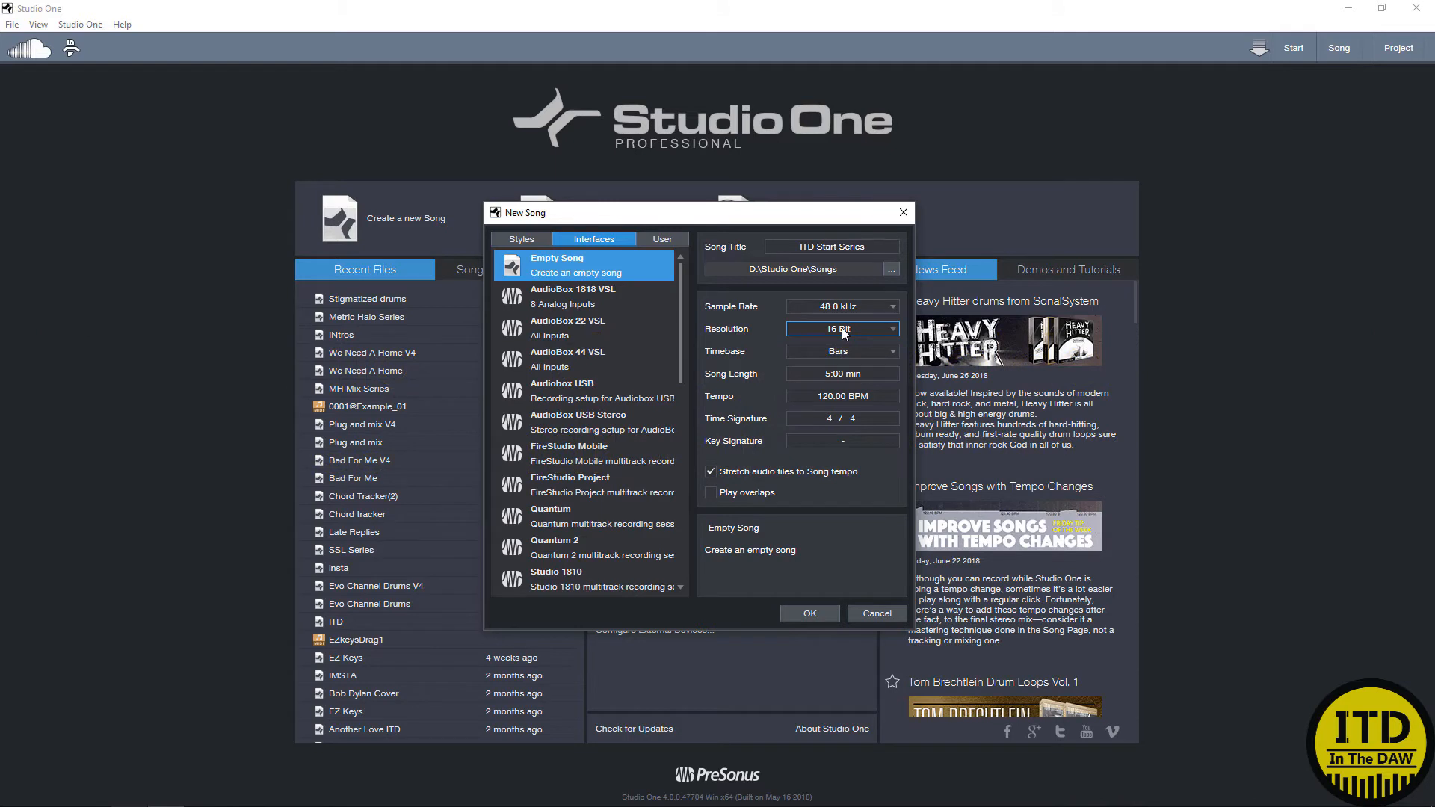
click(839, 329)
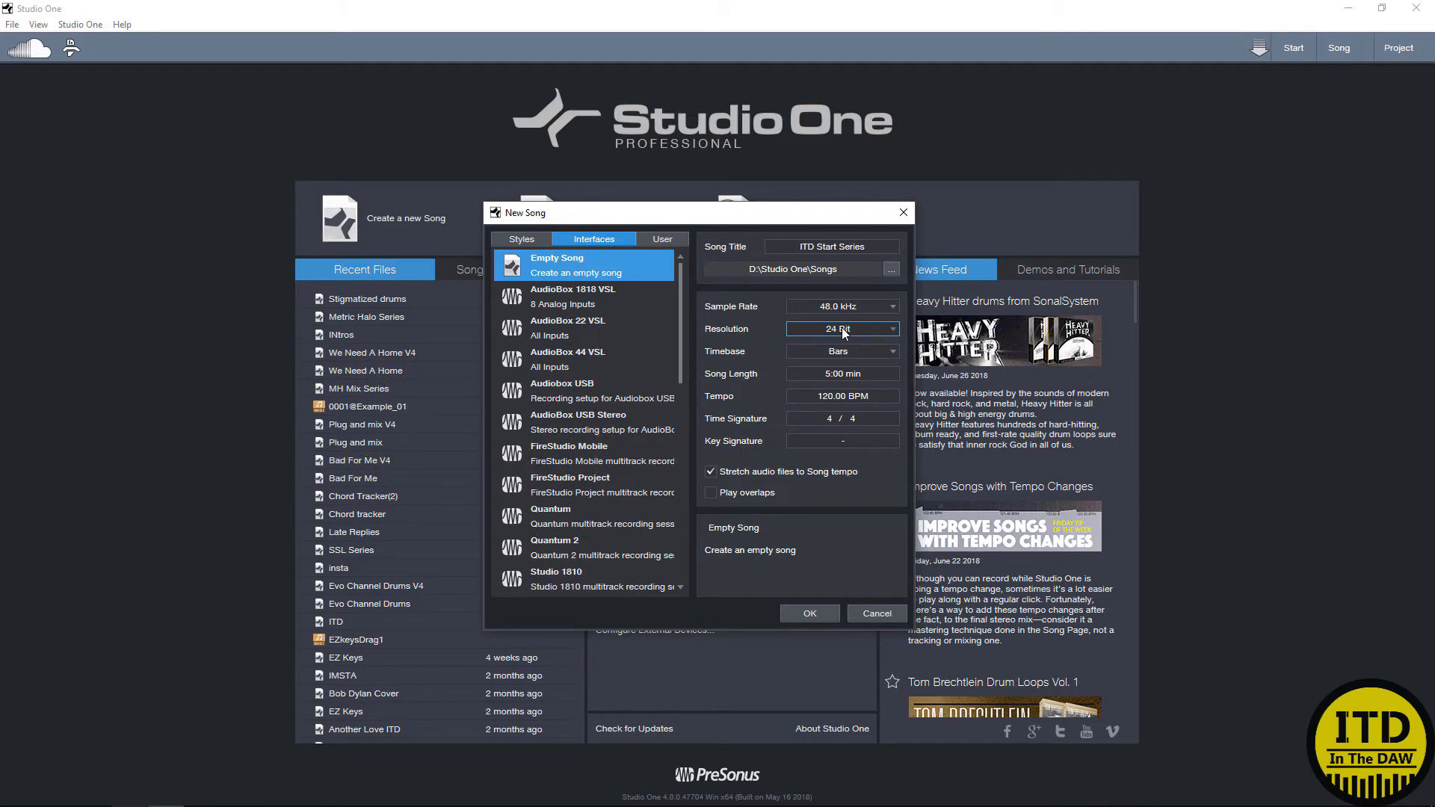
click(839, 329)
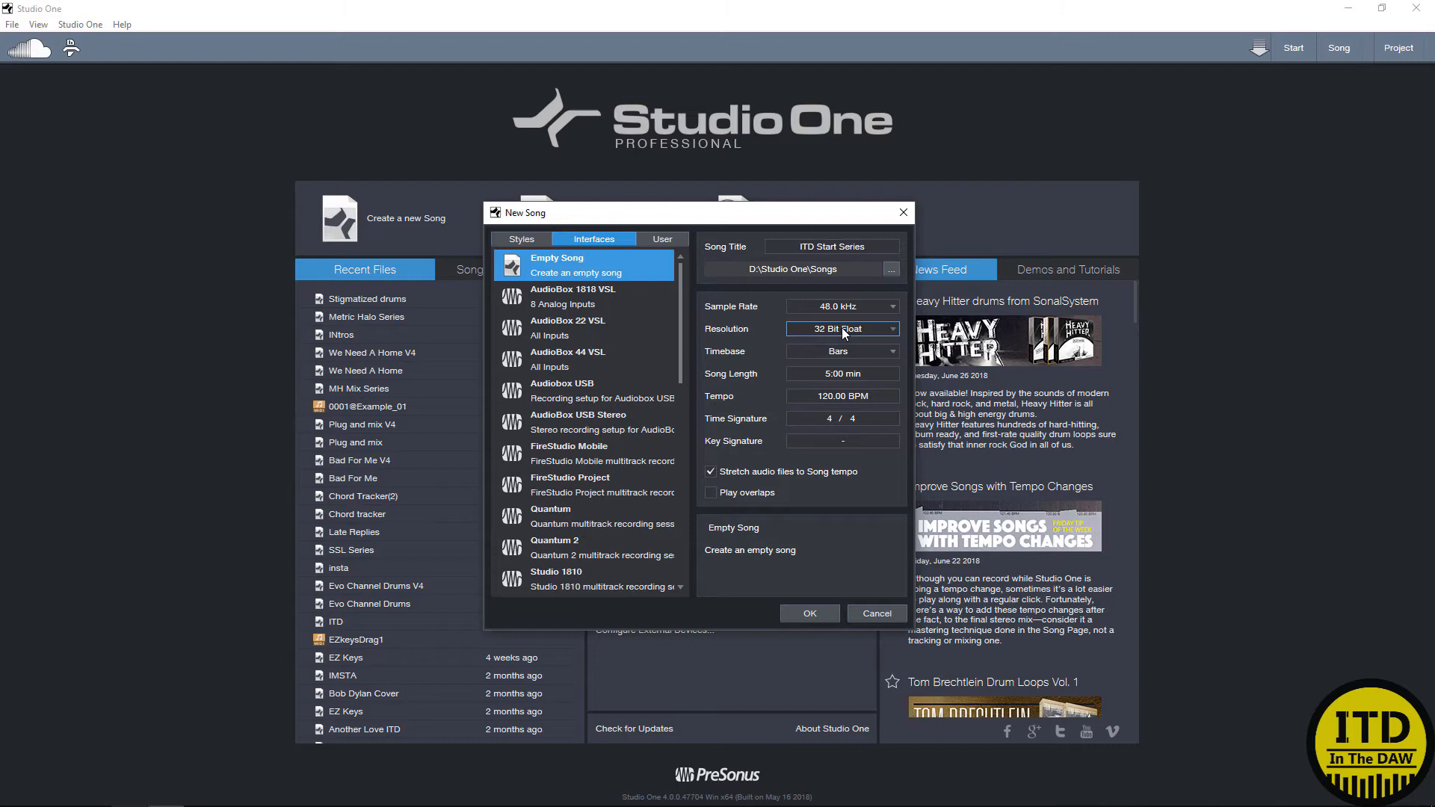
mouse_move(778, 355)
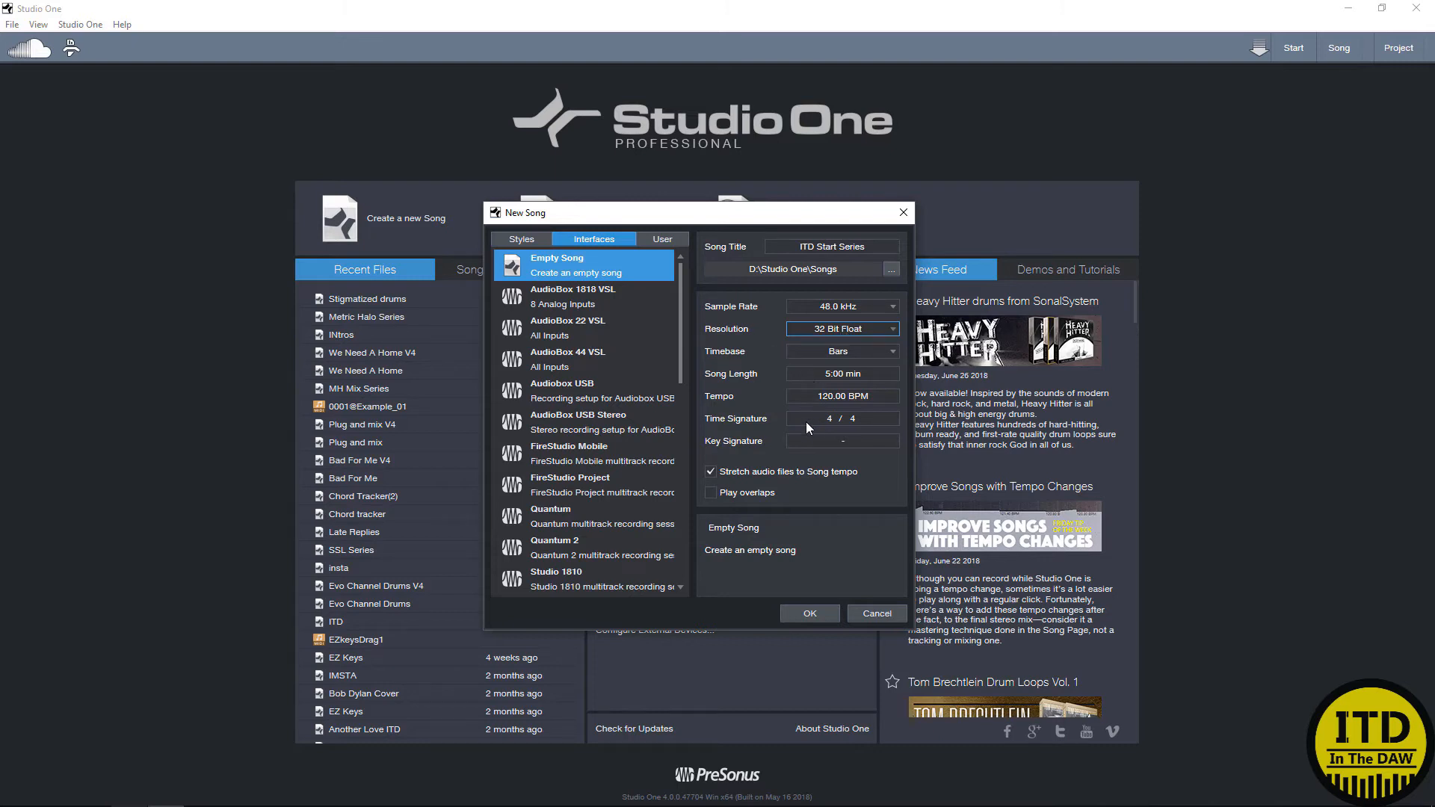
mouse_move(836, 445)
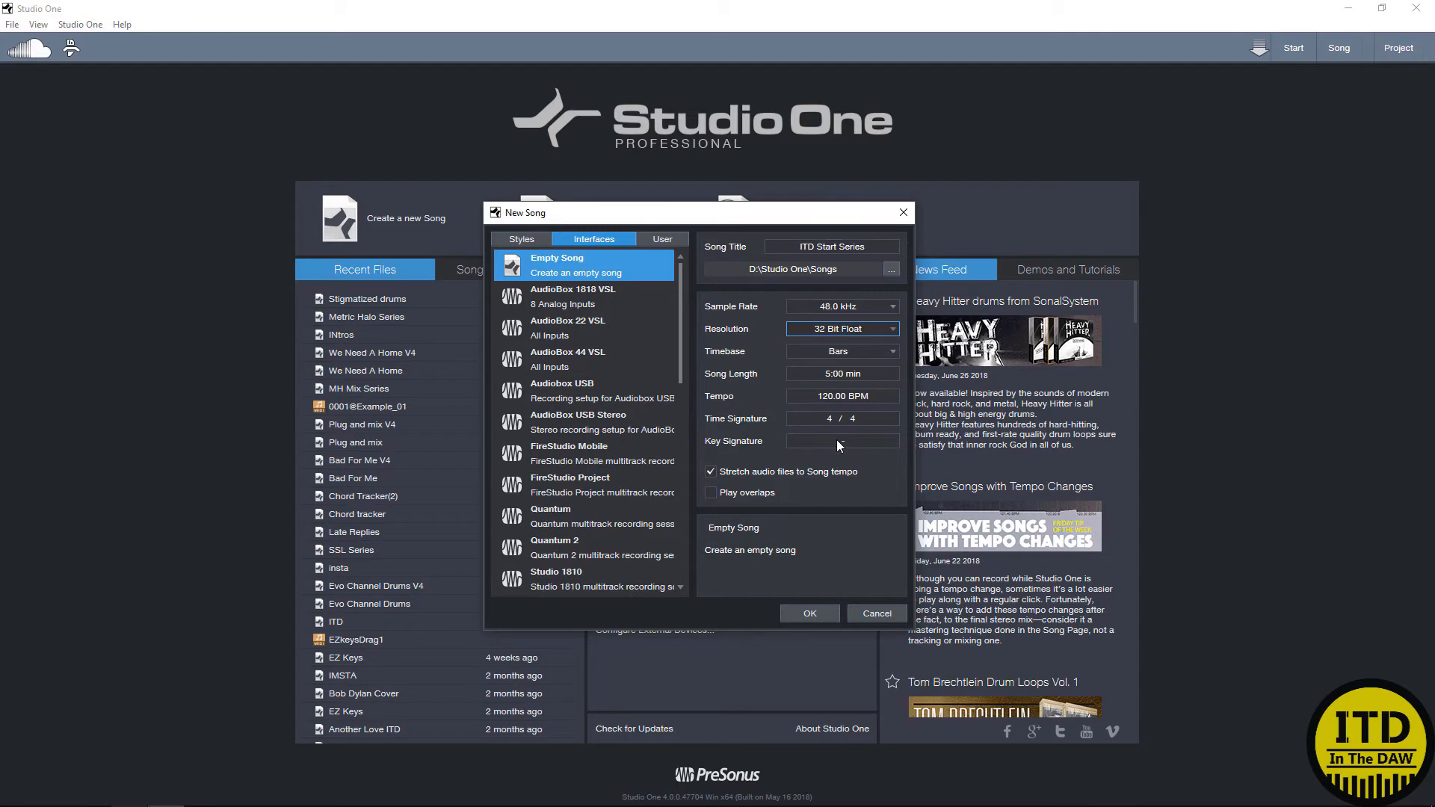
mouse_move(794, 420)
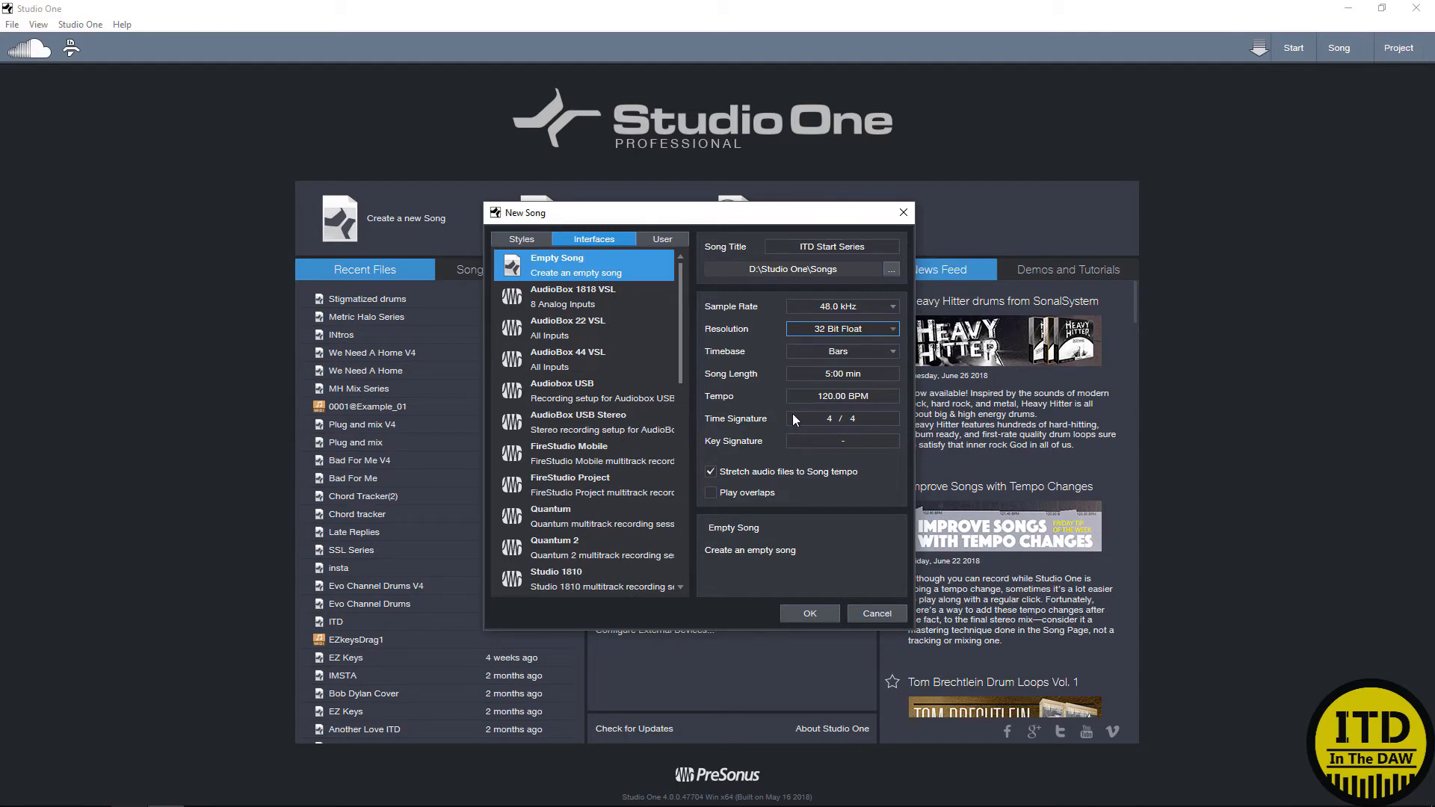
mouse_move(719, 478)
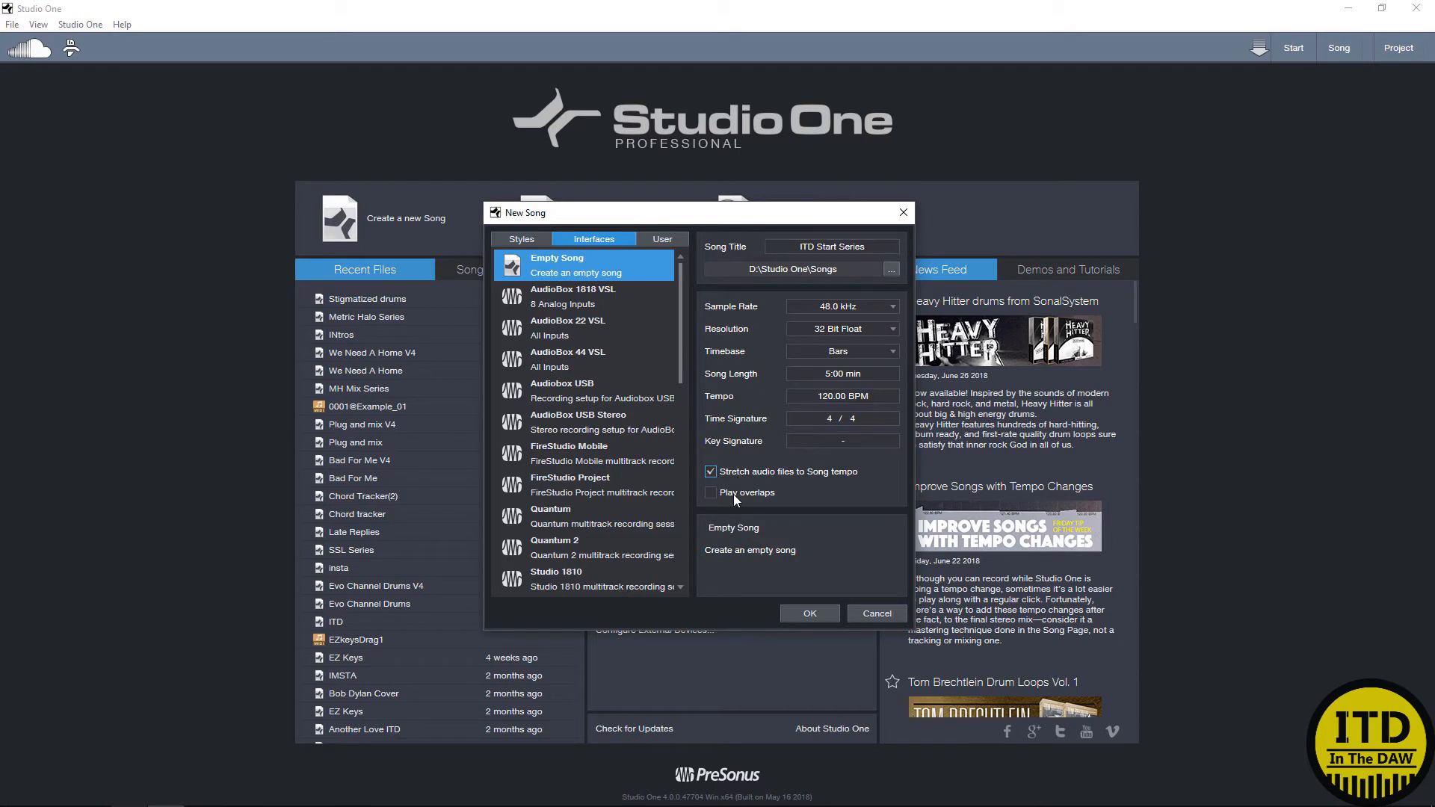
mouse_move(739, 476)
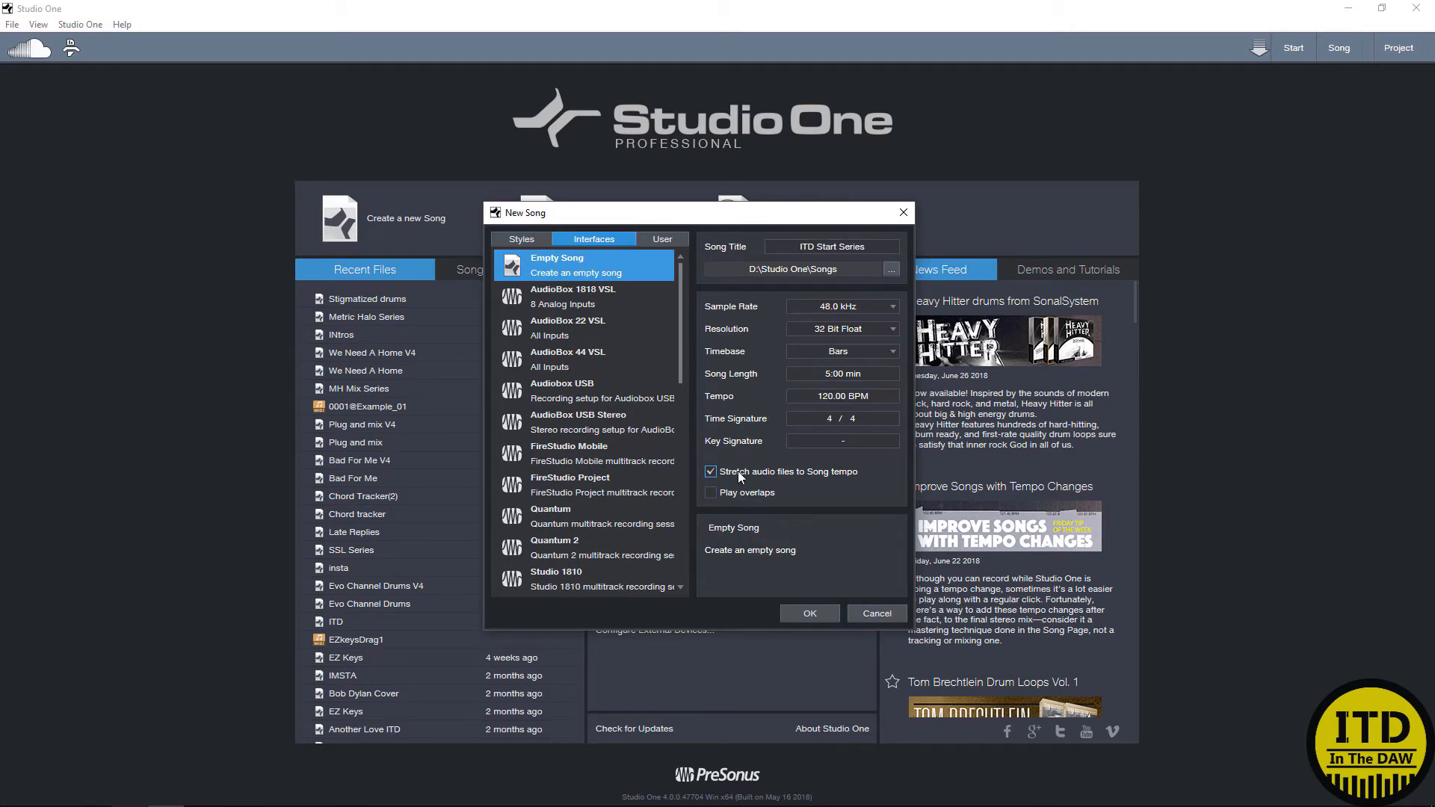
mouse_move(739, 477)
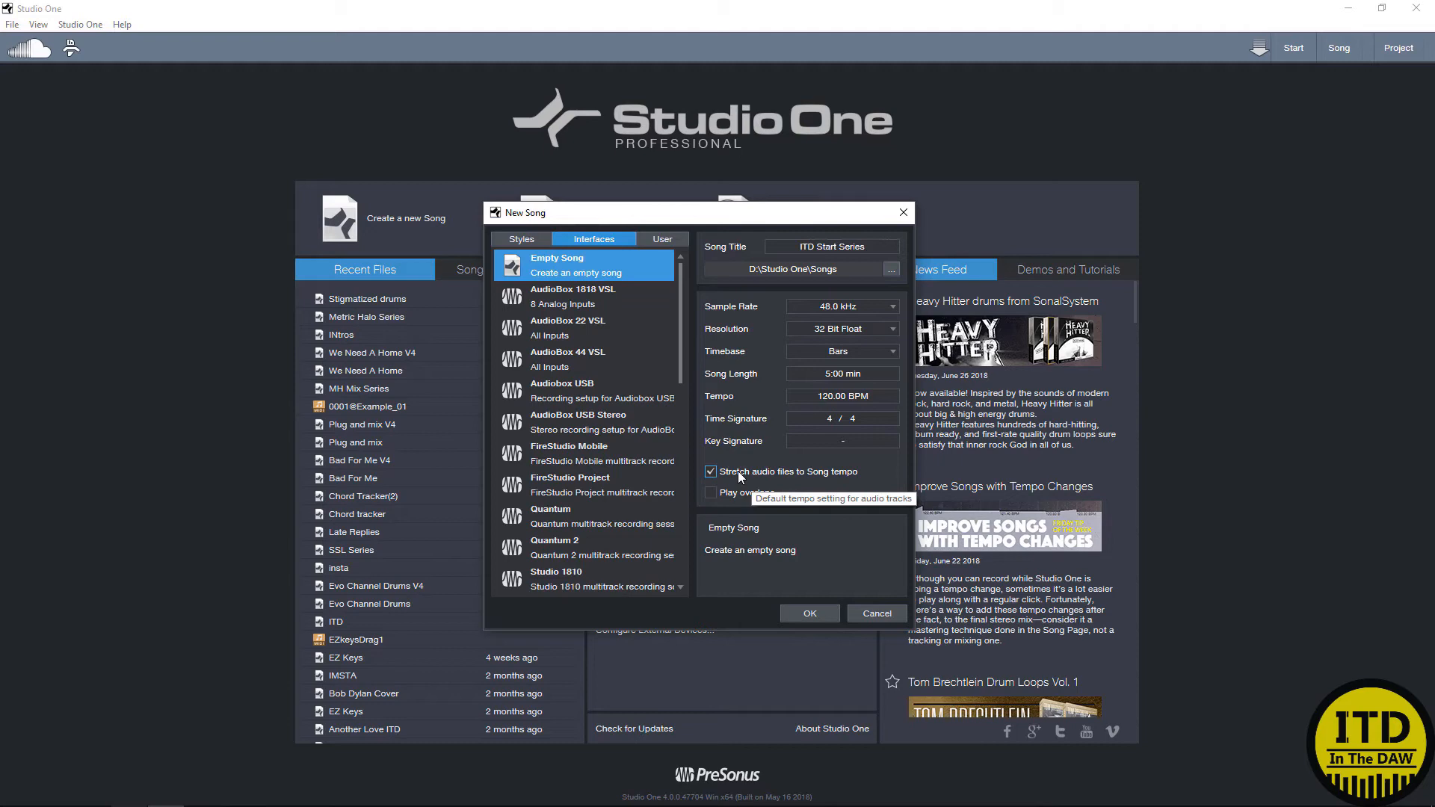
Step: Confirm the New Song dialog to create the empty 'ITD Start Series' song
click(807, 612)
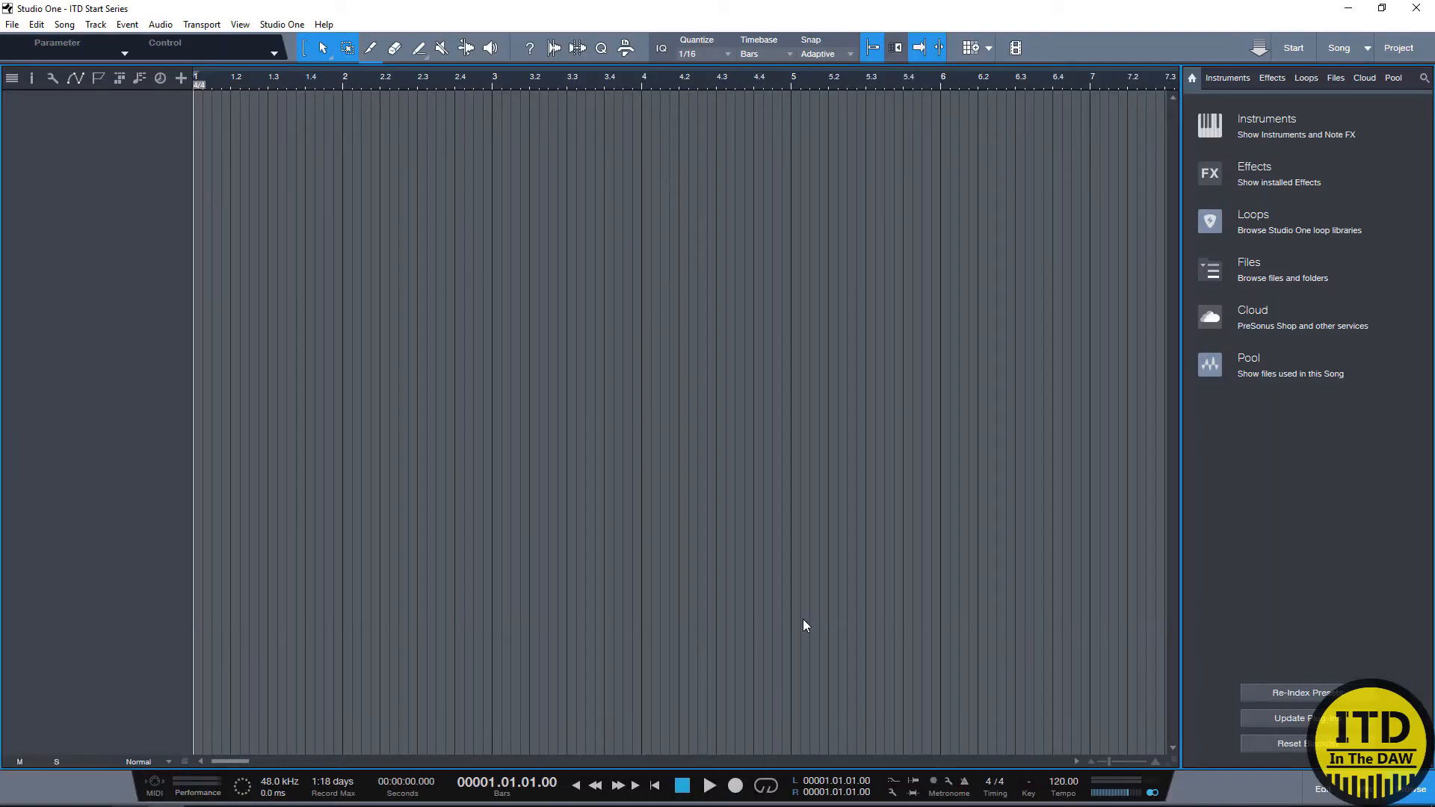
mouse_move(1023, 348)
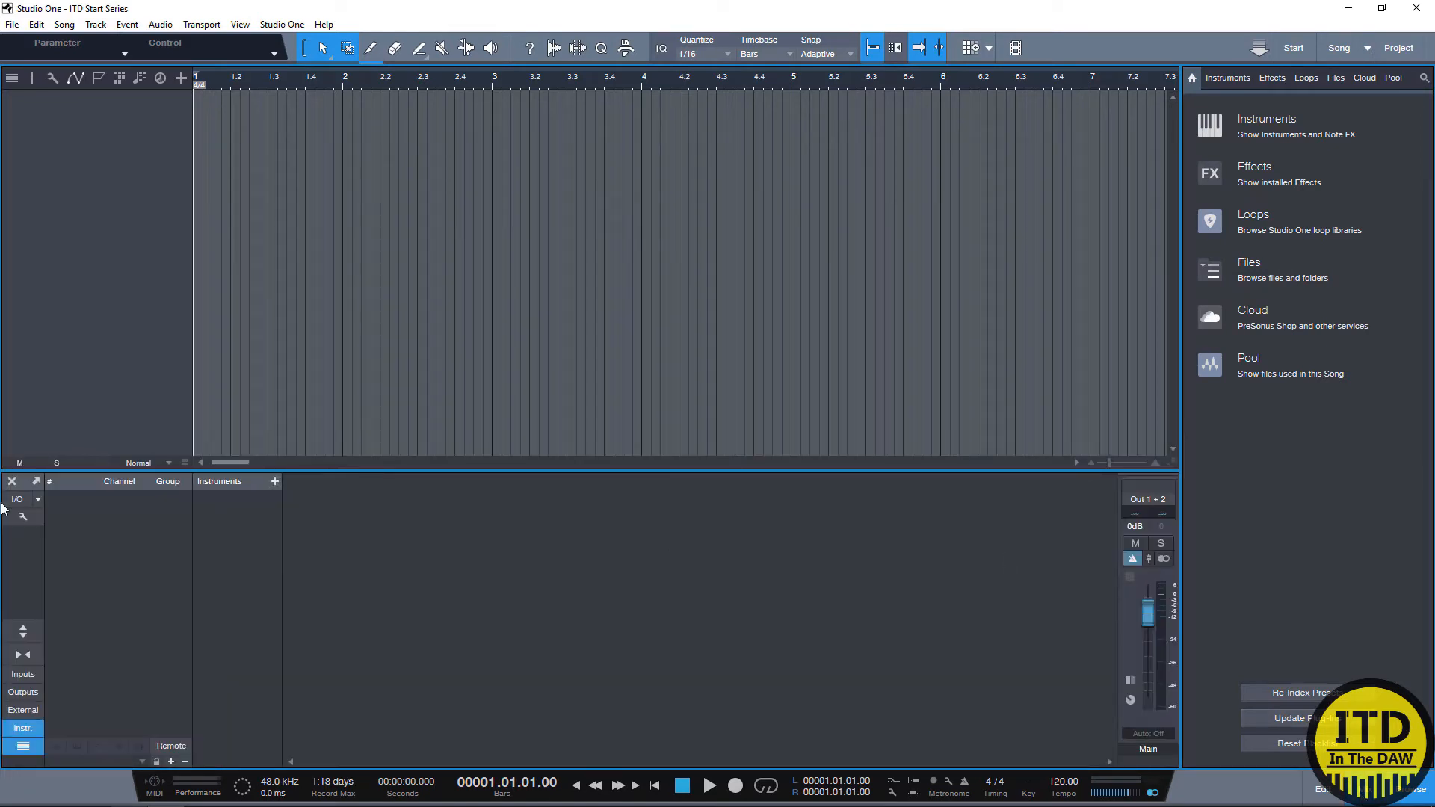
Step: In Audio I/O Setup, clear the input channels and remove the Sub 1 output
click(20, 502)
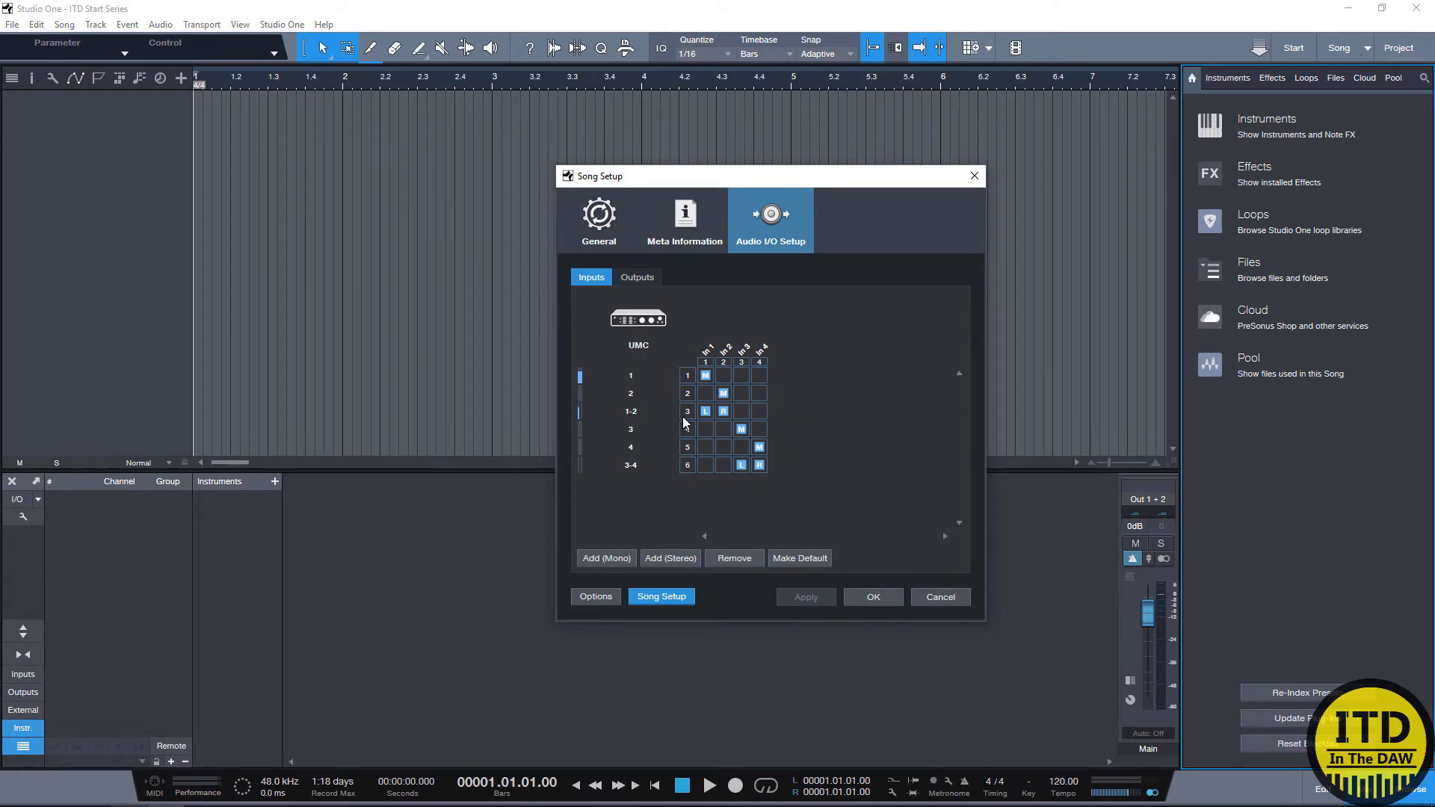
click(629, 375)
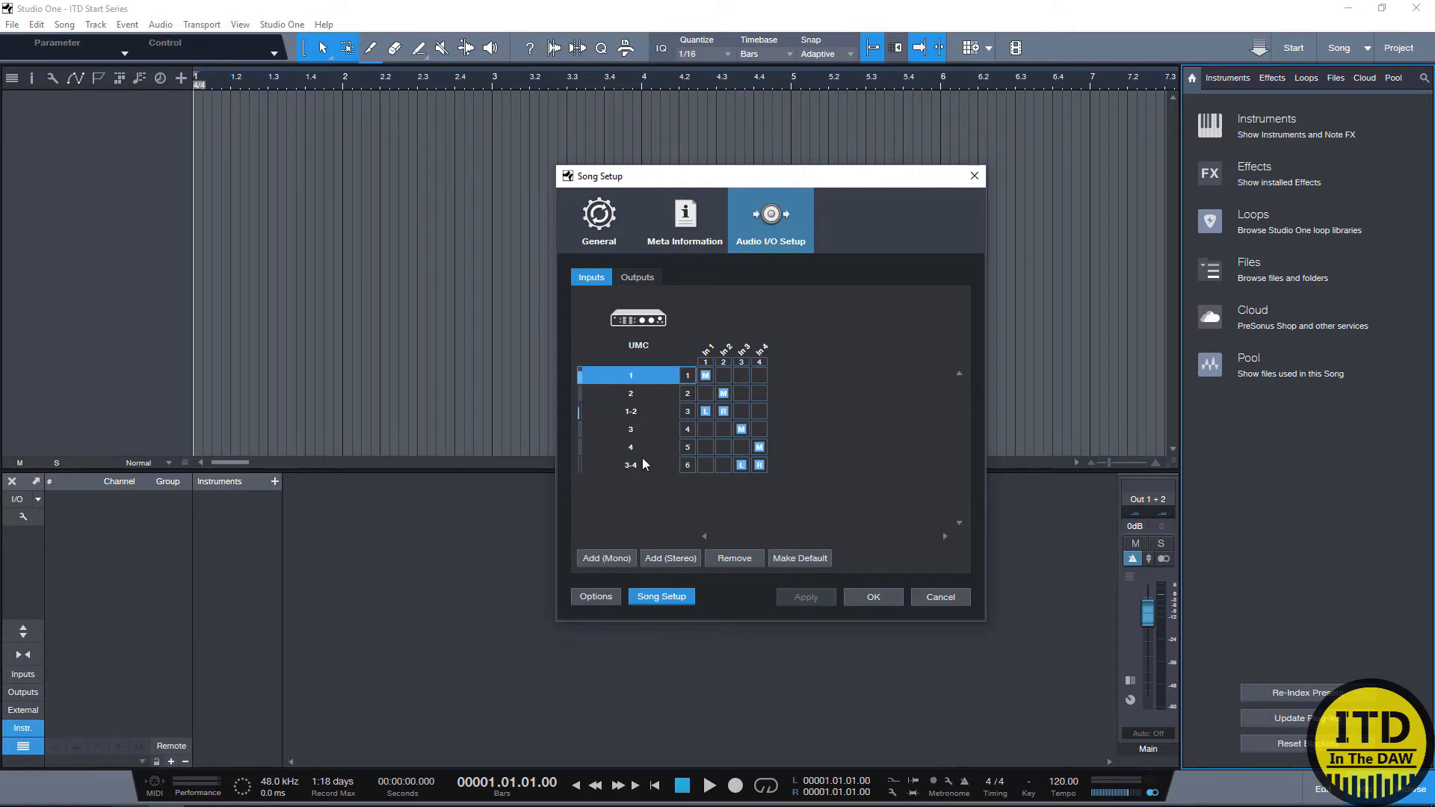
click(636, 277)
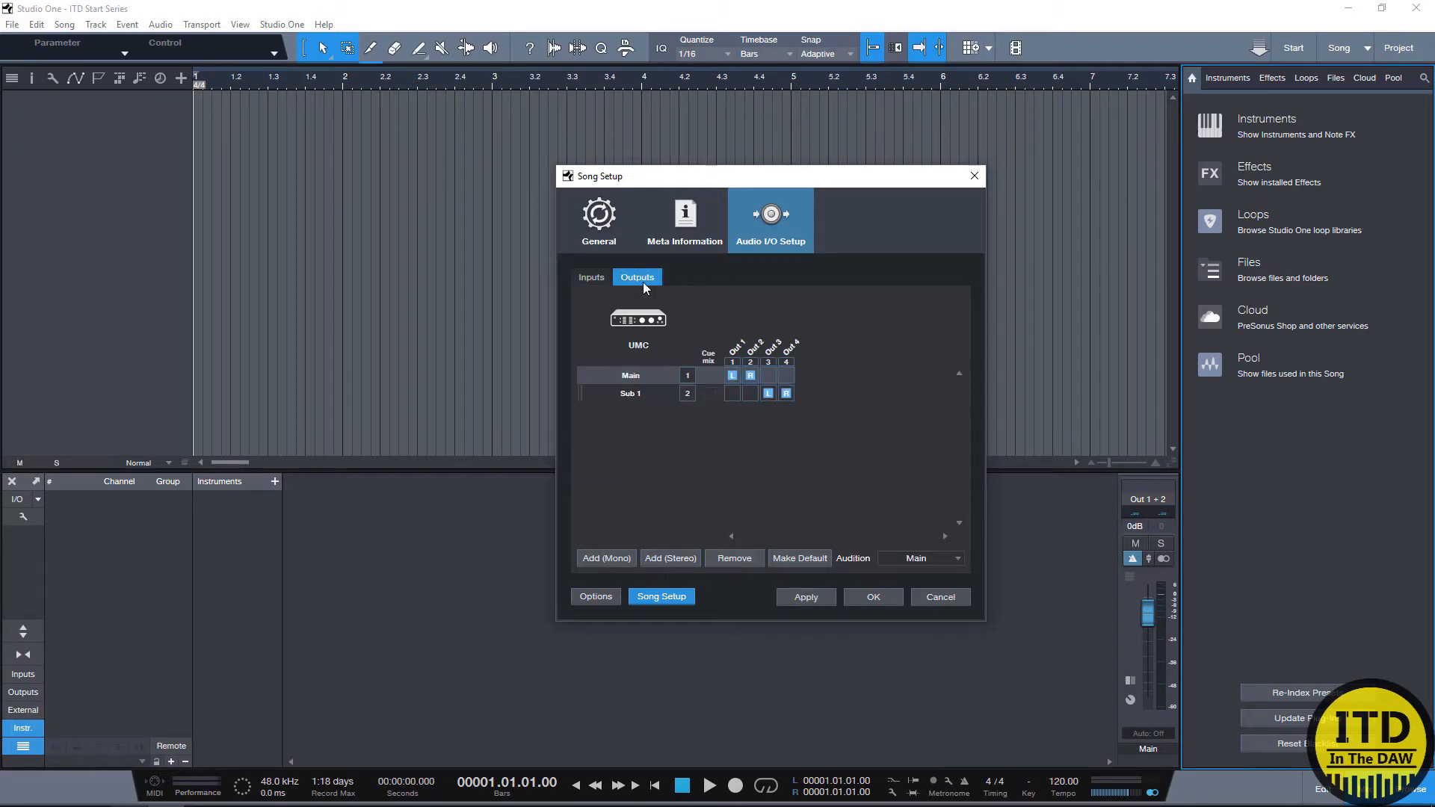
click(631, 393)
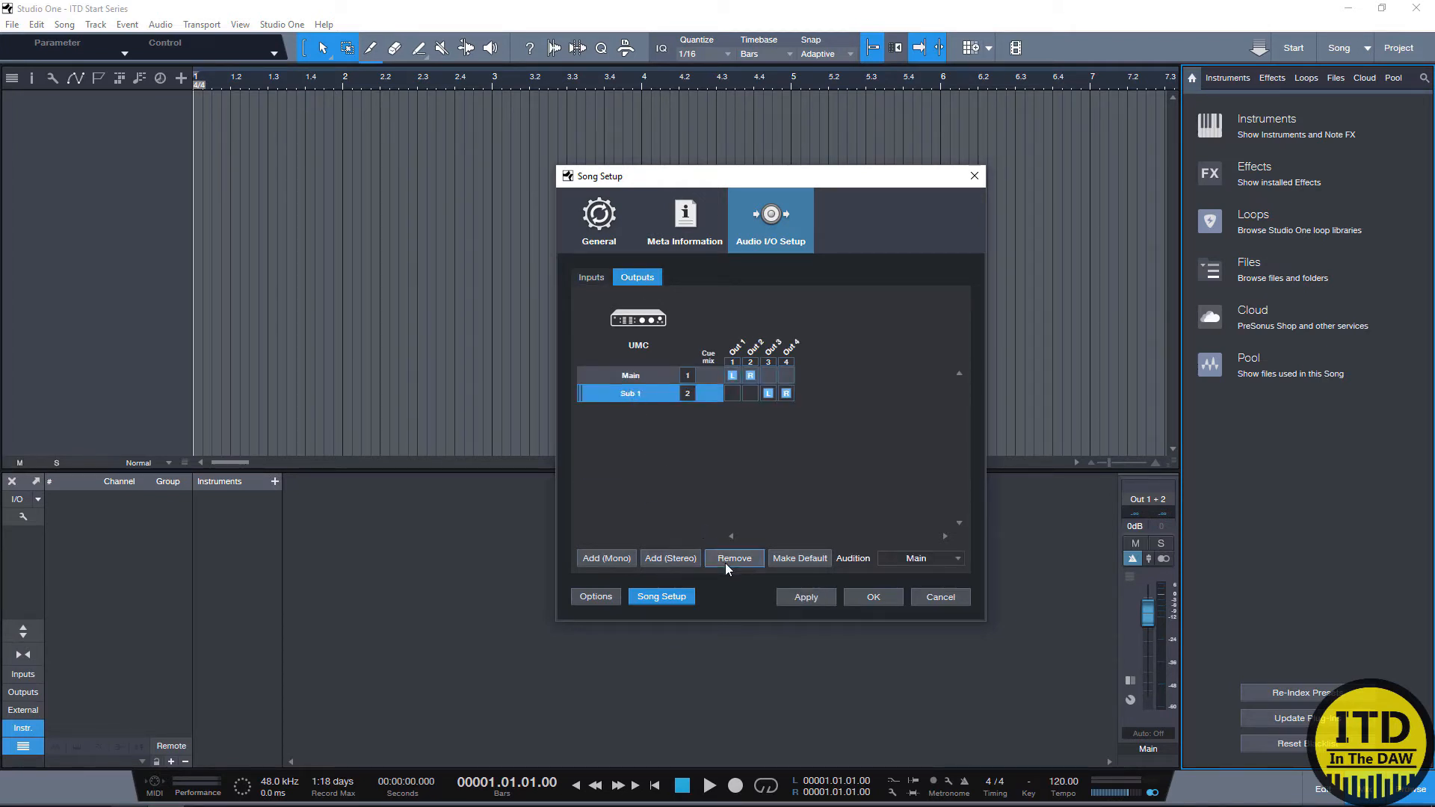
click(733, 558)
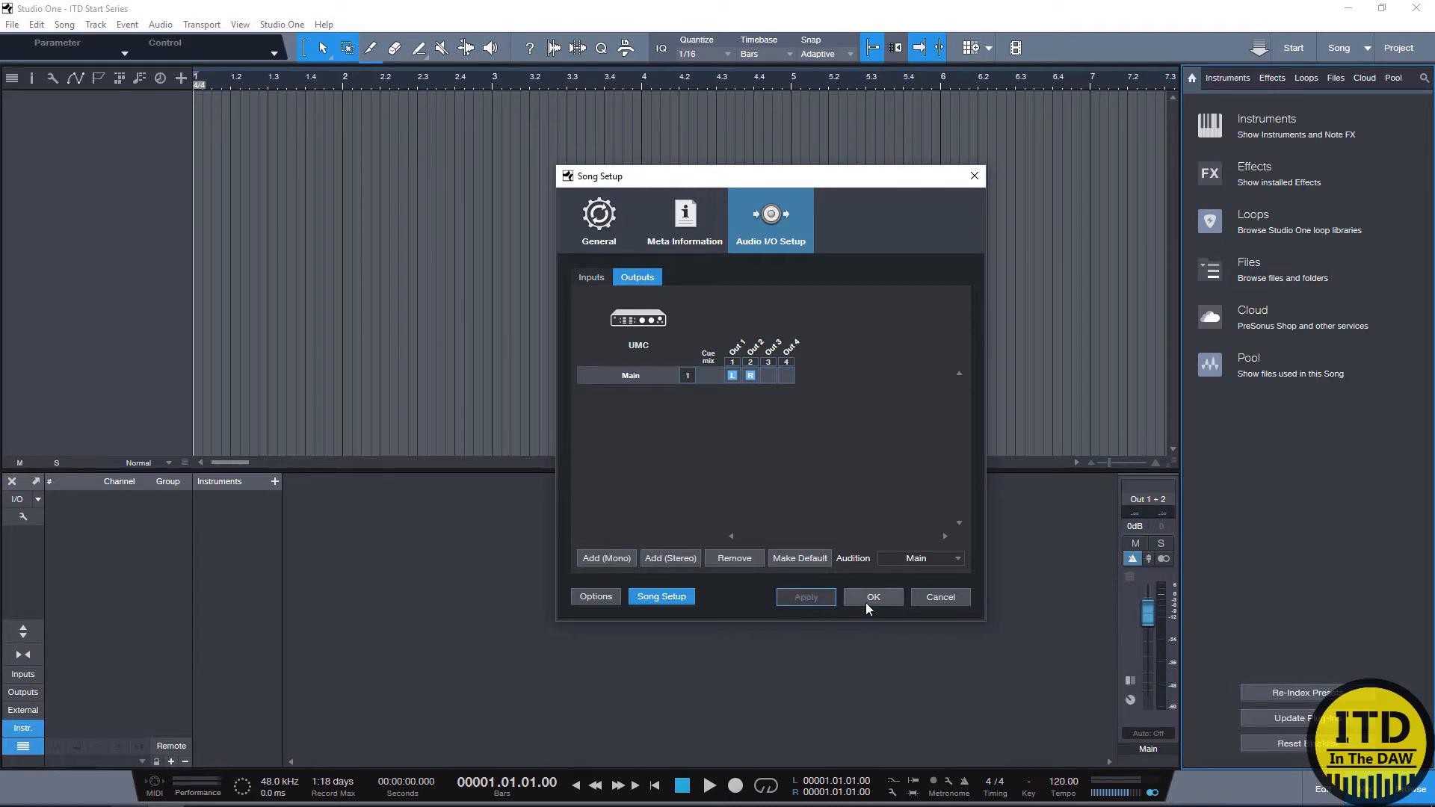
click(590, 277)
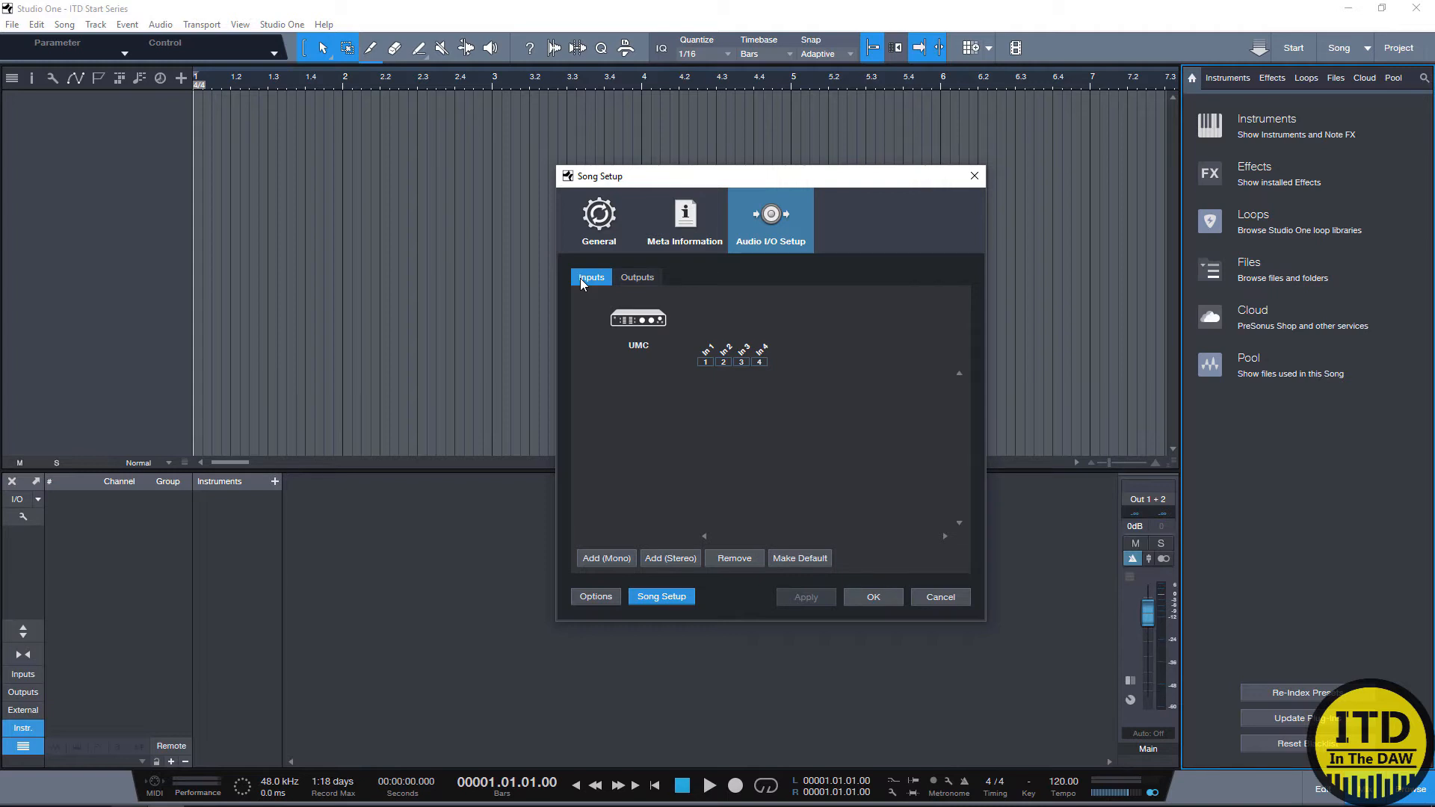
mouse_move(665, 346)
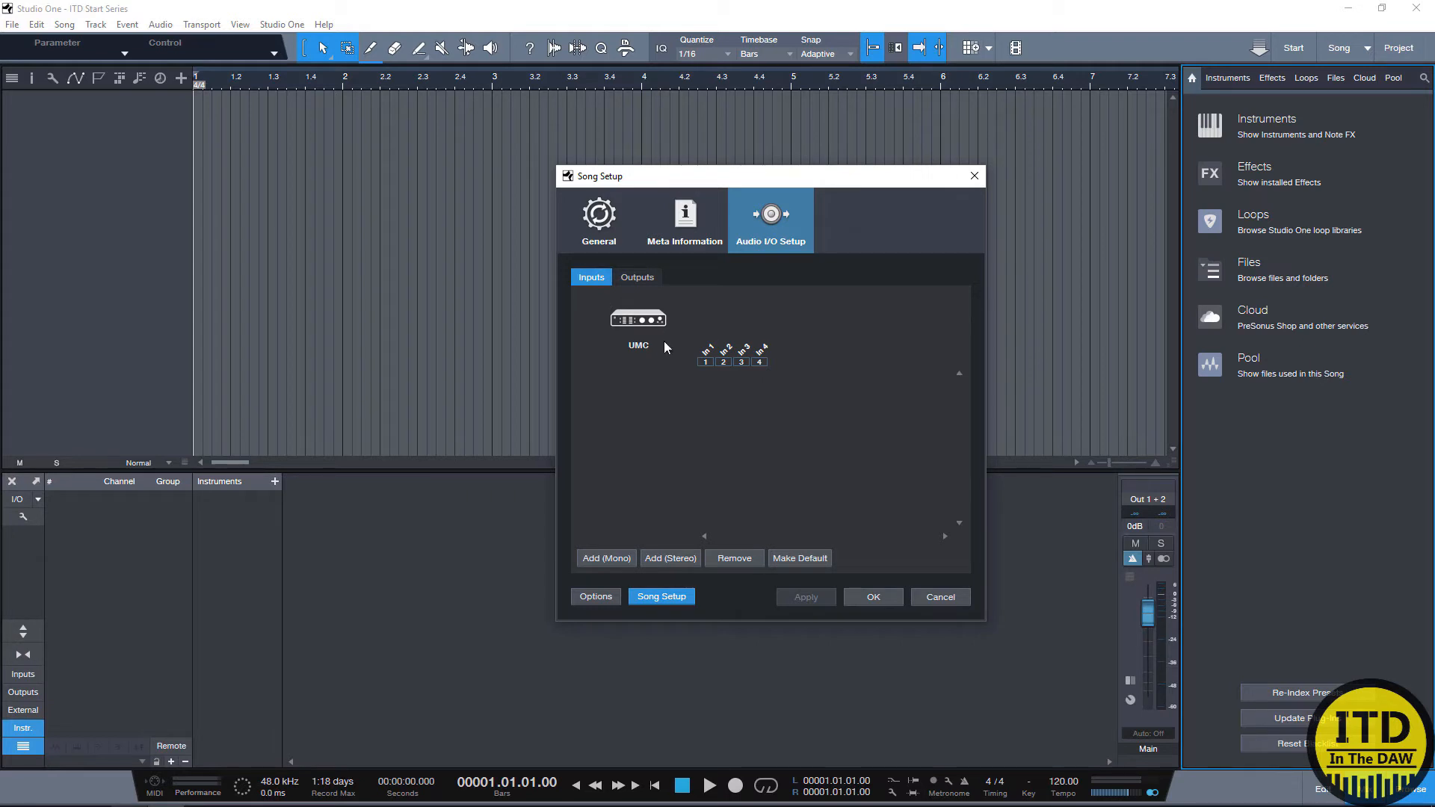
mouse_move(716, 331)
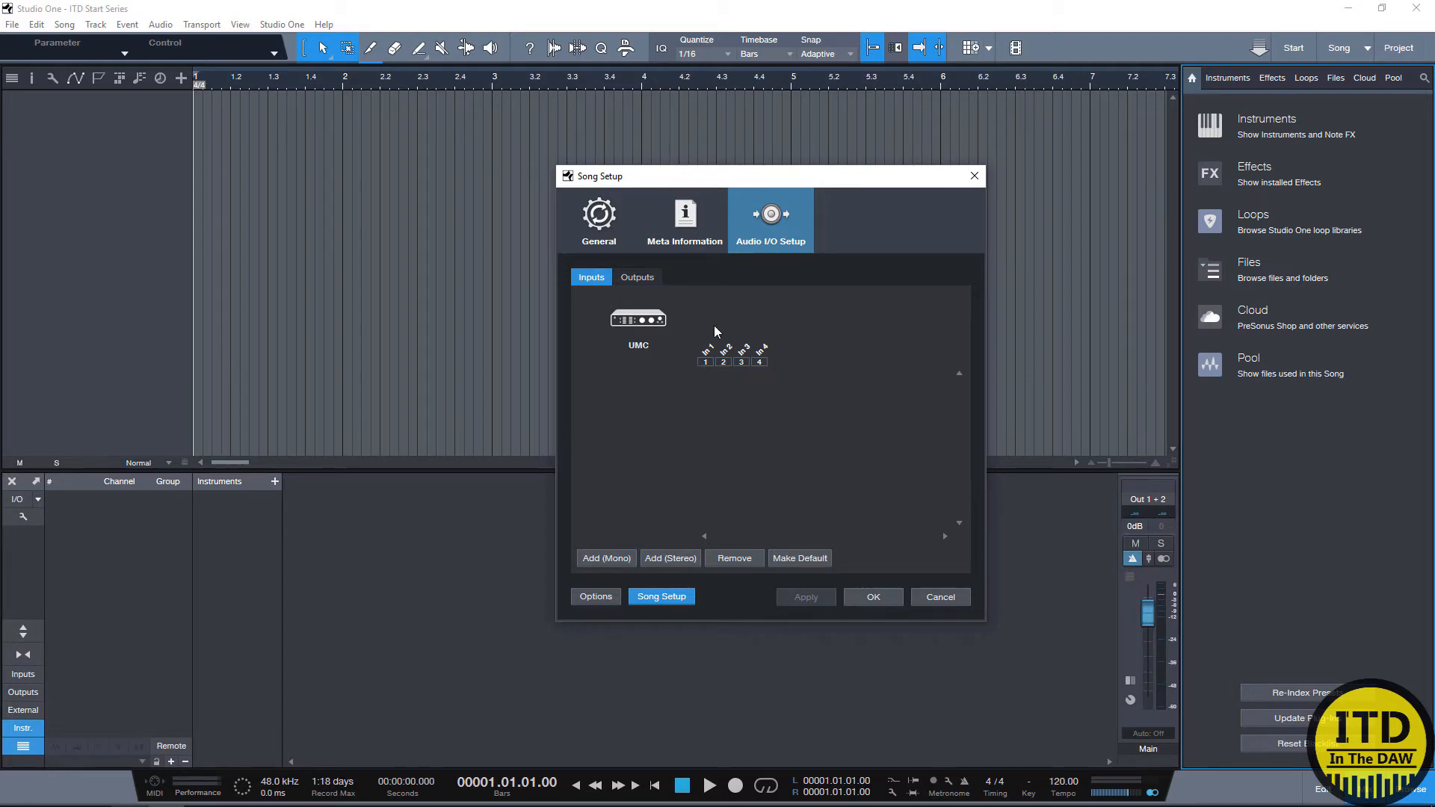
Step: Check the remaining outputs and add a new mono input channel
click(636, 278)
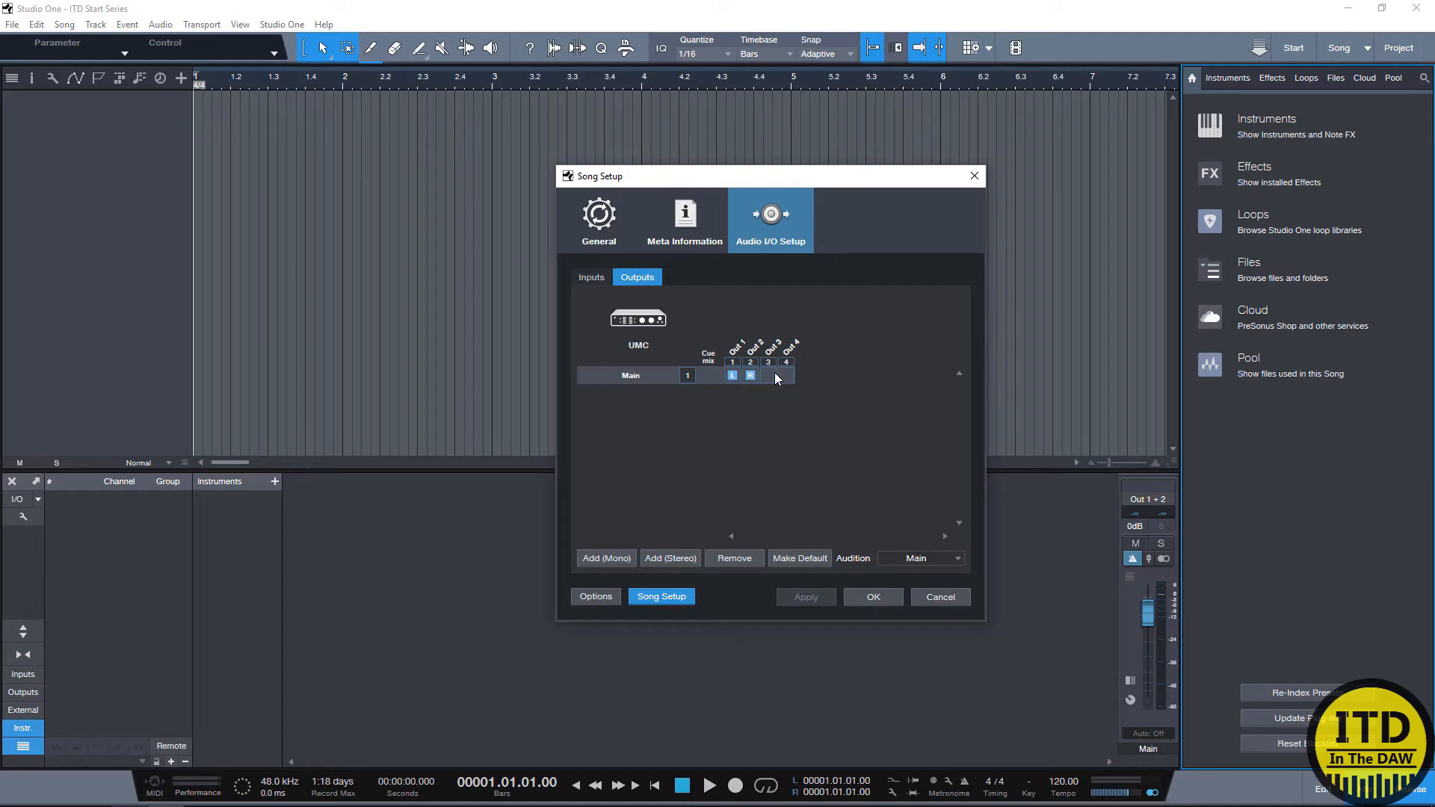
click(592, 278)
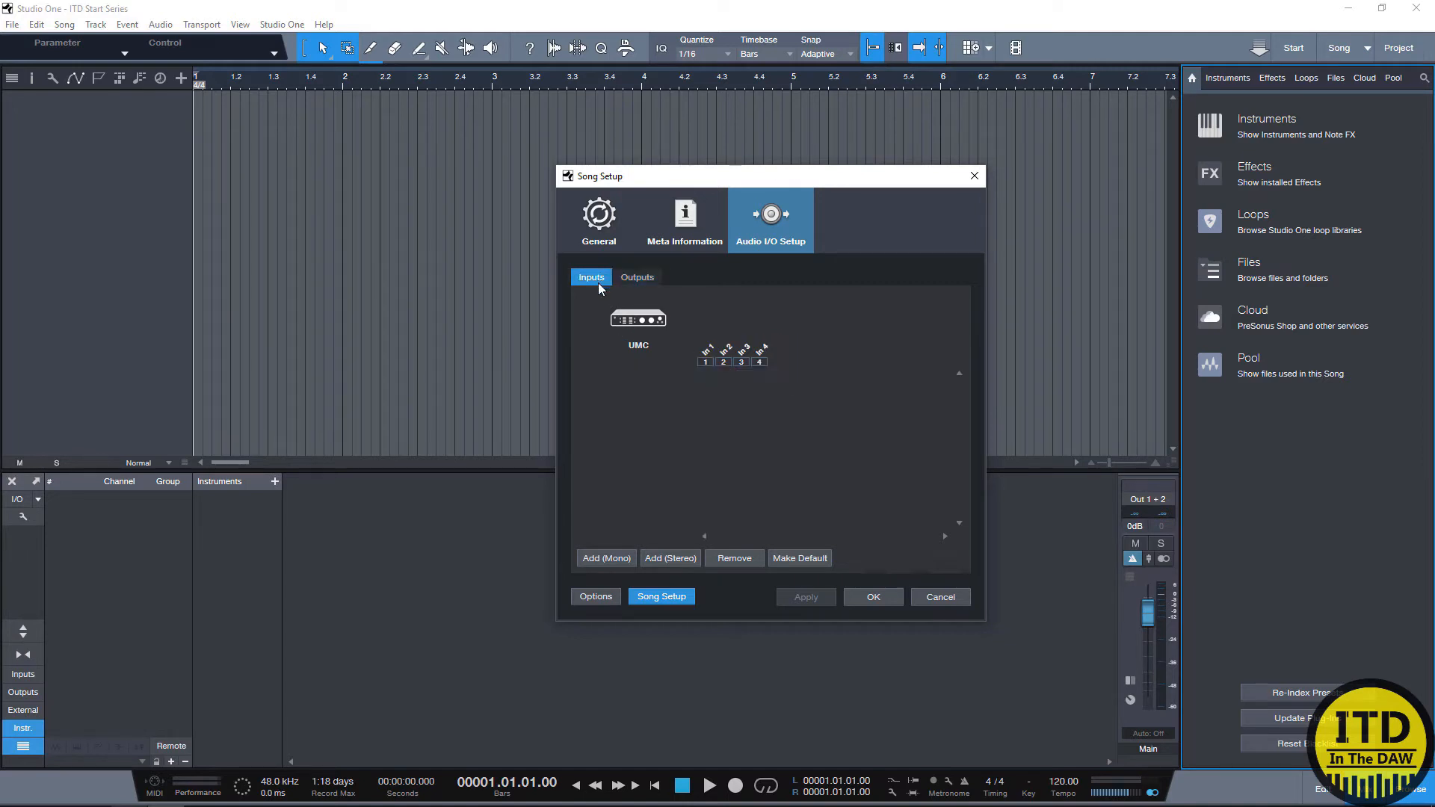
click(605, 558)
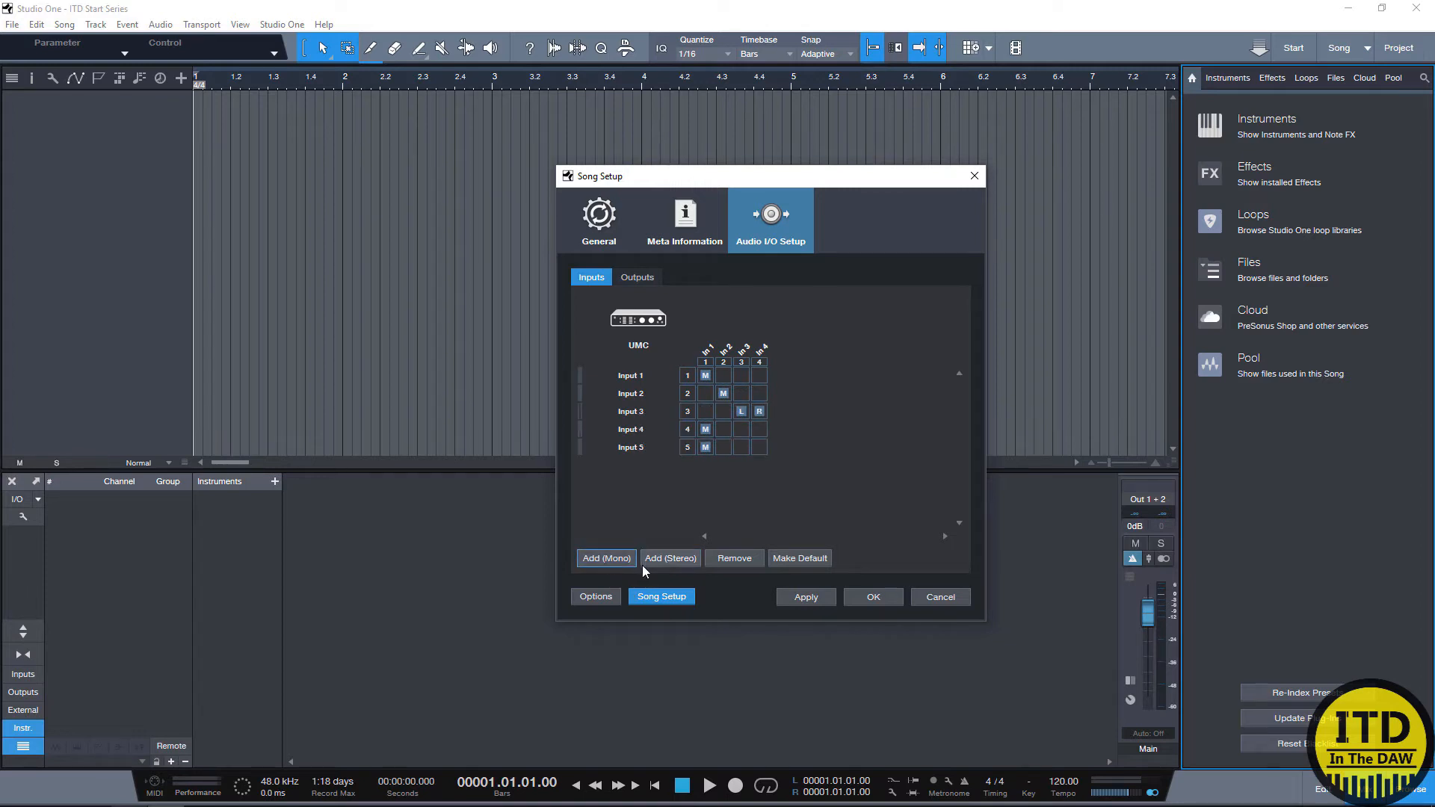
Step: Add a stereo input and map the inputs to UMC In 1, 2, 1-2, 3, 4, 3-4
click(669, 558)
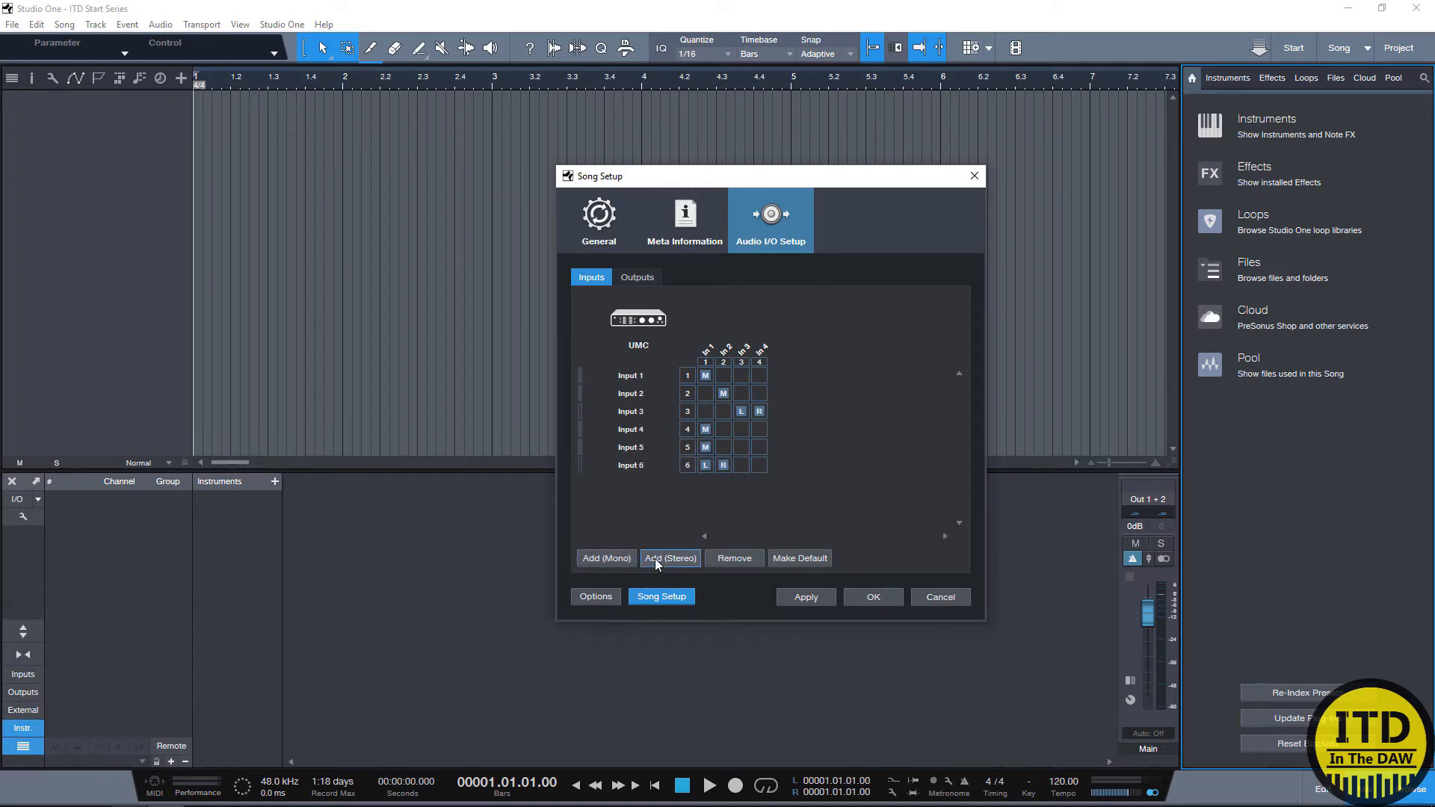
click(631, 446)
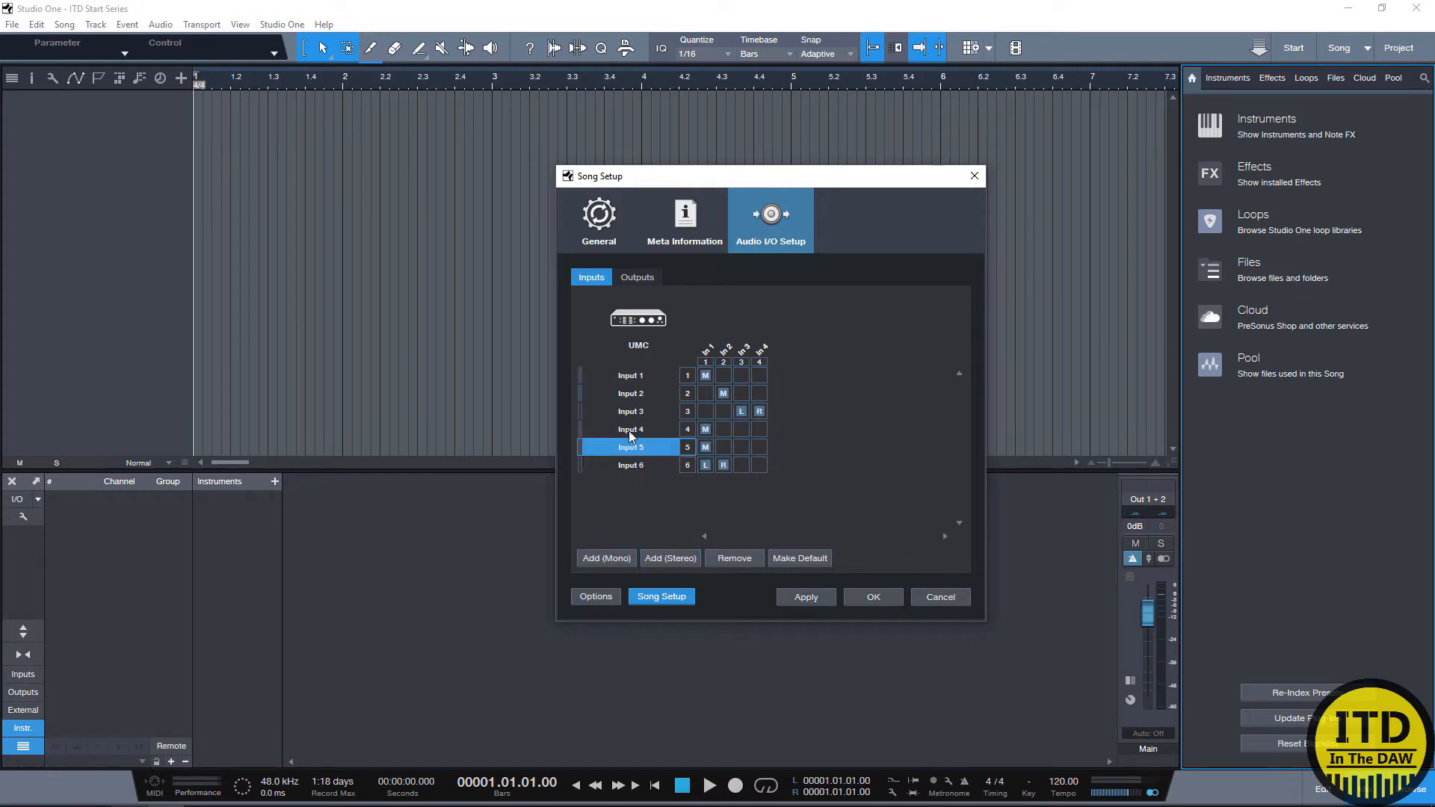
click(631, 465)
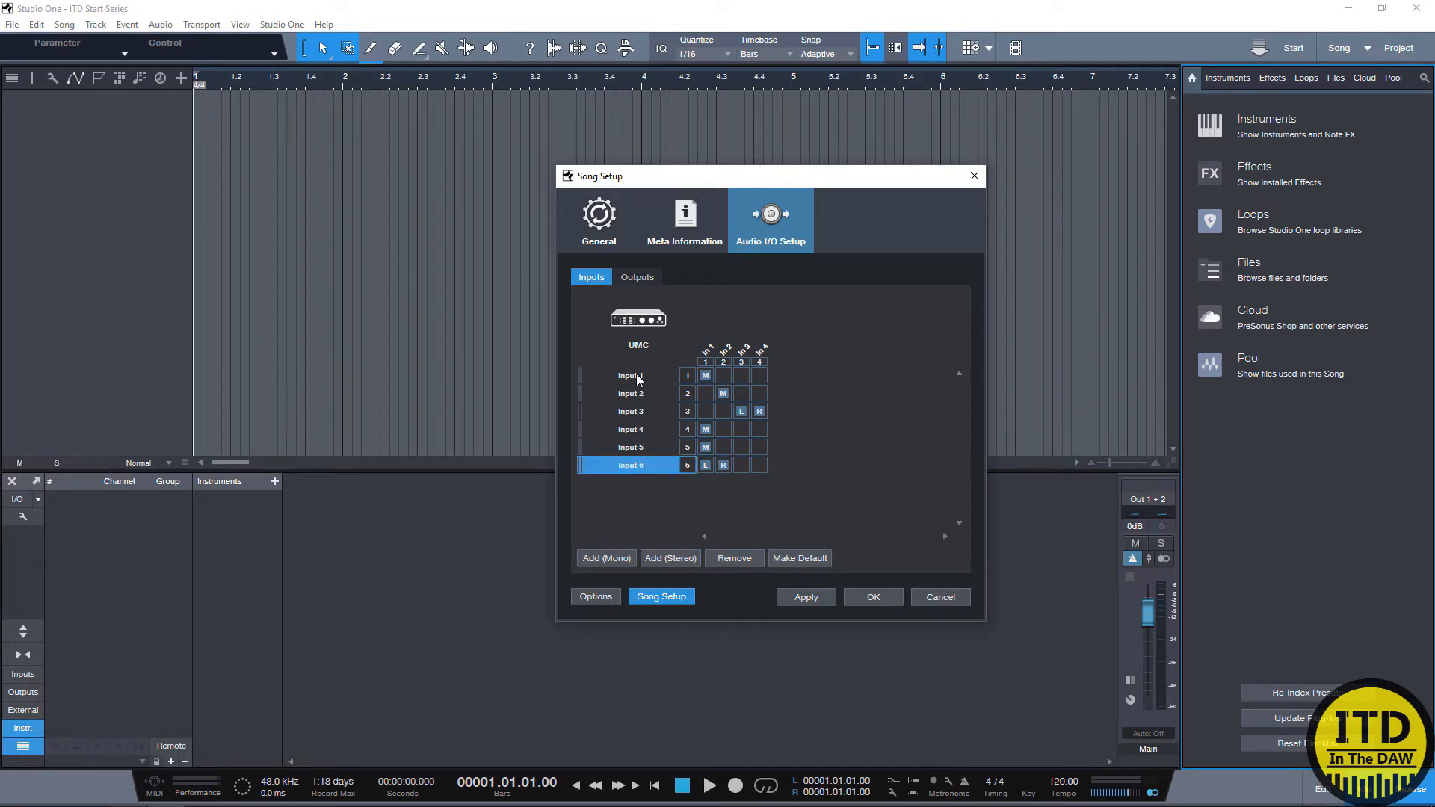
click(629, 375)
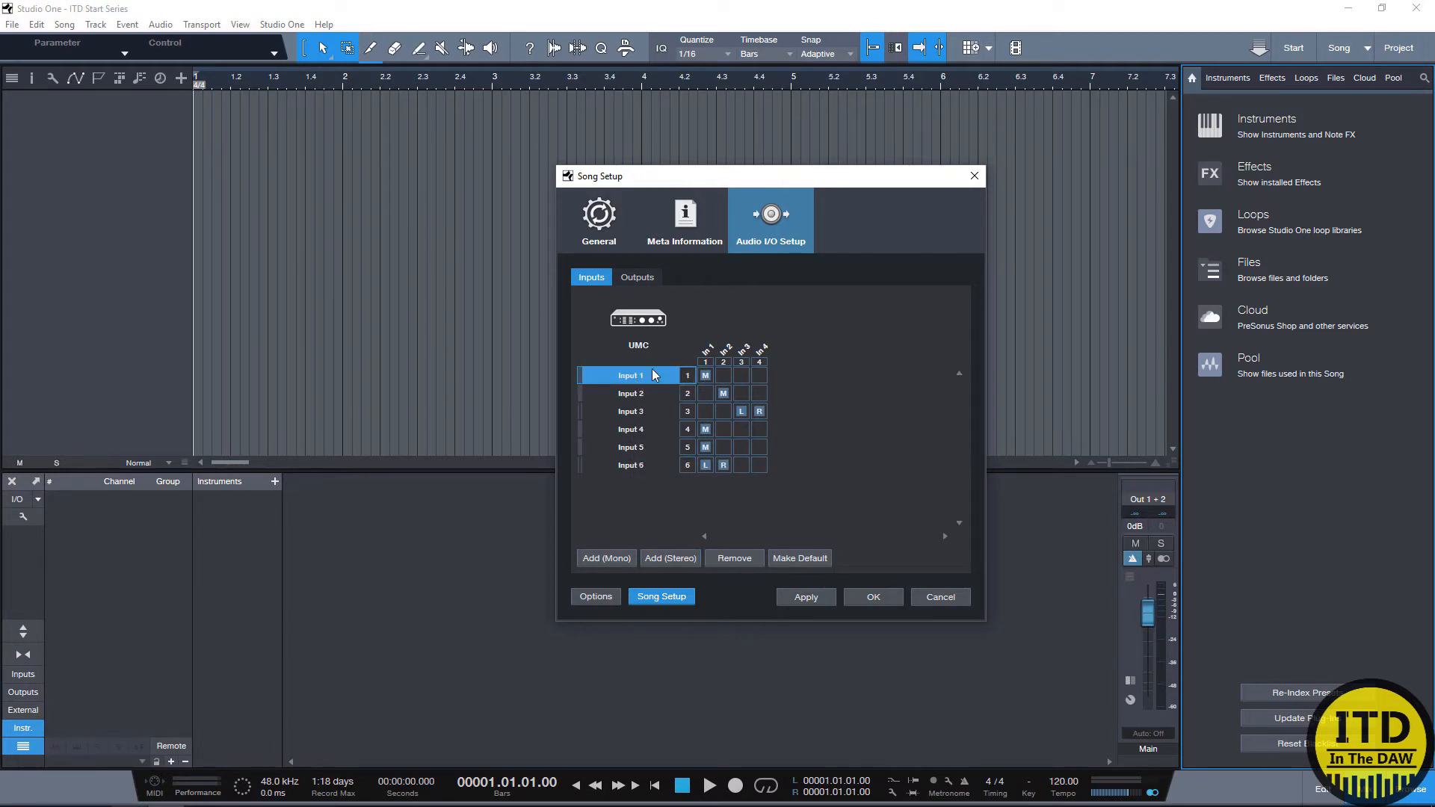
mouse_move(707, 417)
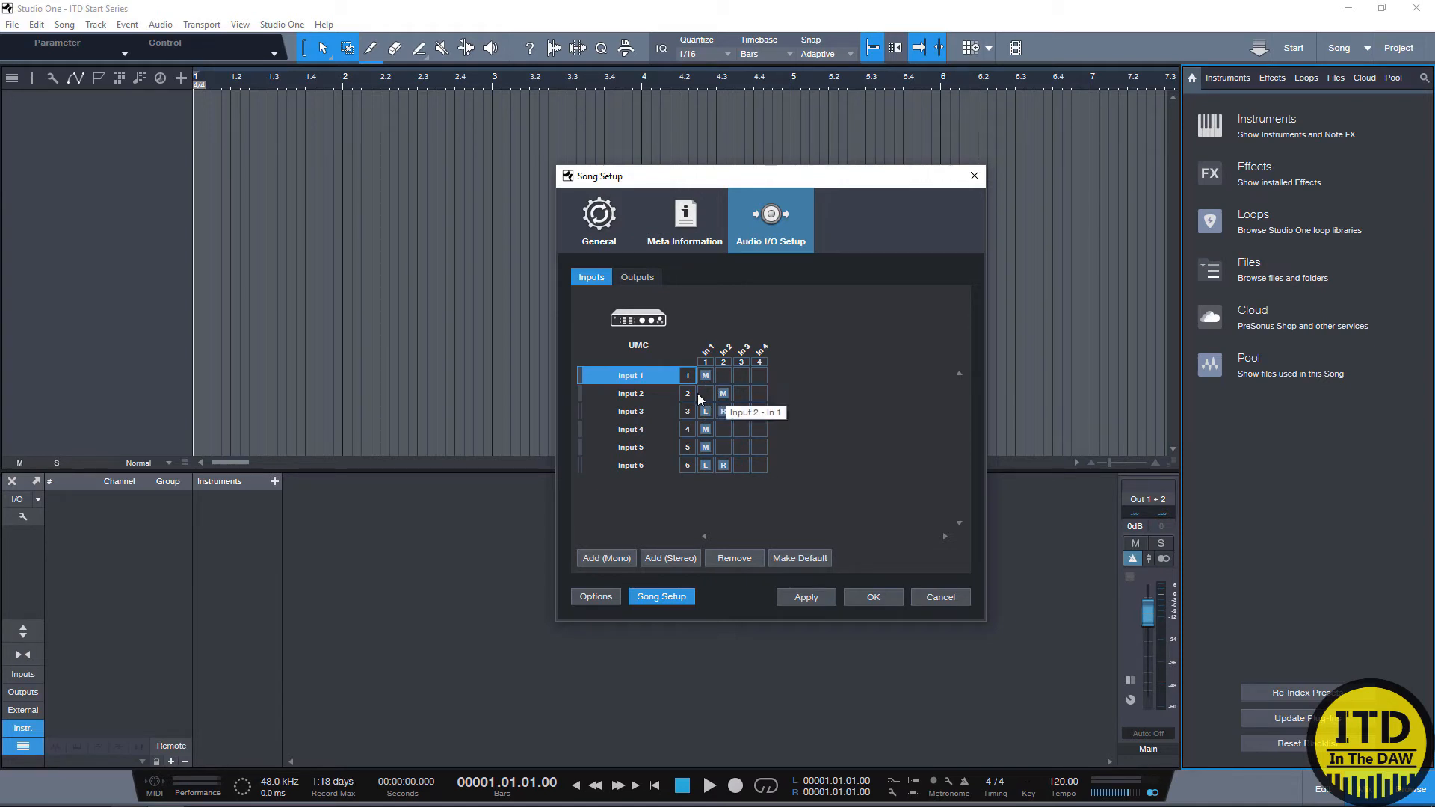
mouse_move(739, 433)
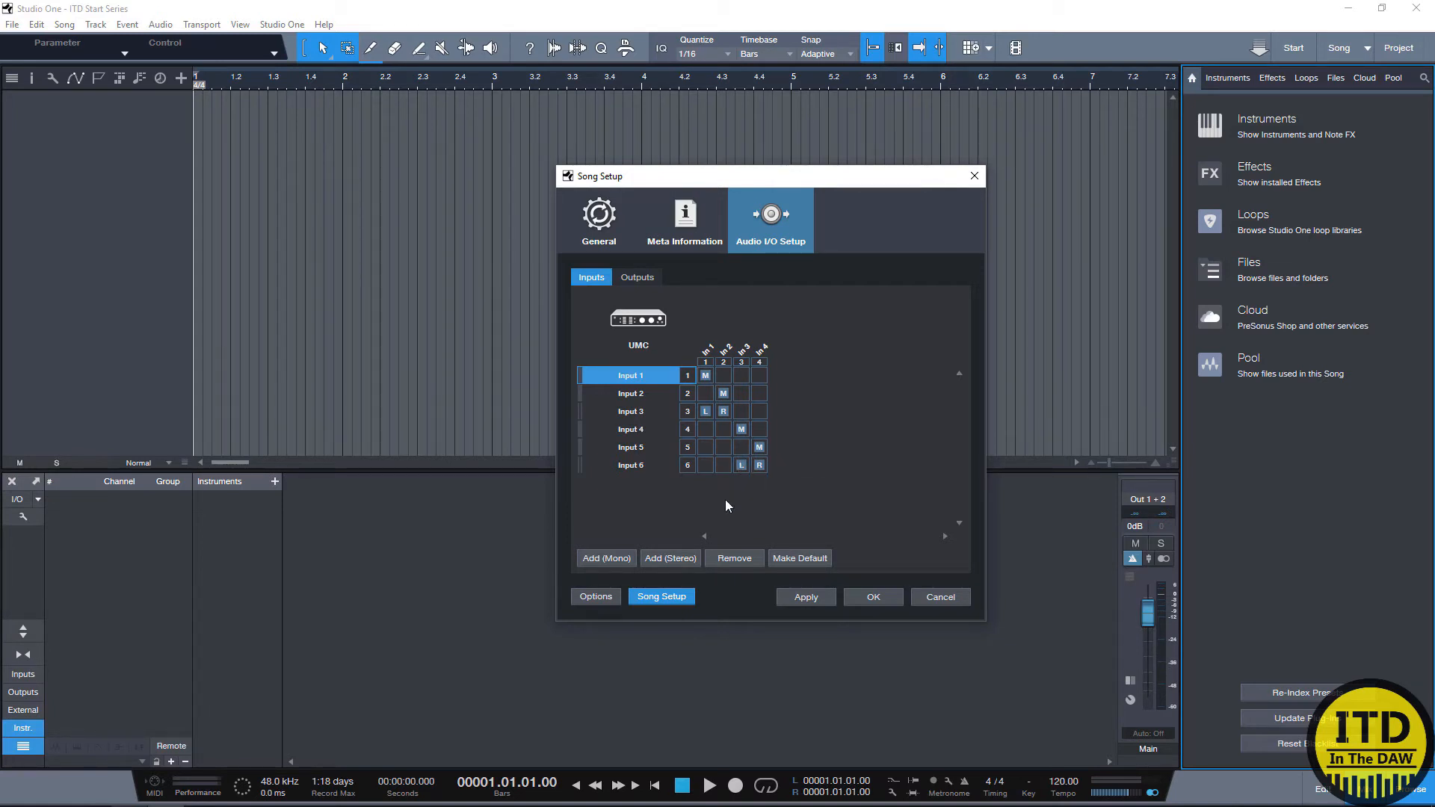
mouse_move(705, 375)
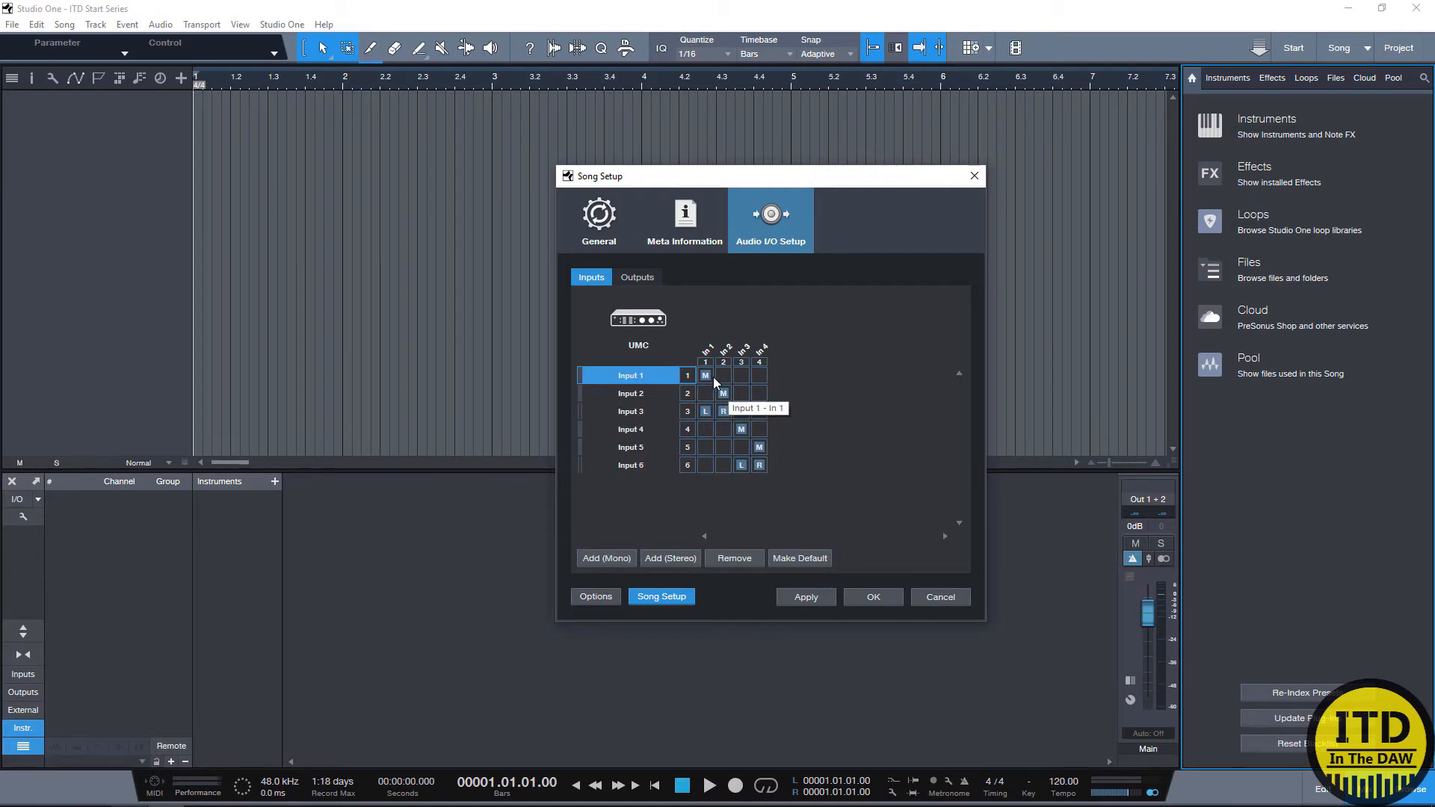
mouse_move(722, 423)
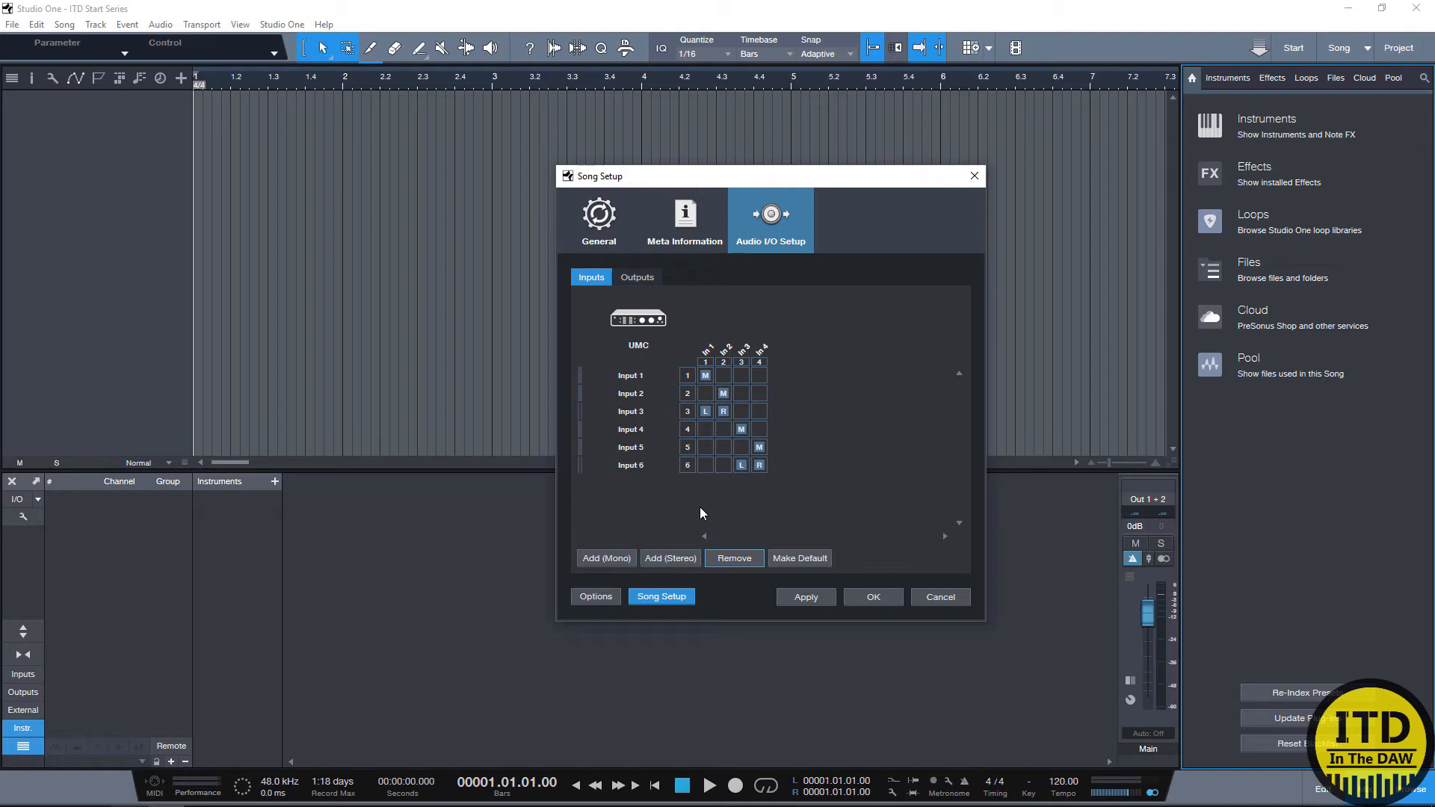
mouse_move(692, 447)
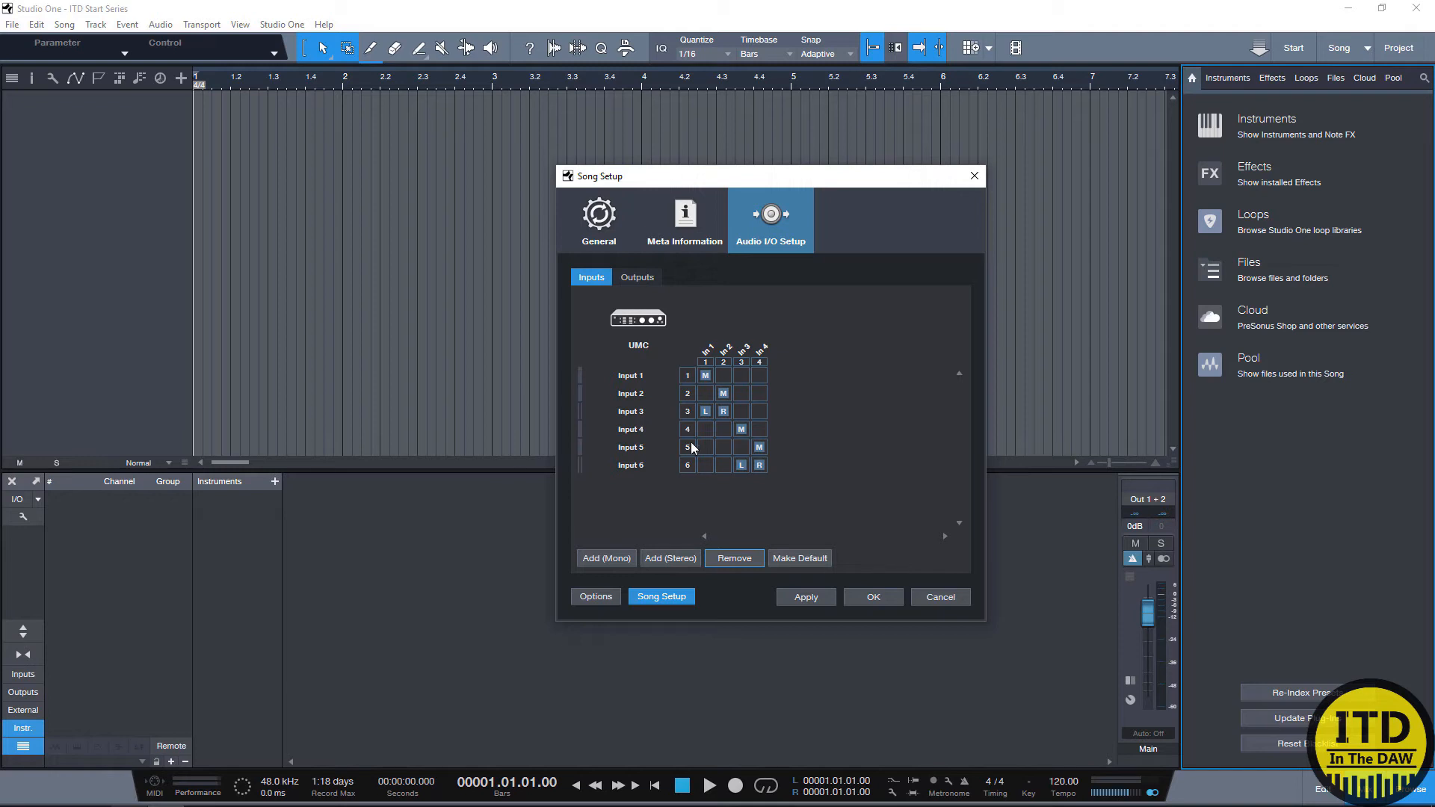
mouse_move(631, 387)
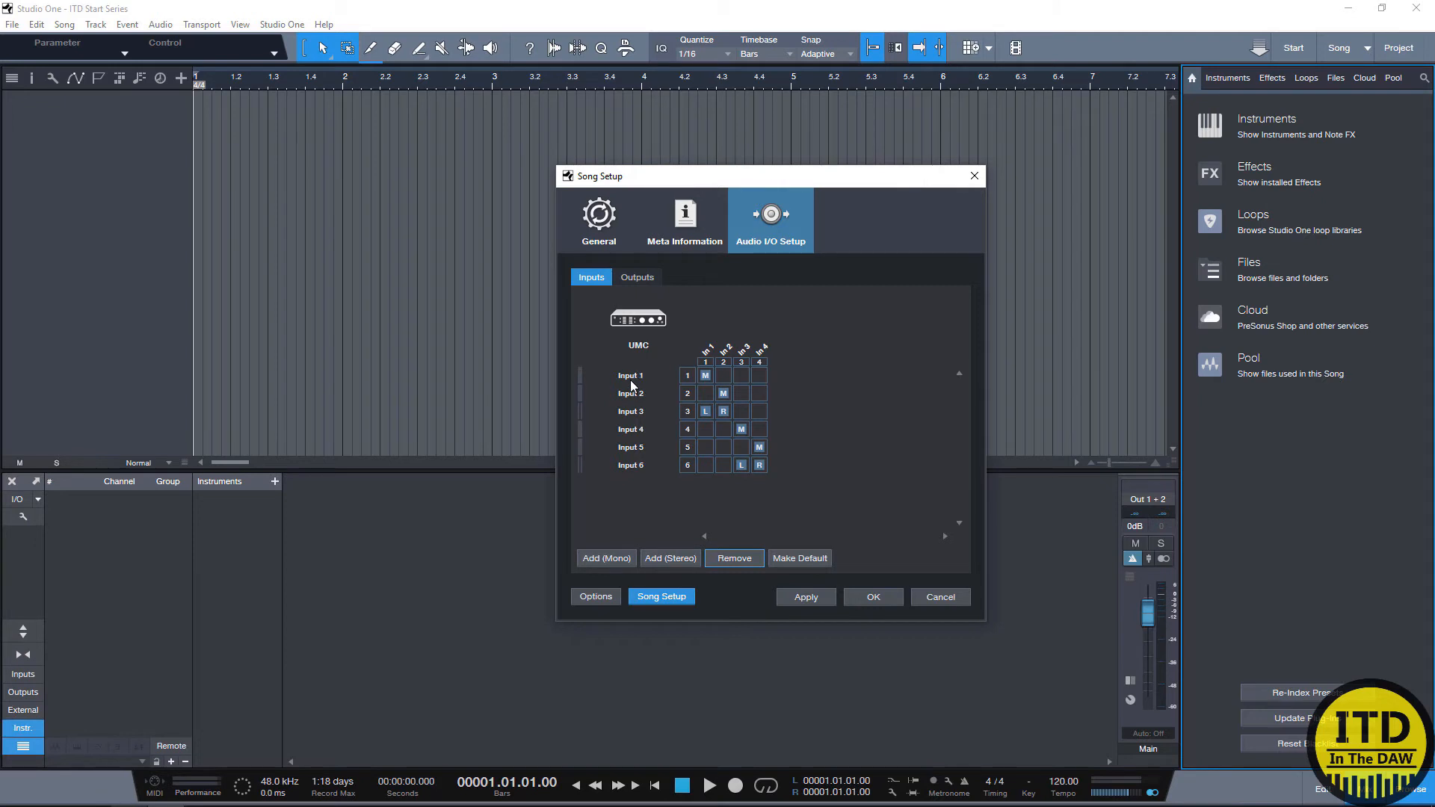
mouse_move(651, 379)
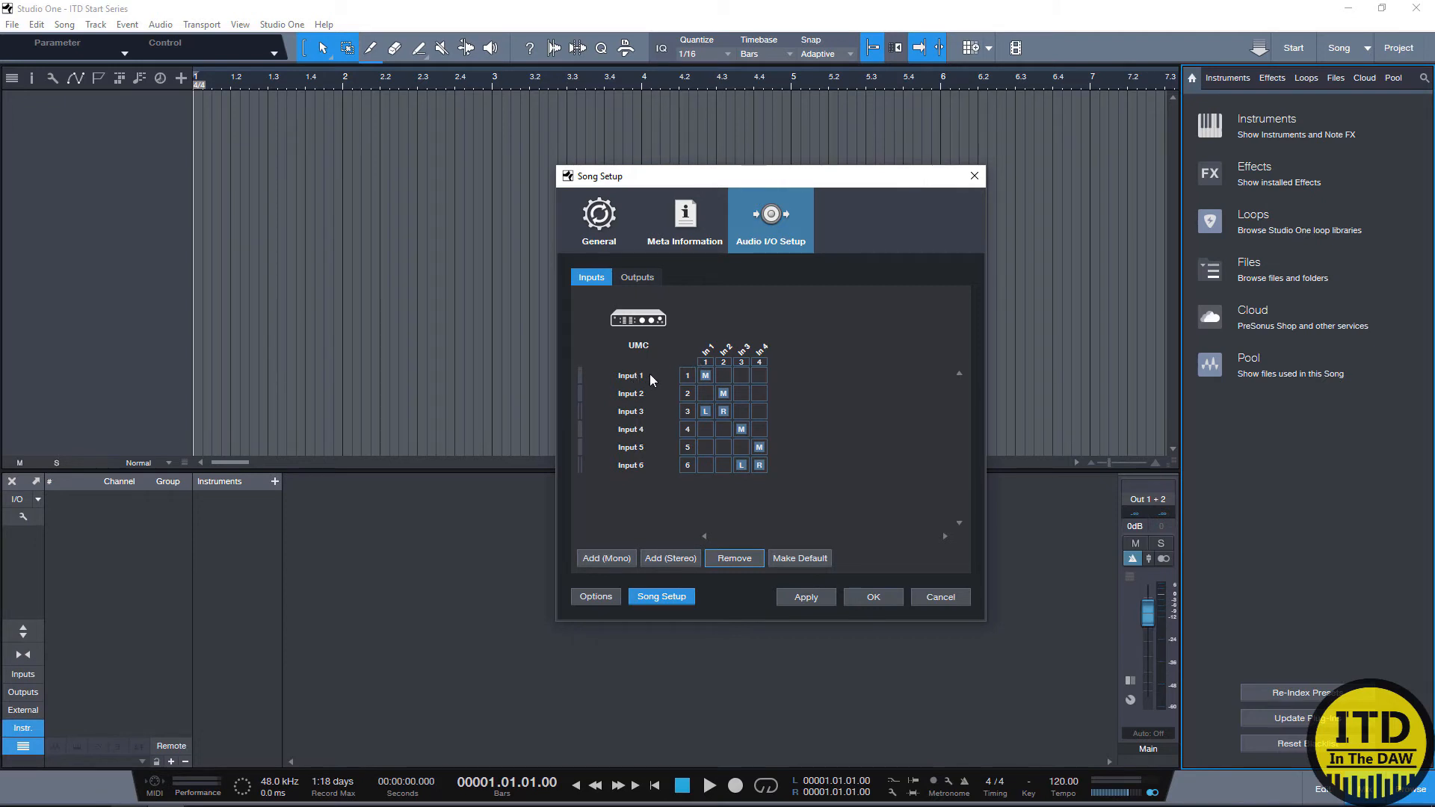
mouse_move(706, 355)
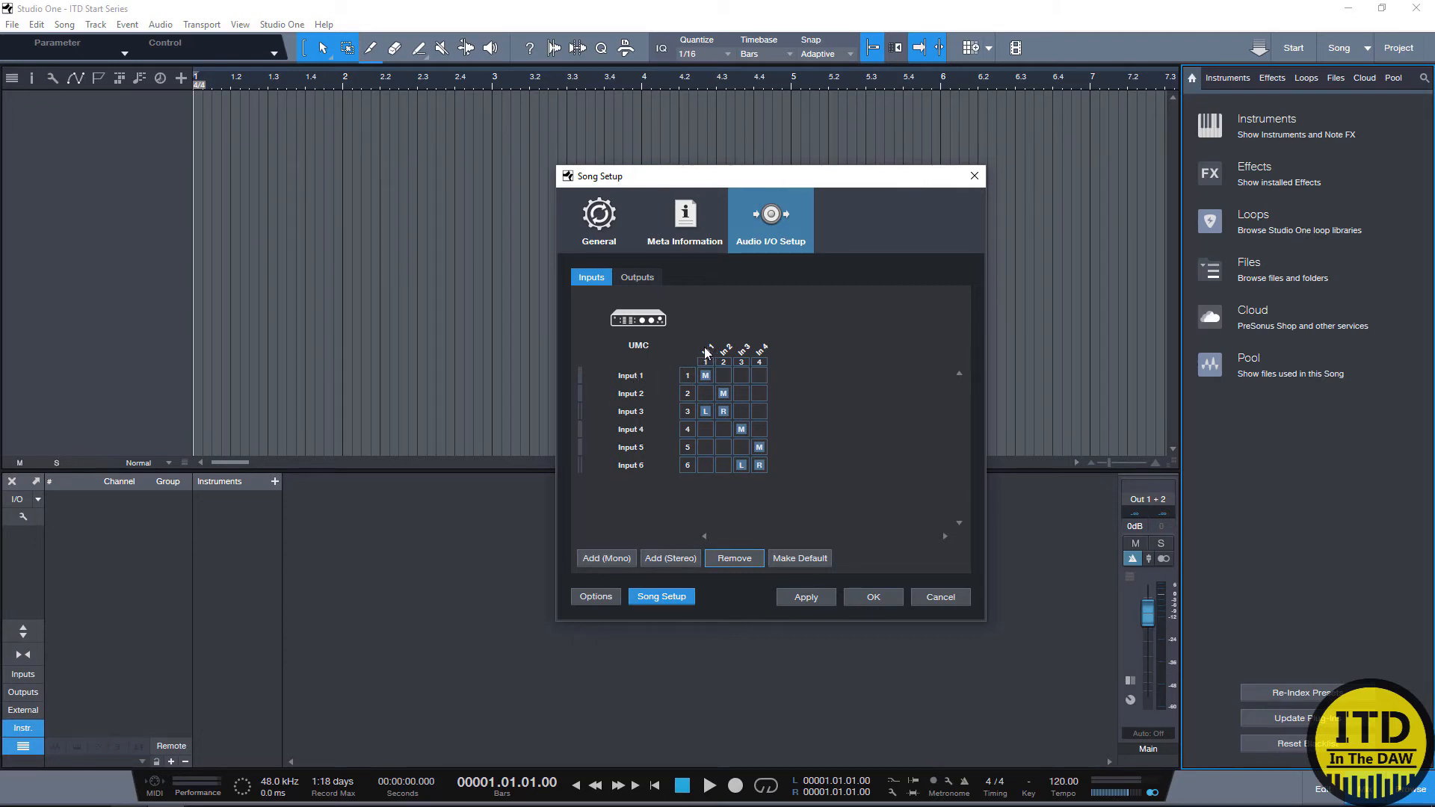
click(704, 375)
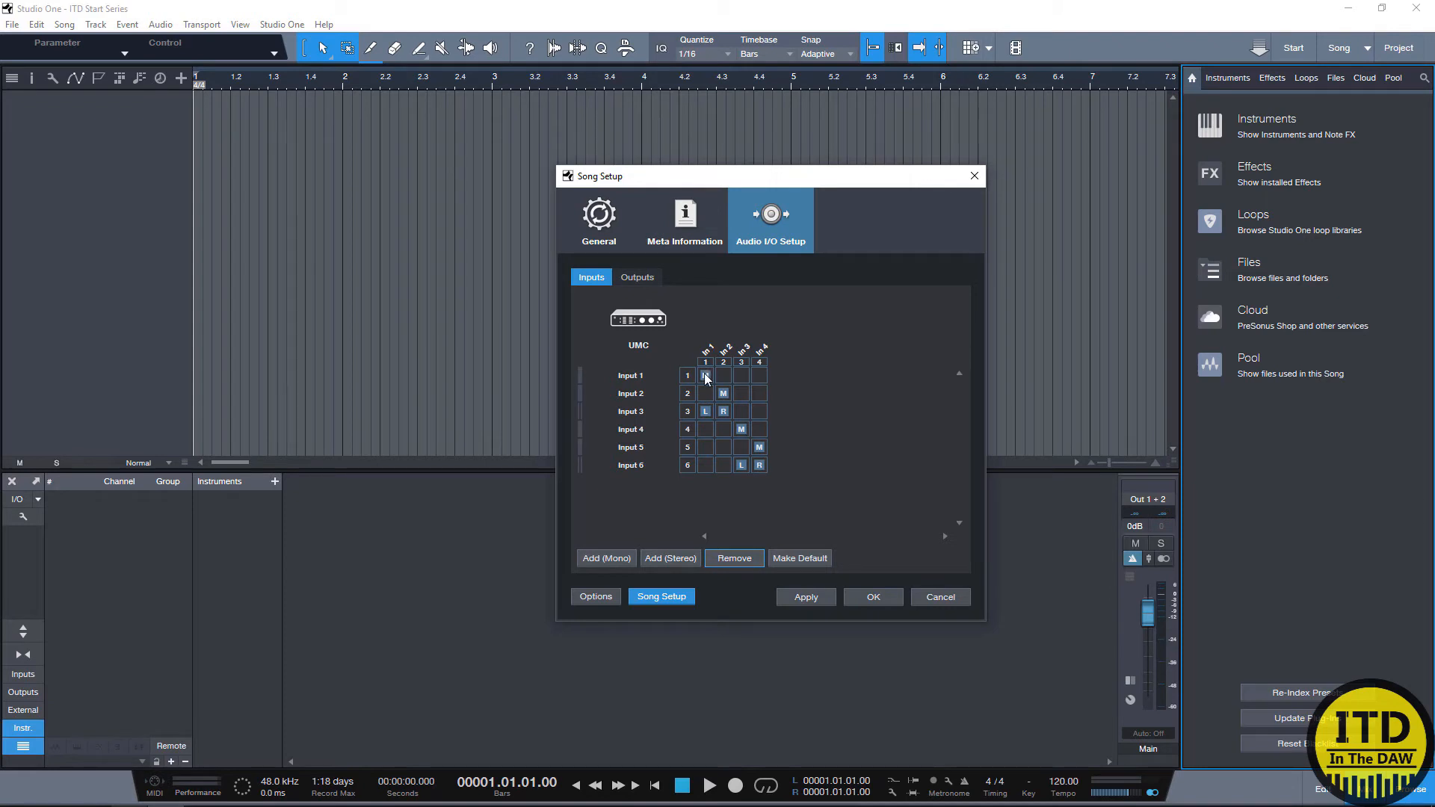
Step: Rename the six inputs 1, 2, 1-2, 3, 4 and 3-4, then apply
click(705, 375)
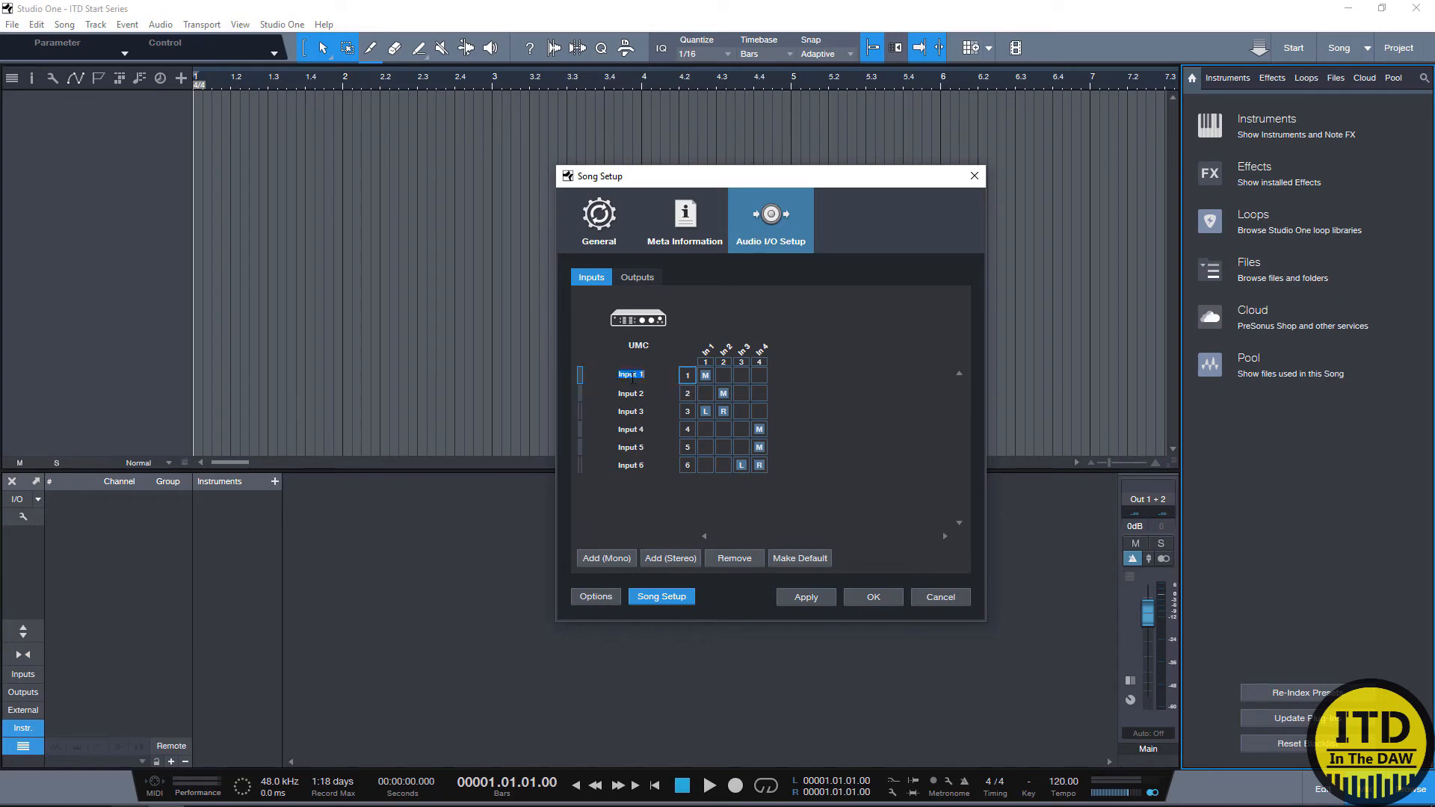
click(630, 392)
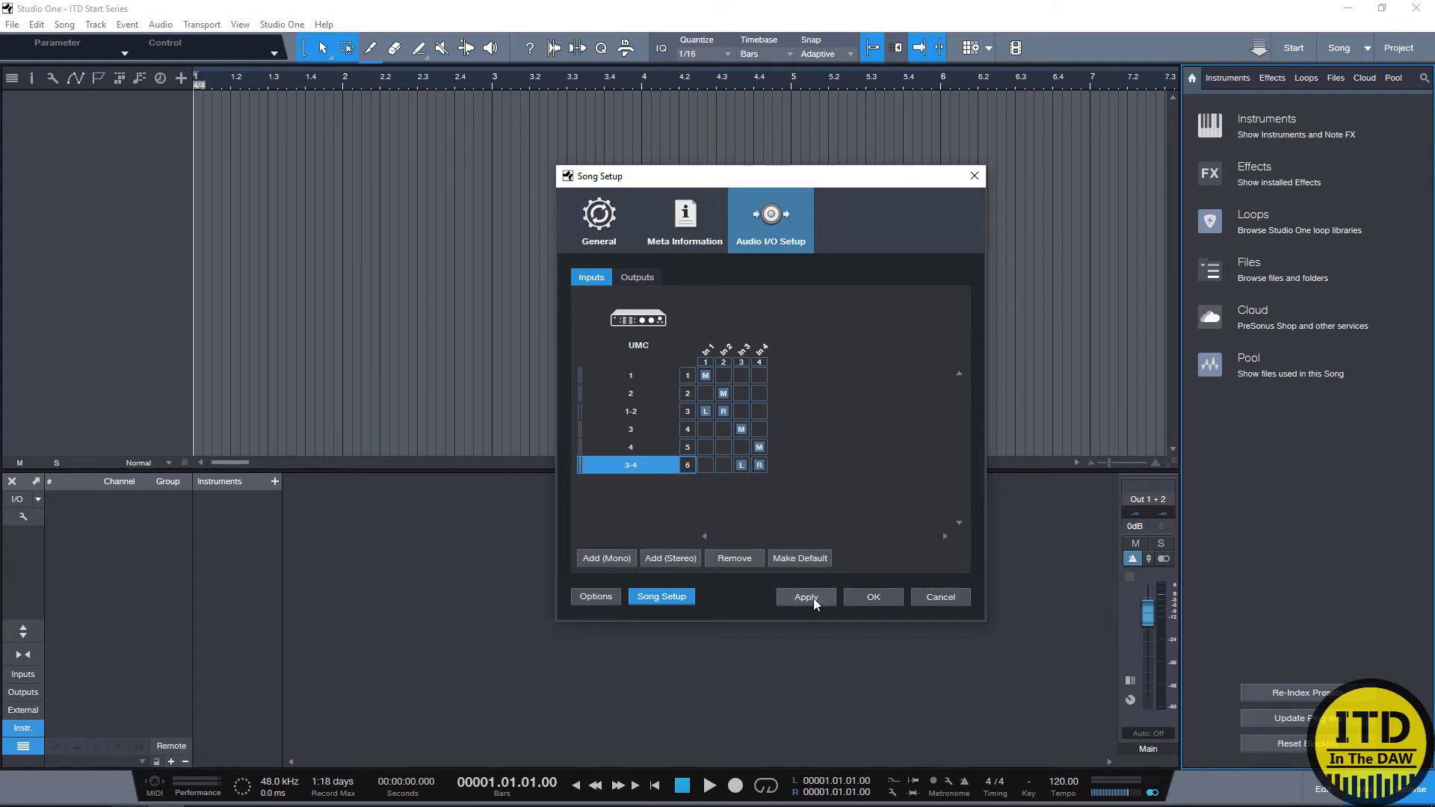
click(804, 596)
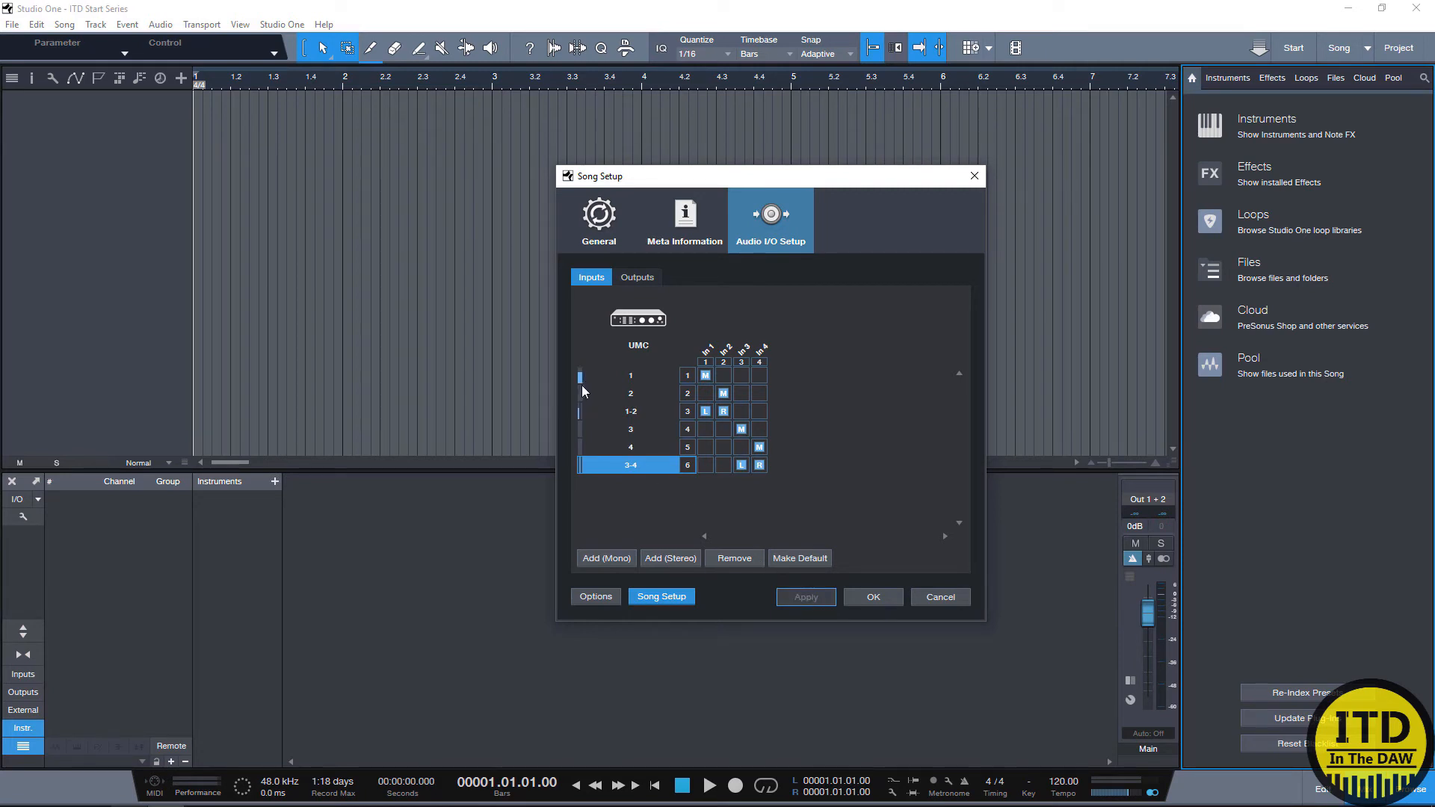
mouse_move(581, 387)
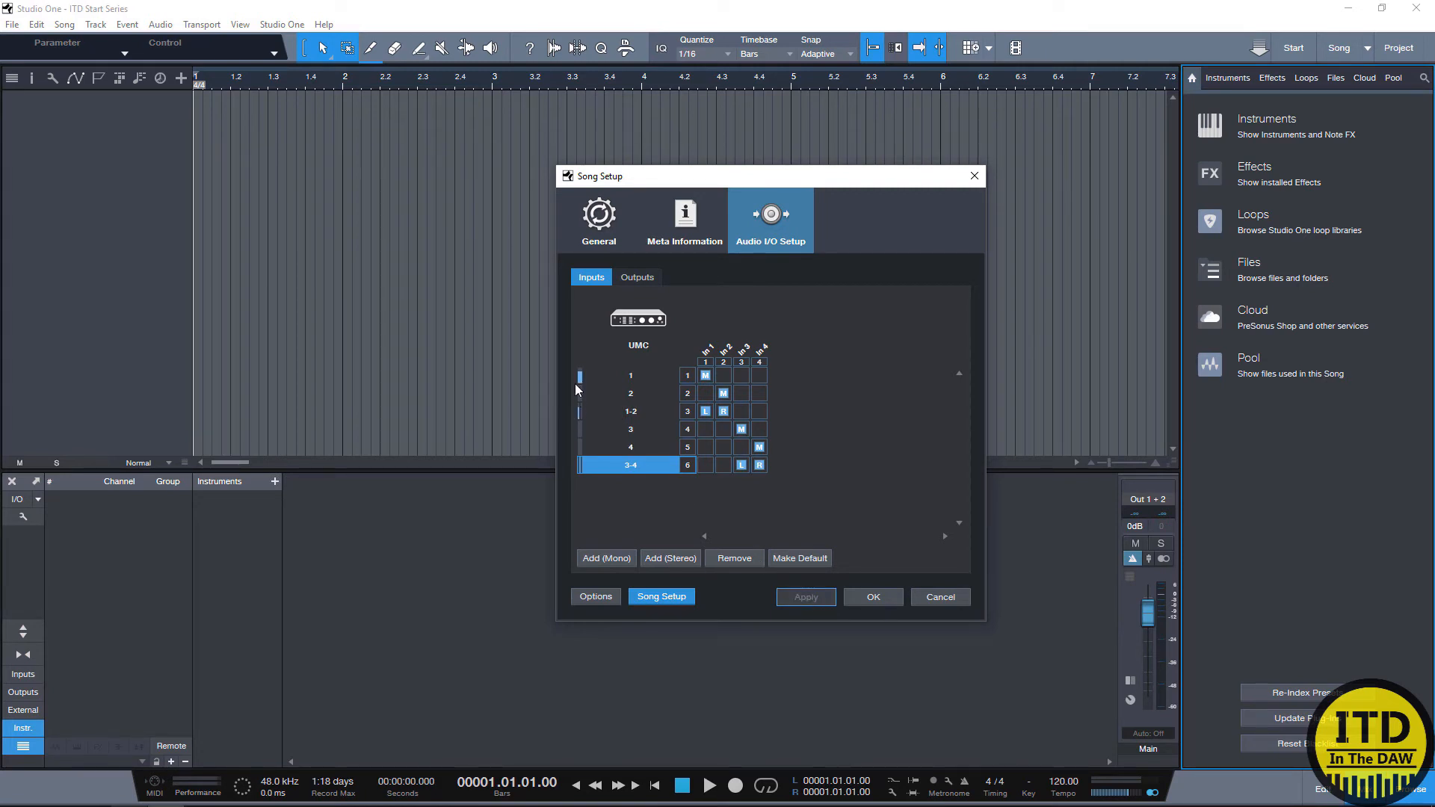
mouse_move(588, 419)
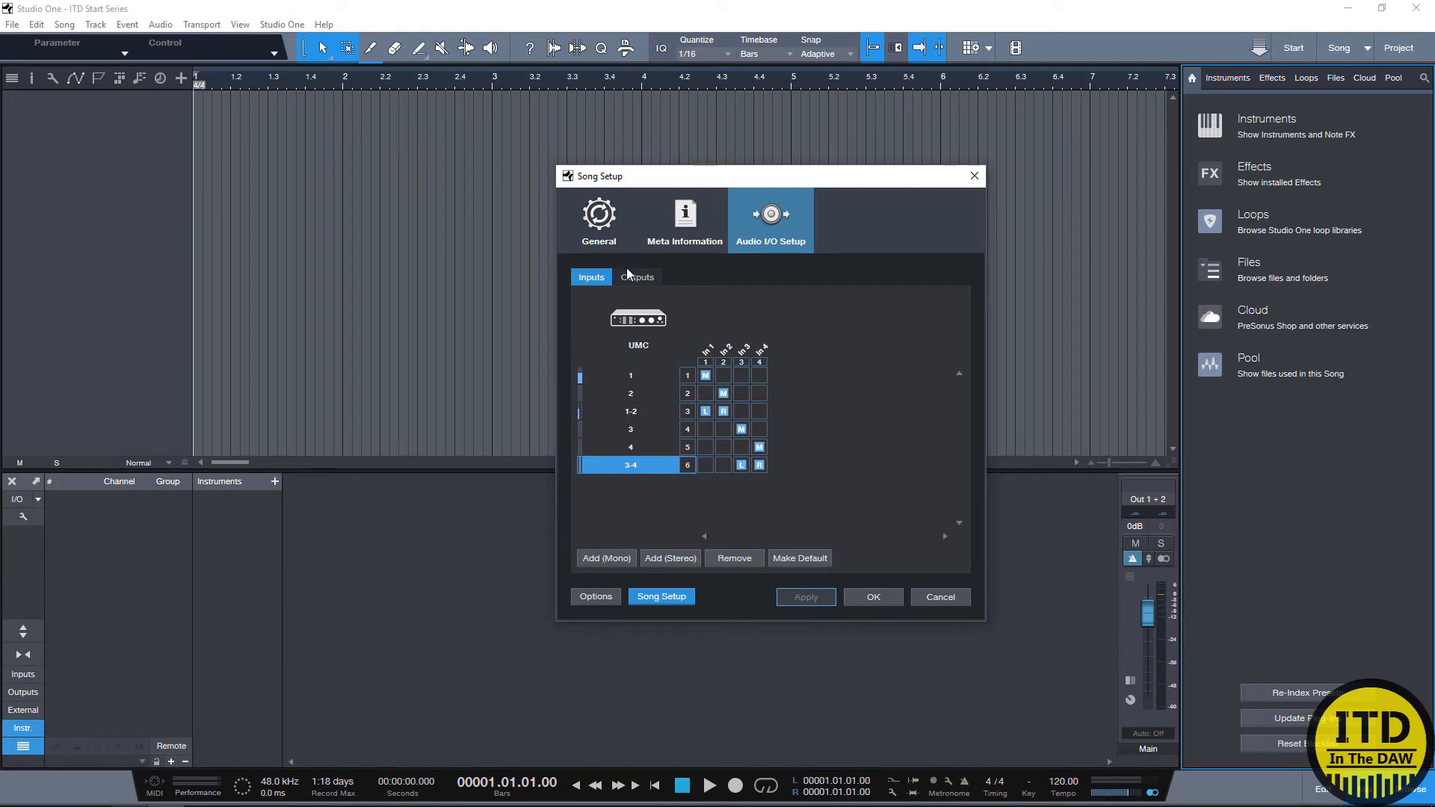
Step: Add stereo output 'Alt Out' on UMC Out 3 and Out 4, marked as cue mix
click(636, 276)
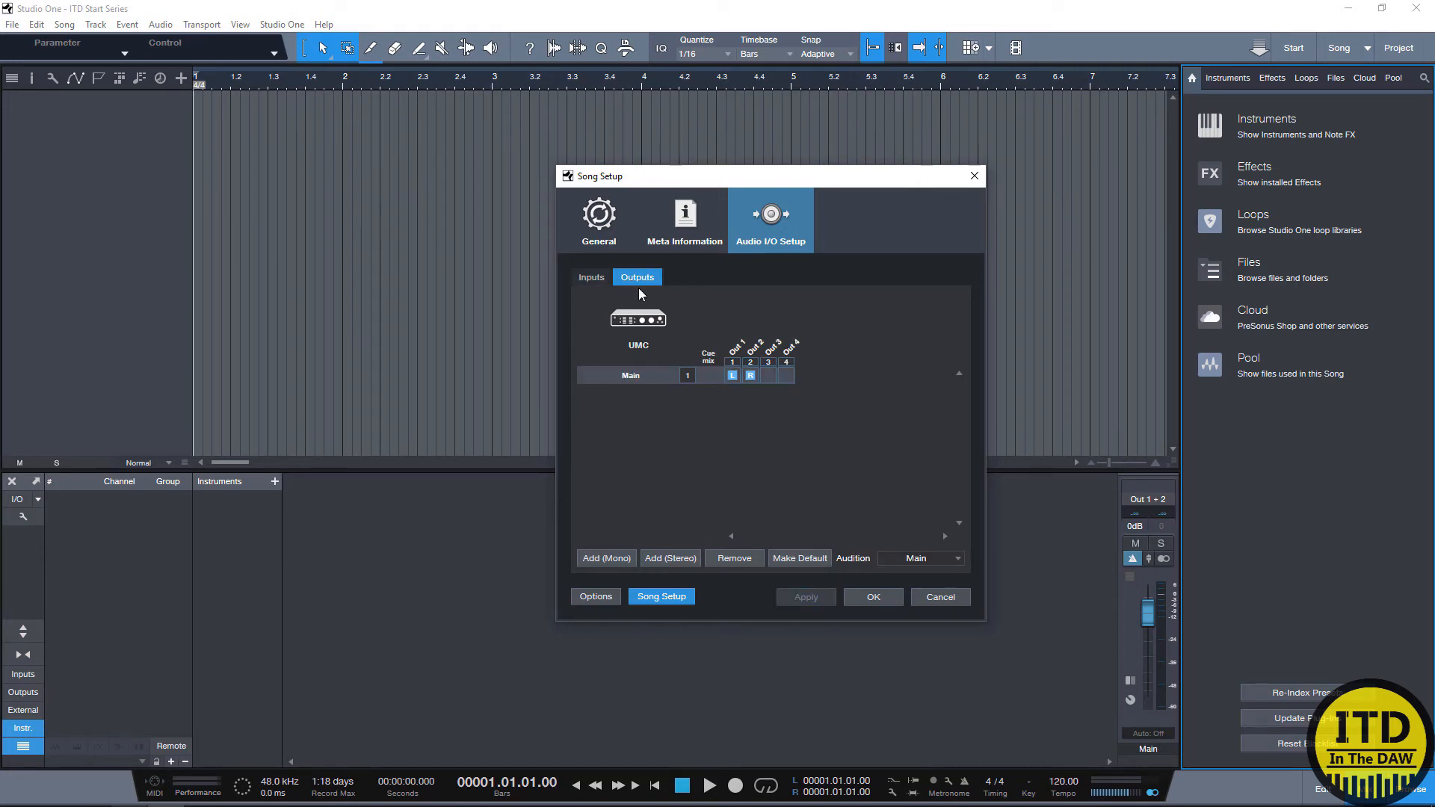
mouse_move(699, 395)
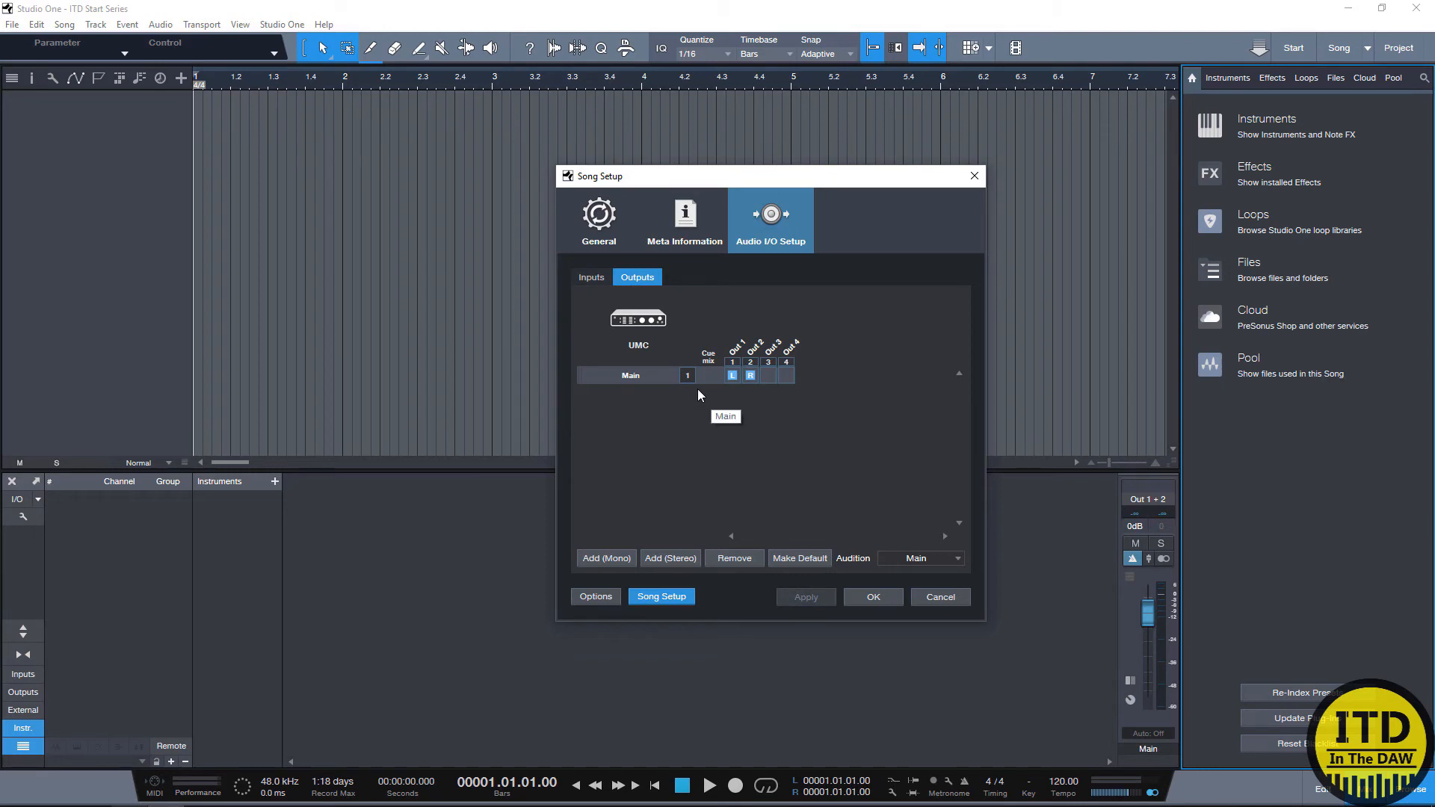
mouse_move(606, 558)
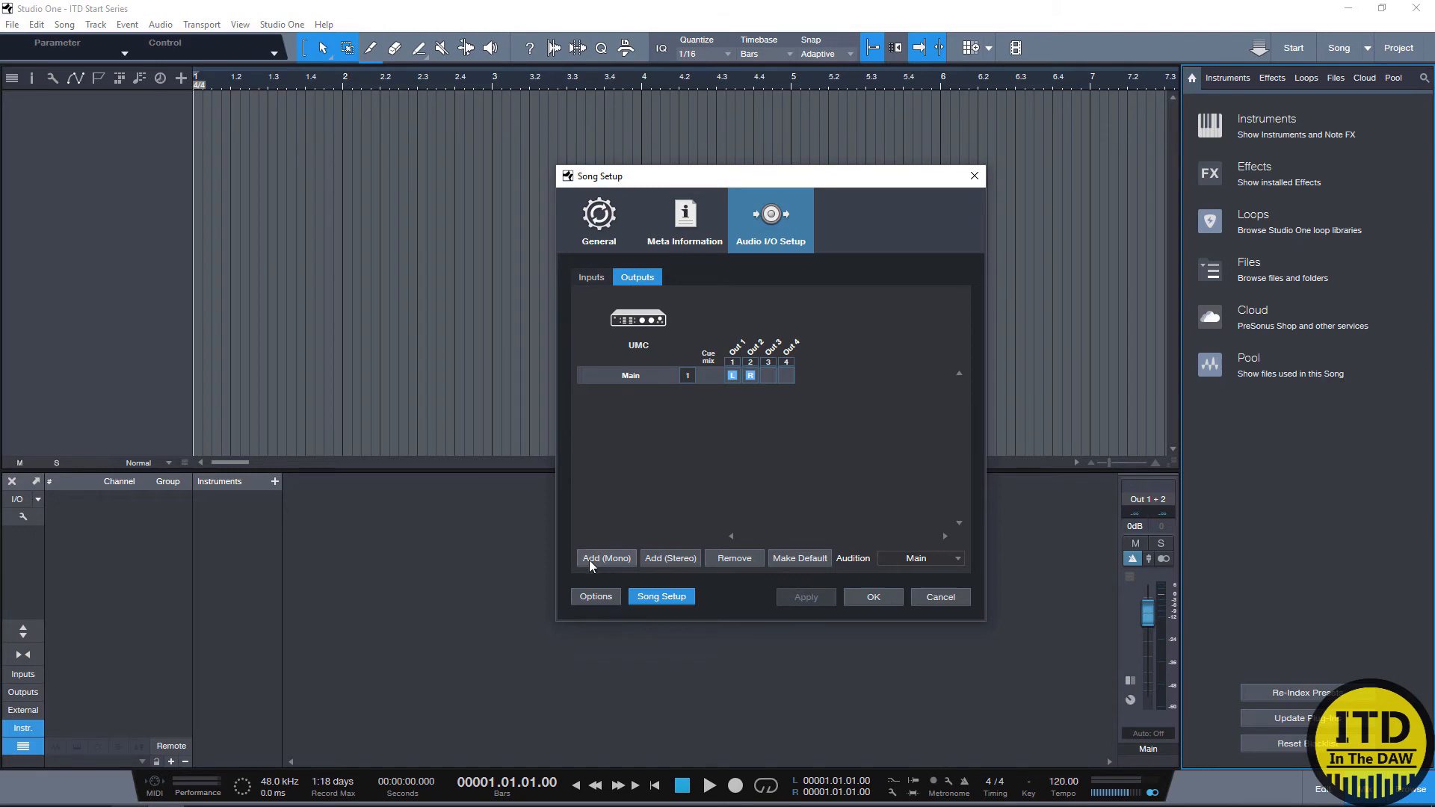
click(668, 558)
text(Alt Out)
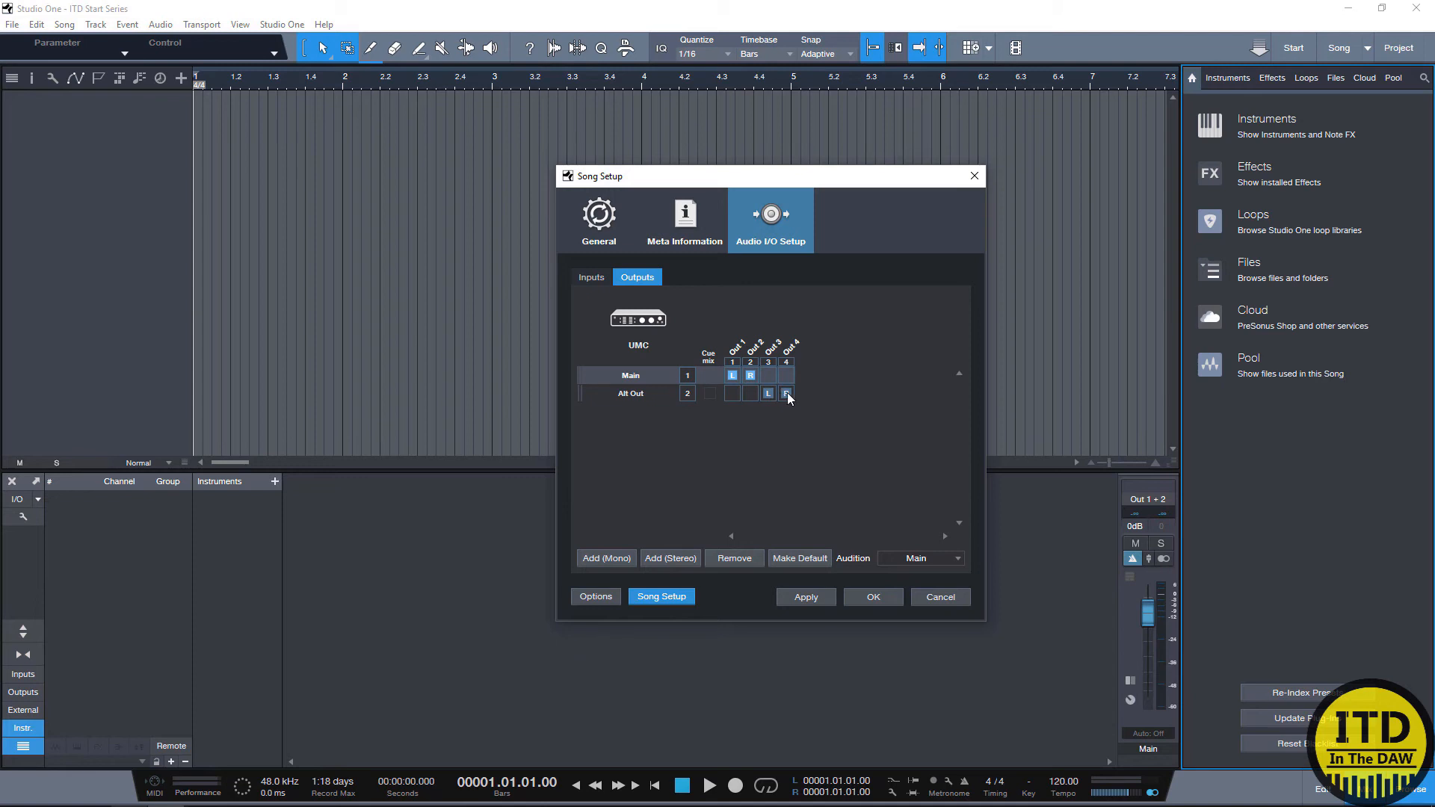
click(786, 394)
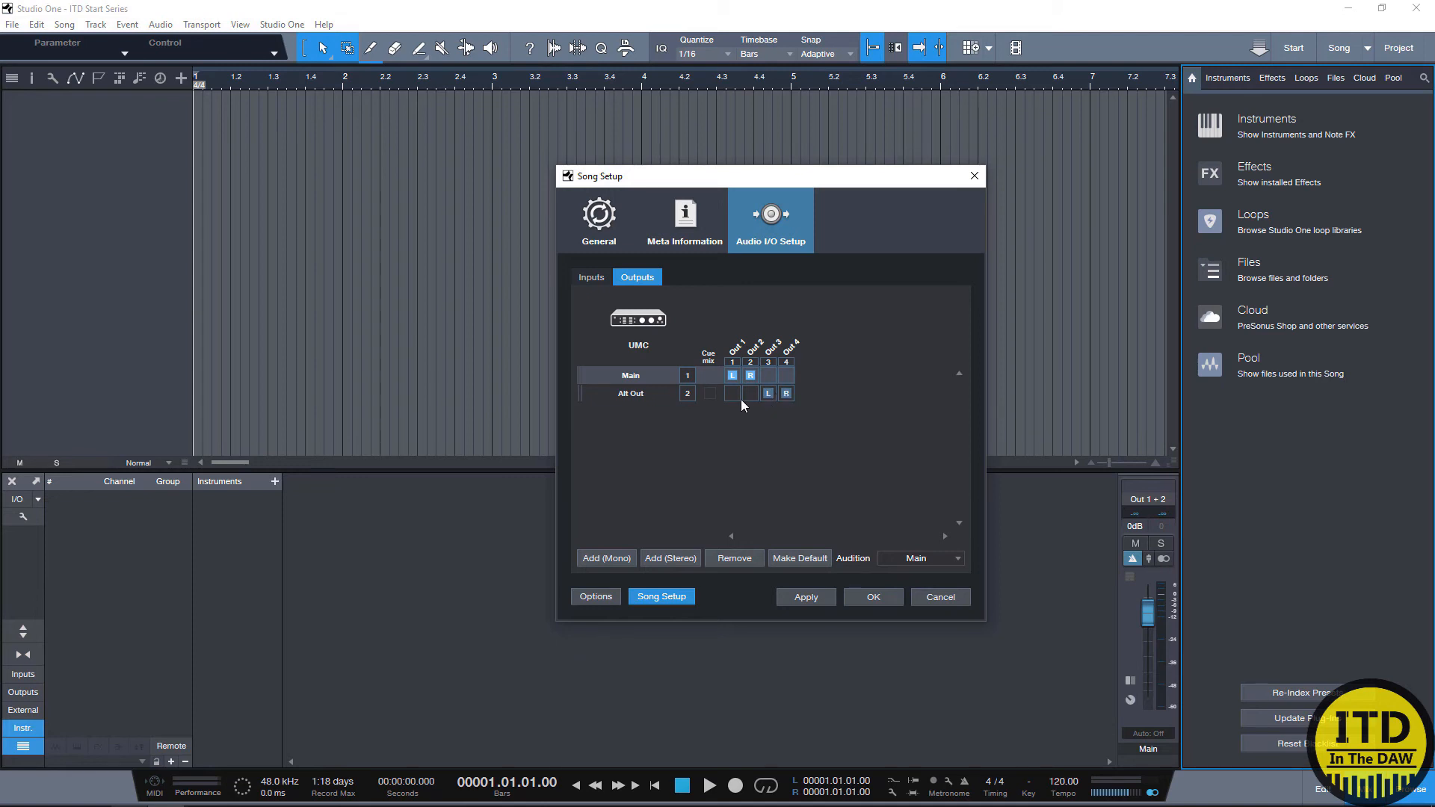
mouse_move(717, 399)
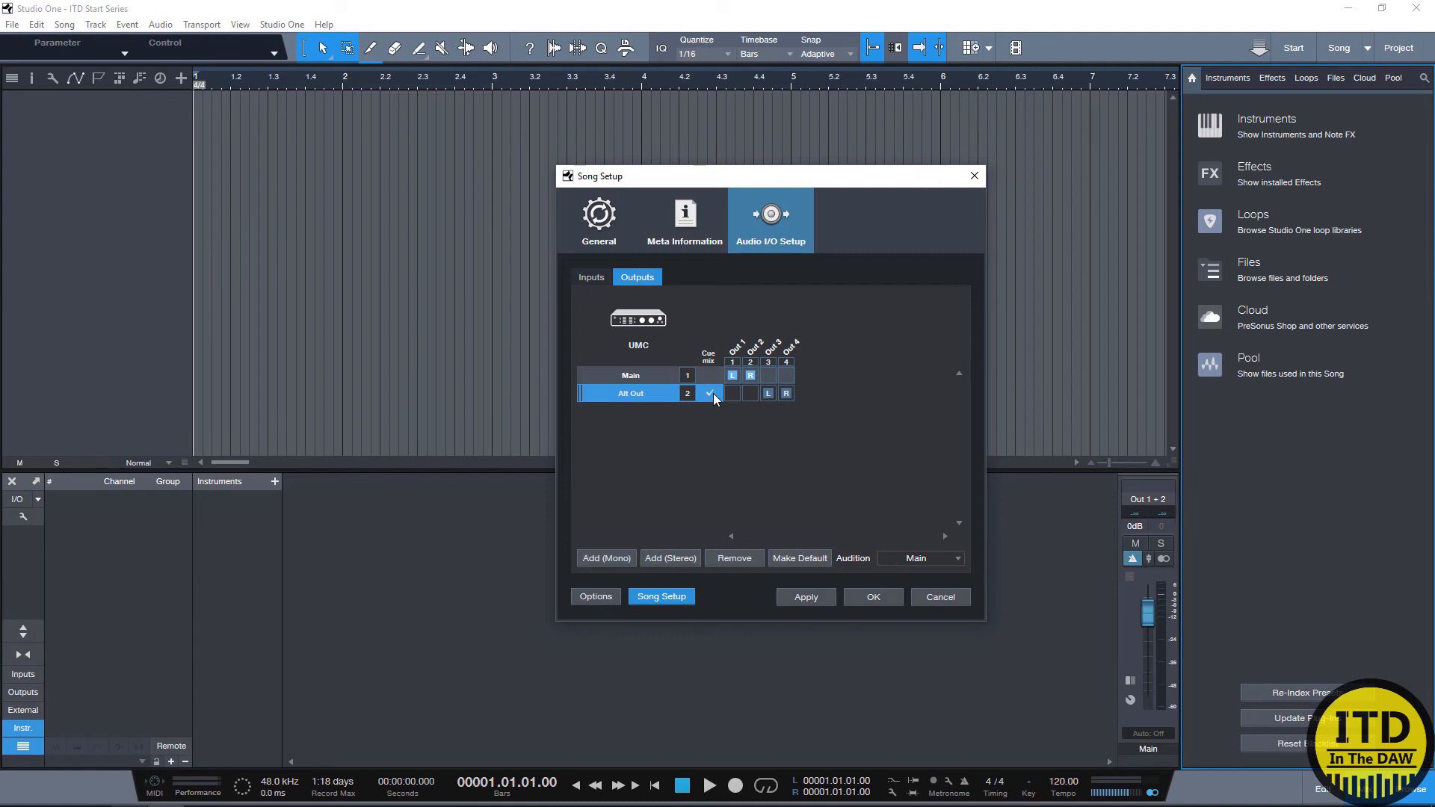
click(710, 392)
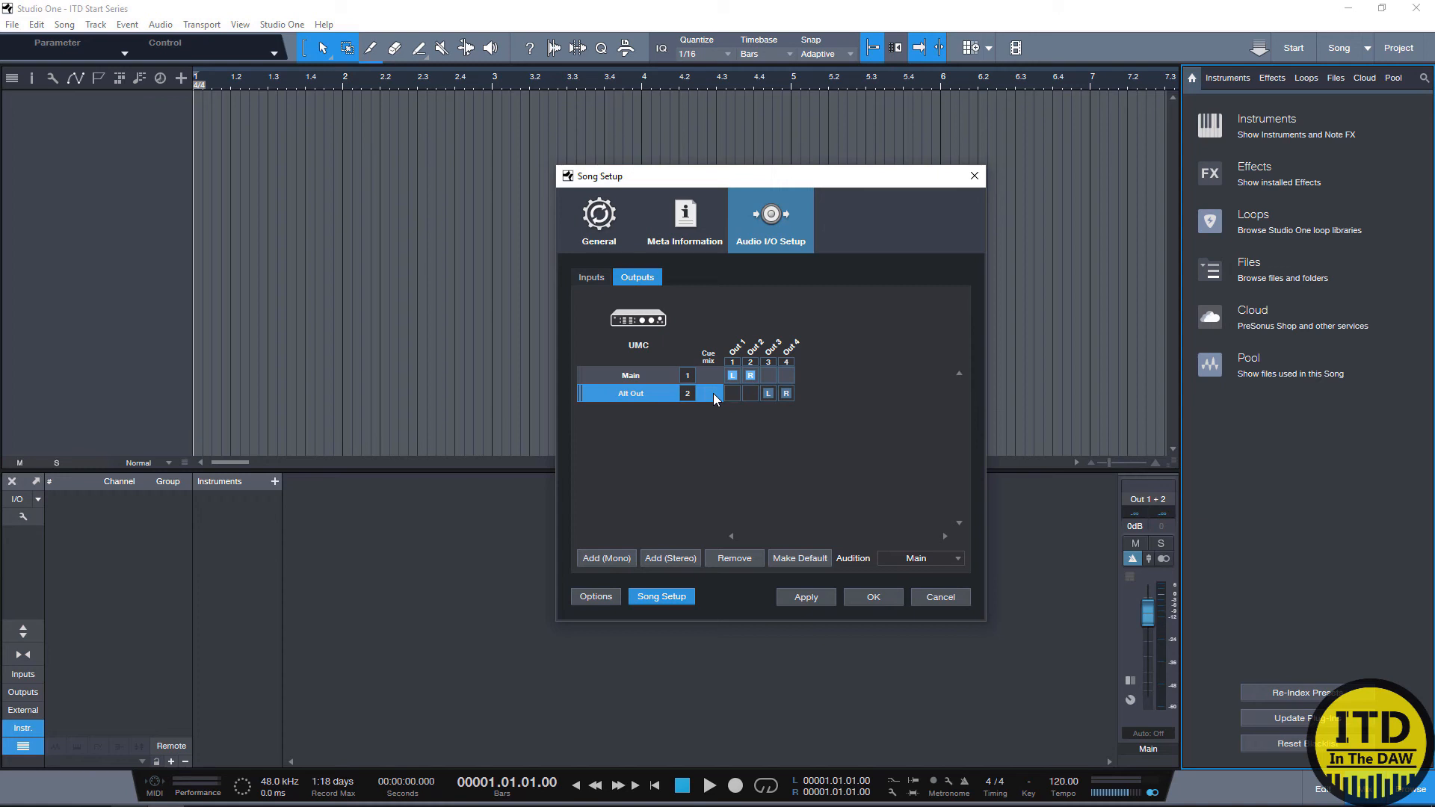
mouse_move(906, 567)
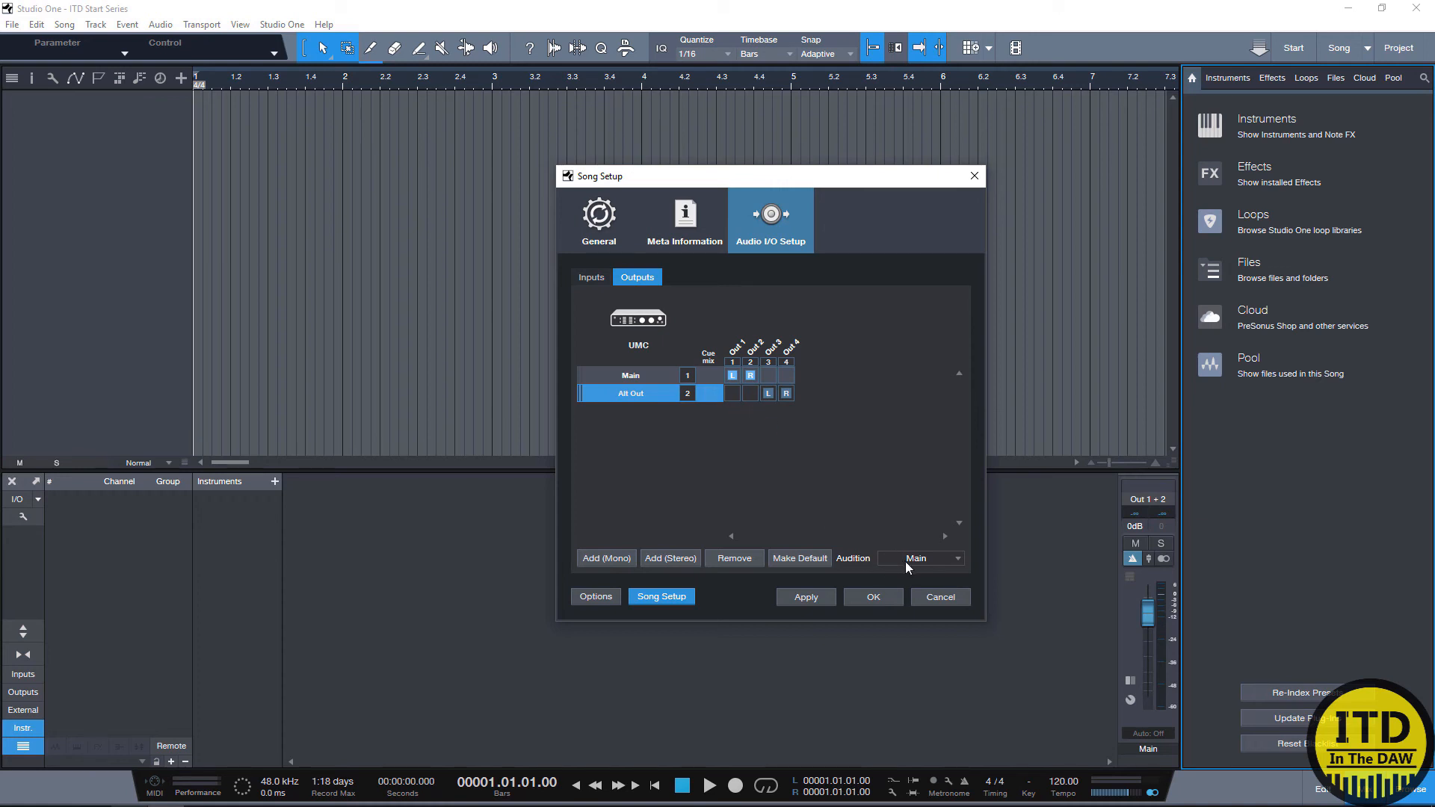
Step: Set the audition output to Main, then apply and close Song Setup
click(918, 558)
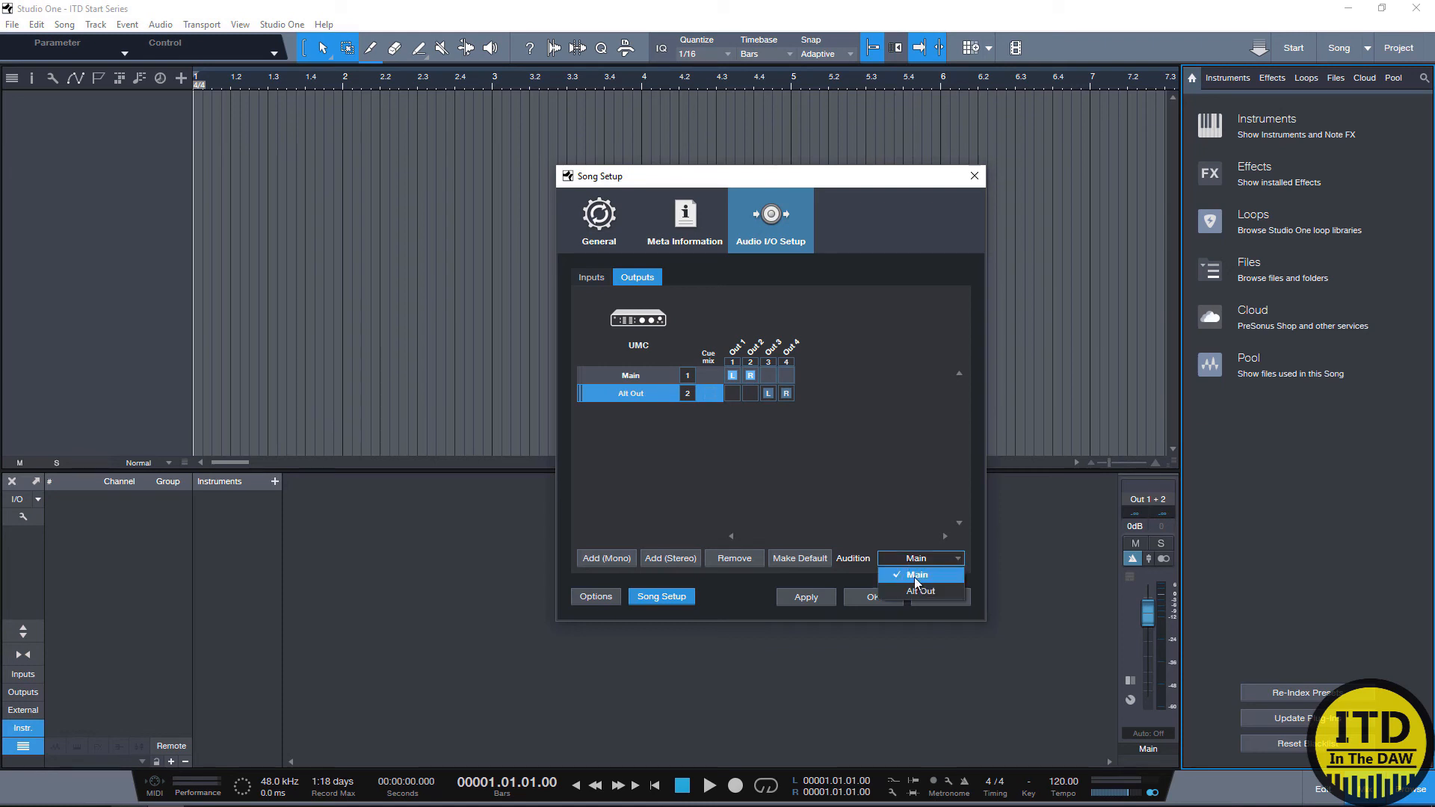
click(916, 574)
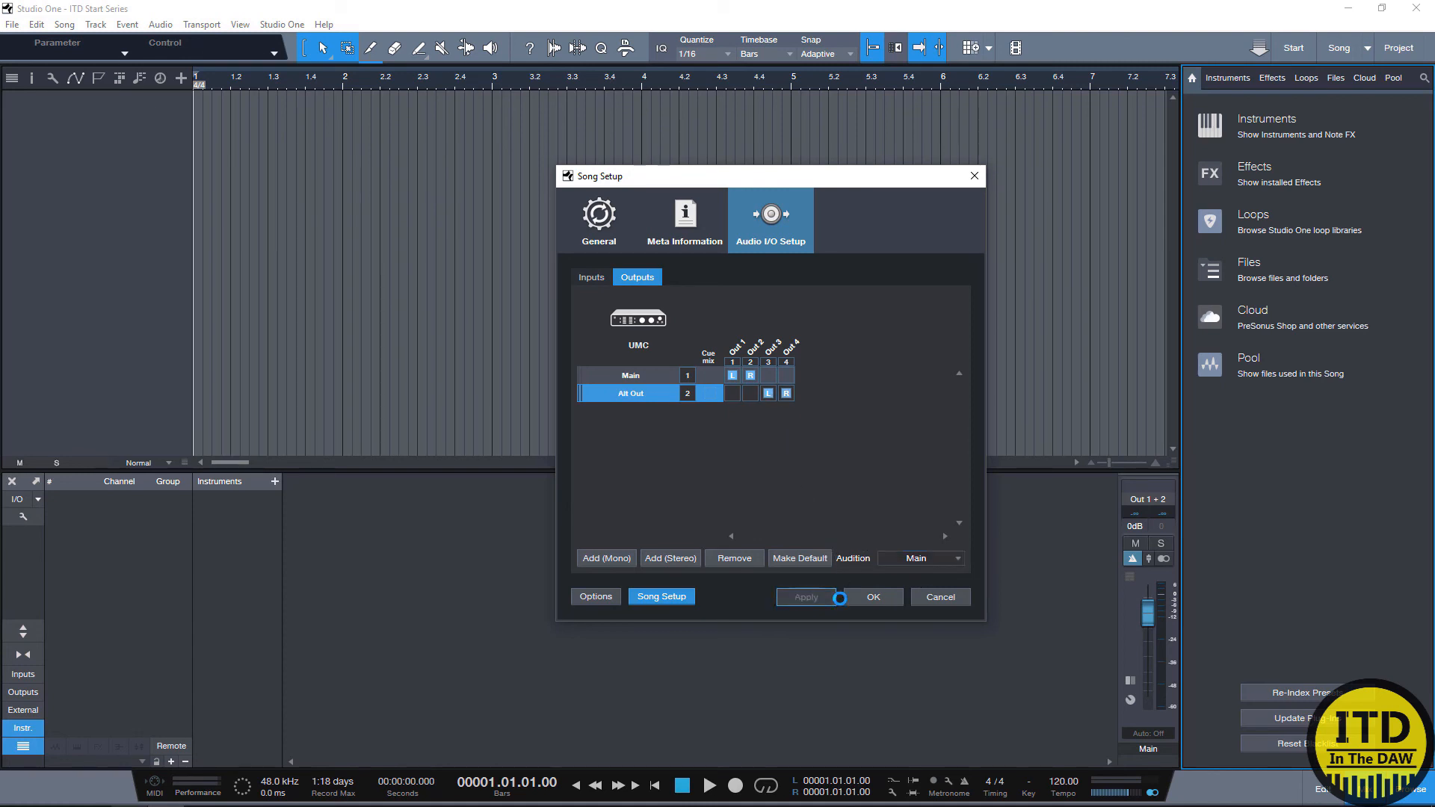
click(872, 597)
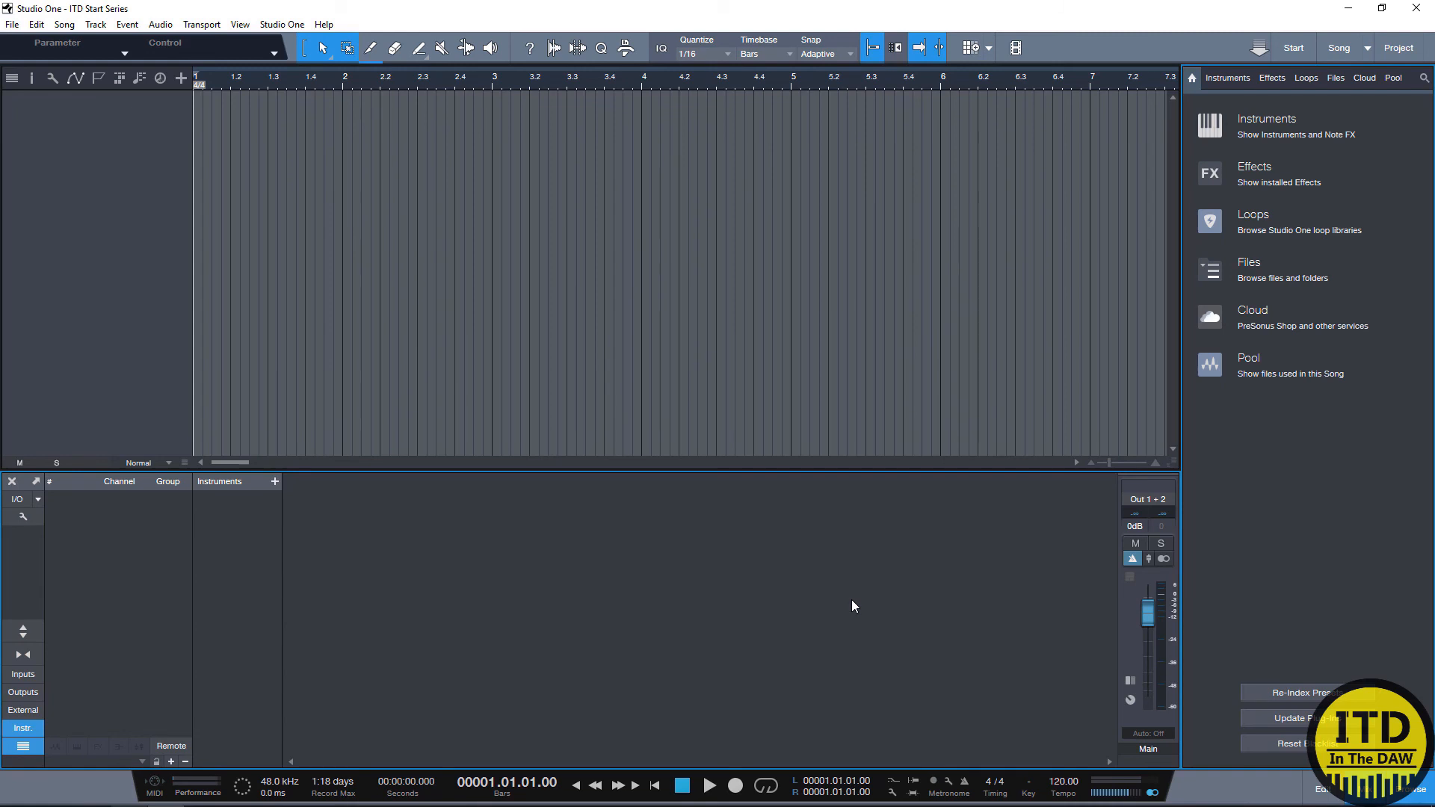